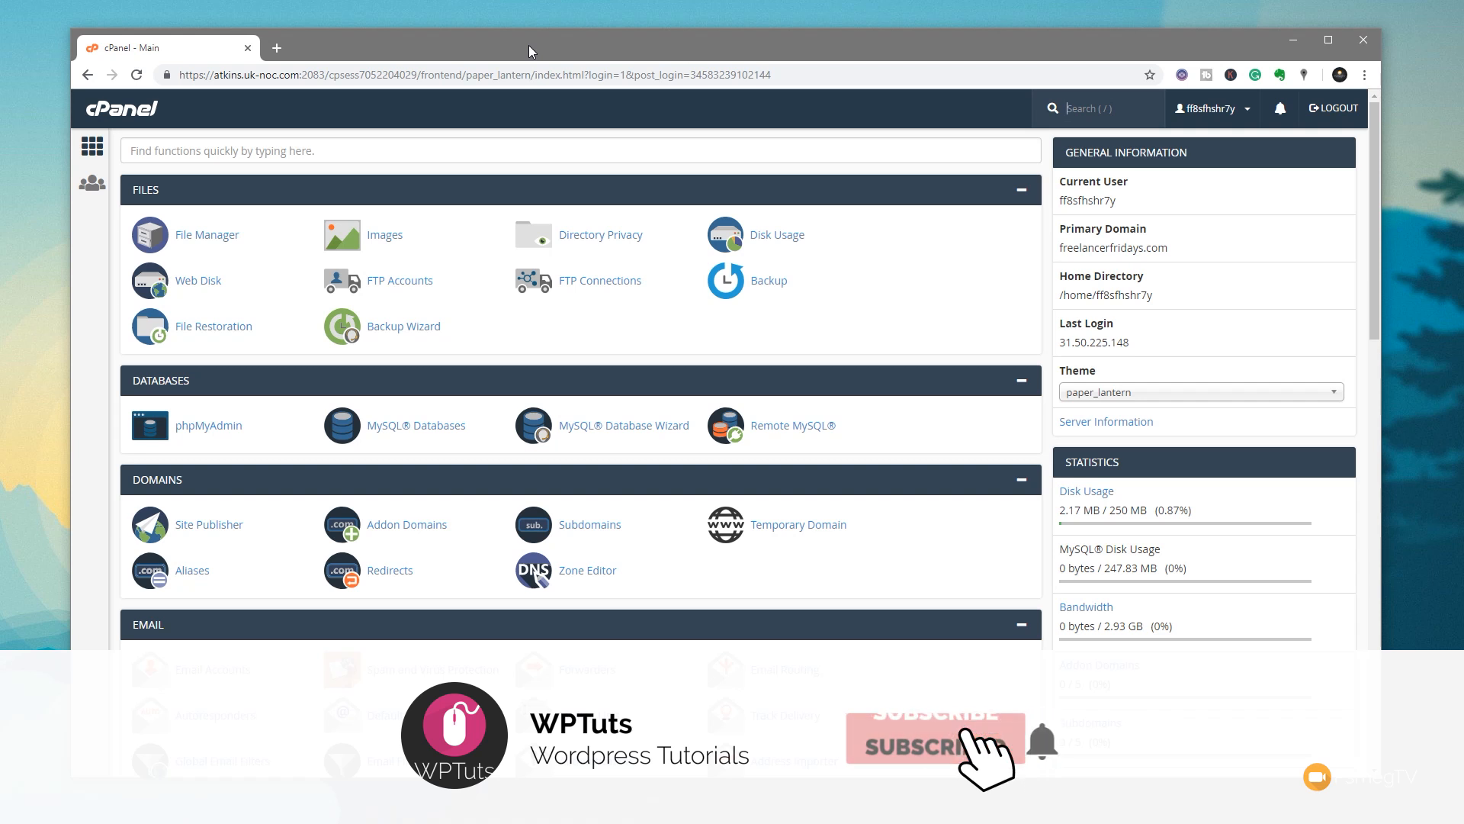
Step: Scroll to Softaculous Apps Installer and open the WordPress script overview page
click(933, 730)
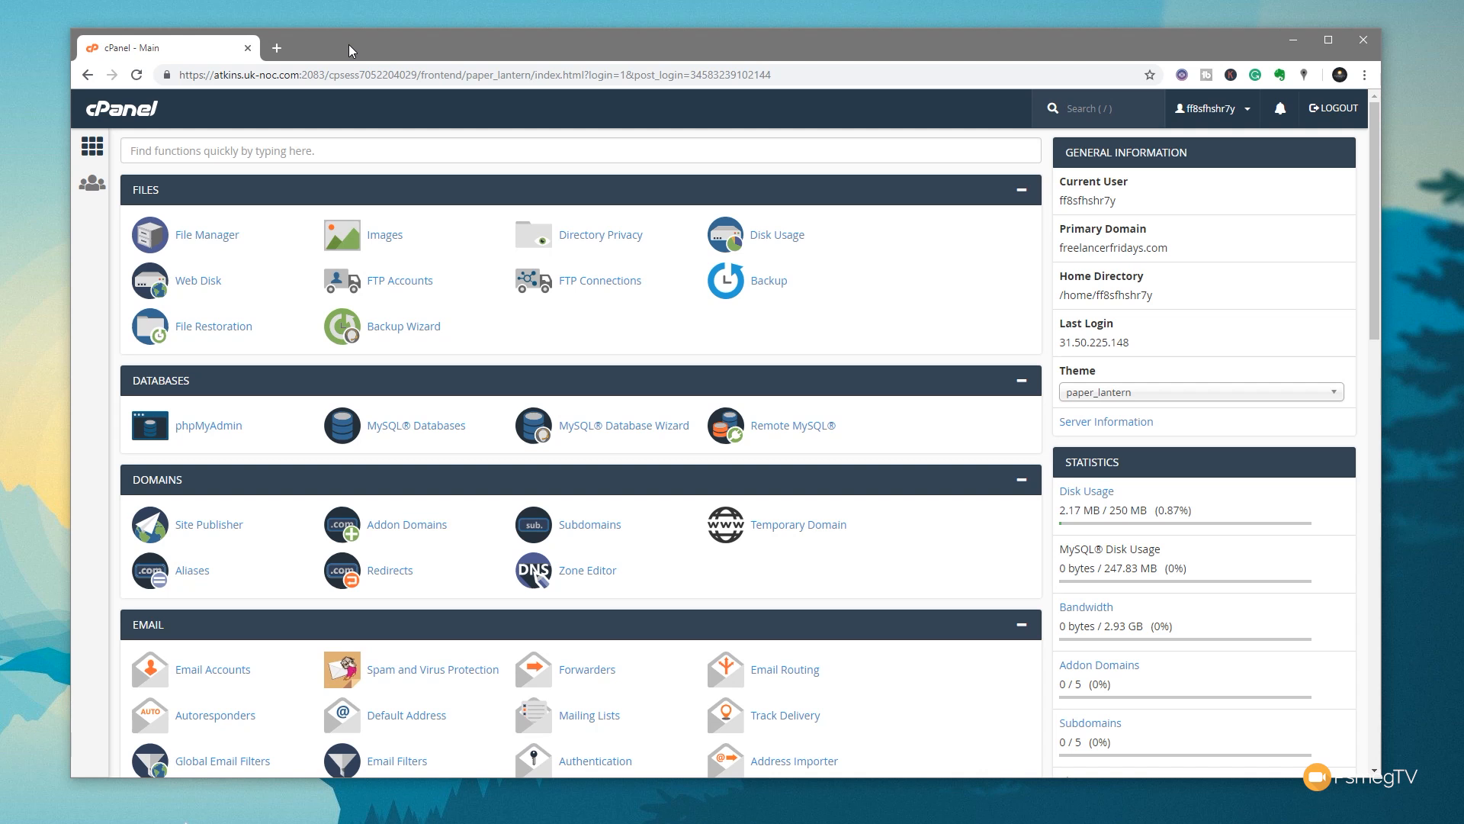
mouse_move(390, 231)
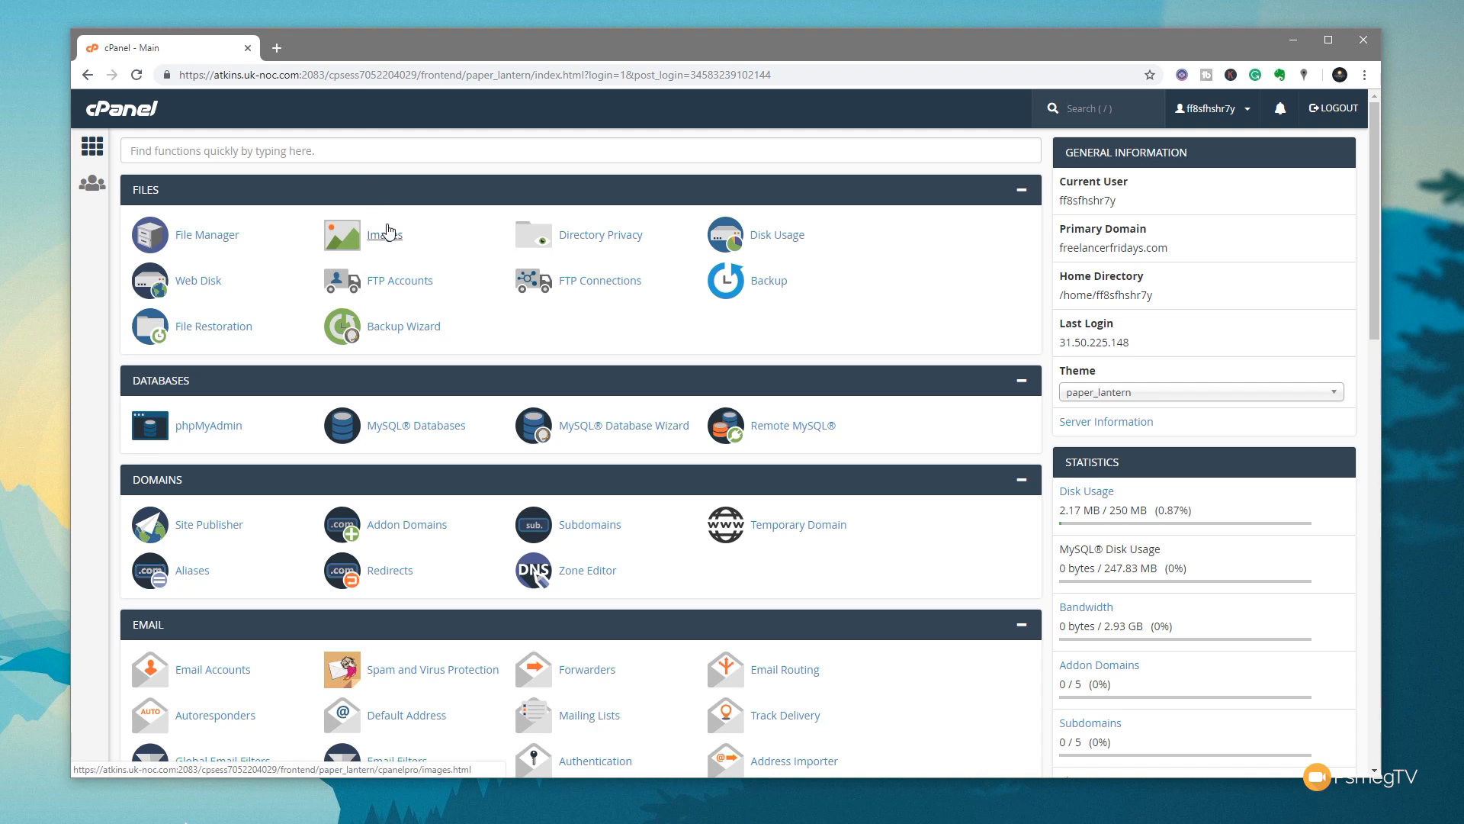
scroll(down, 3)
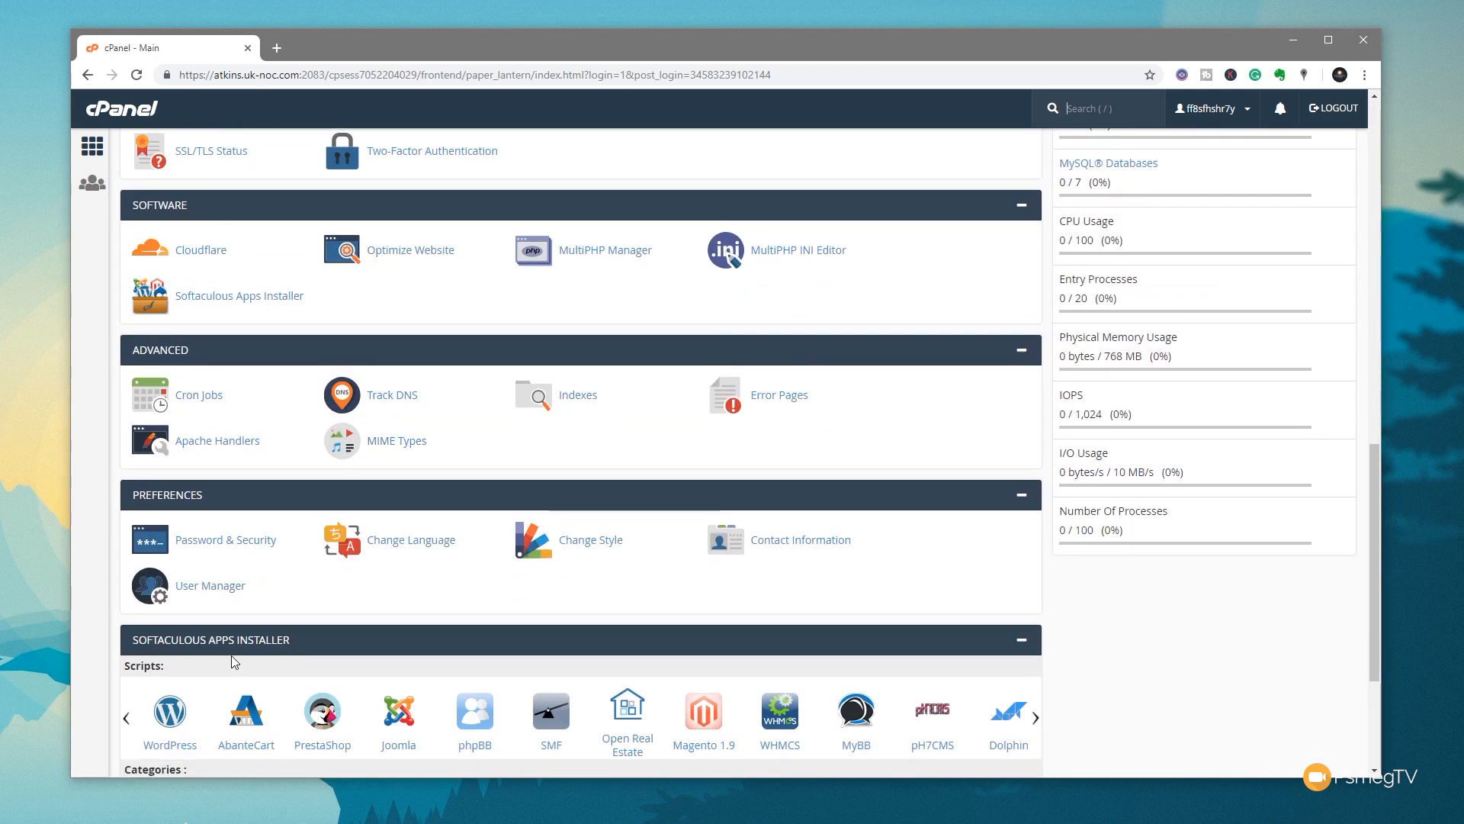
scroll(down, 3)
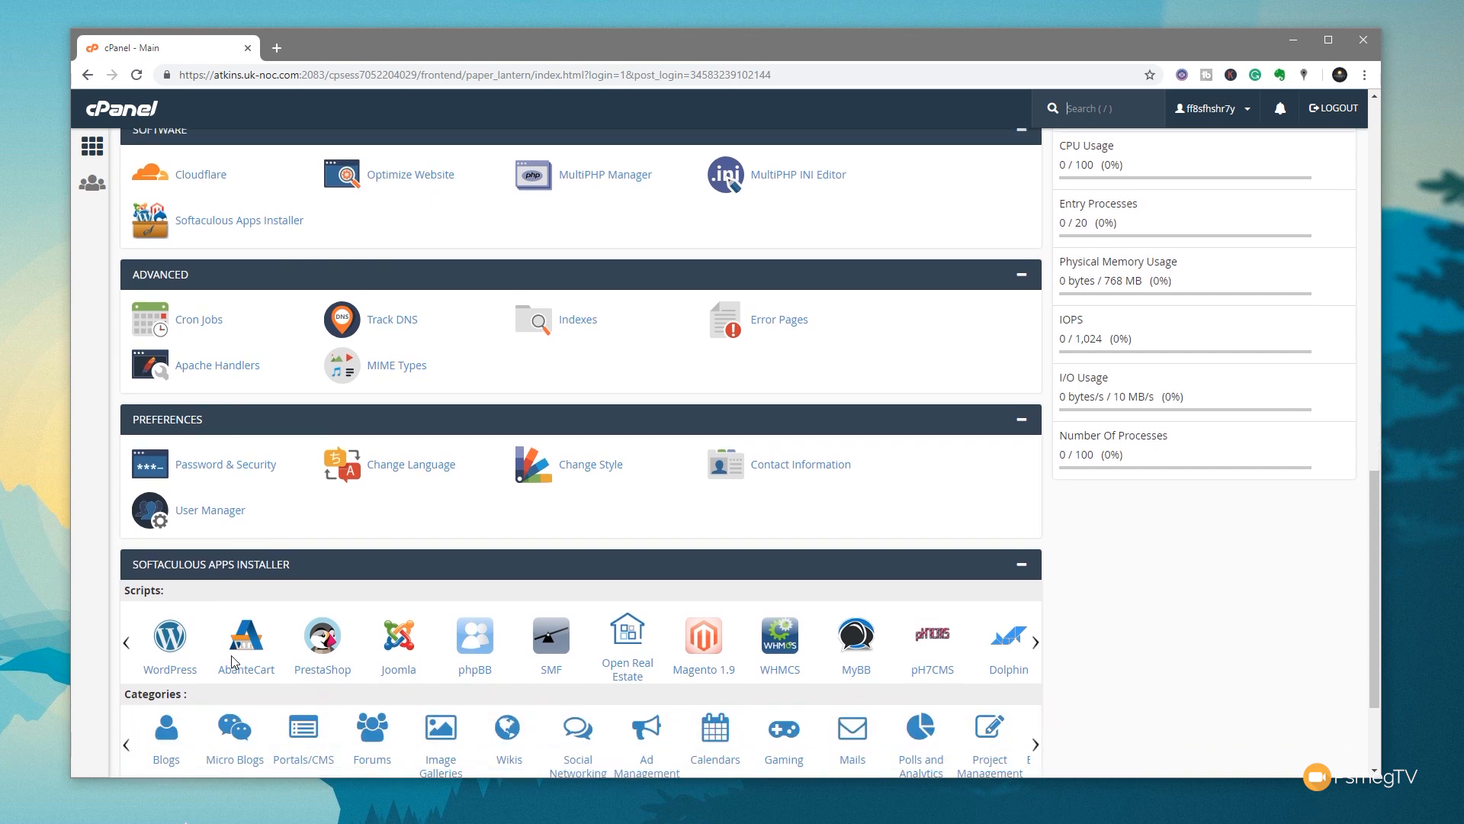
scroll(down, 3)
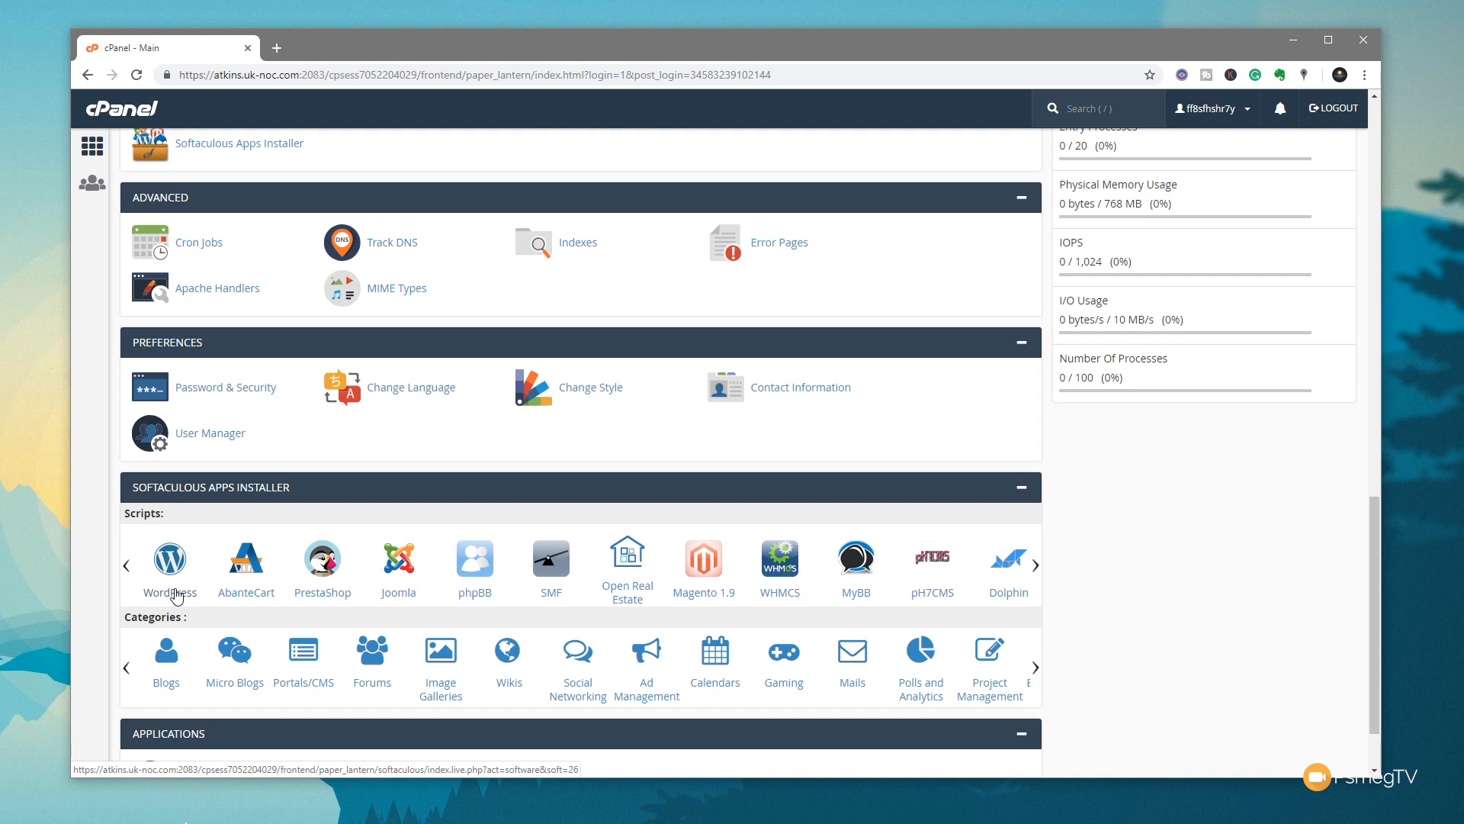
click(169, 558)
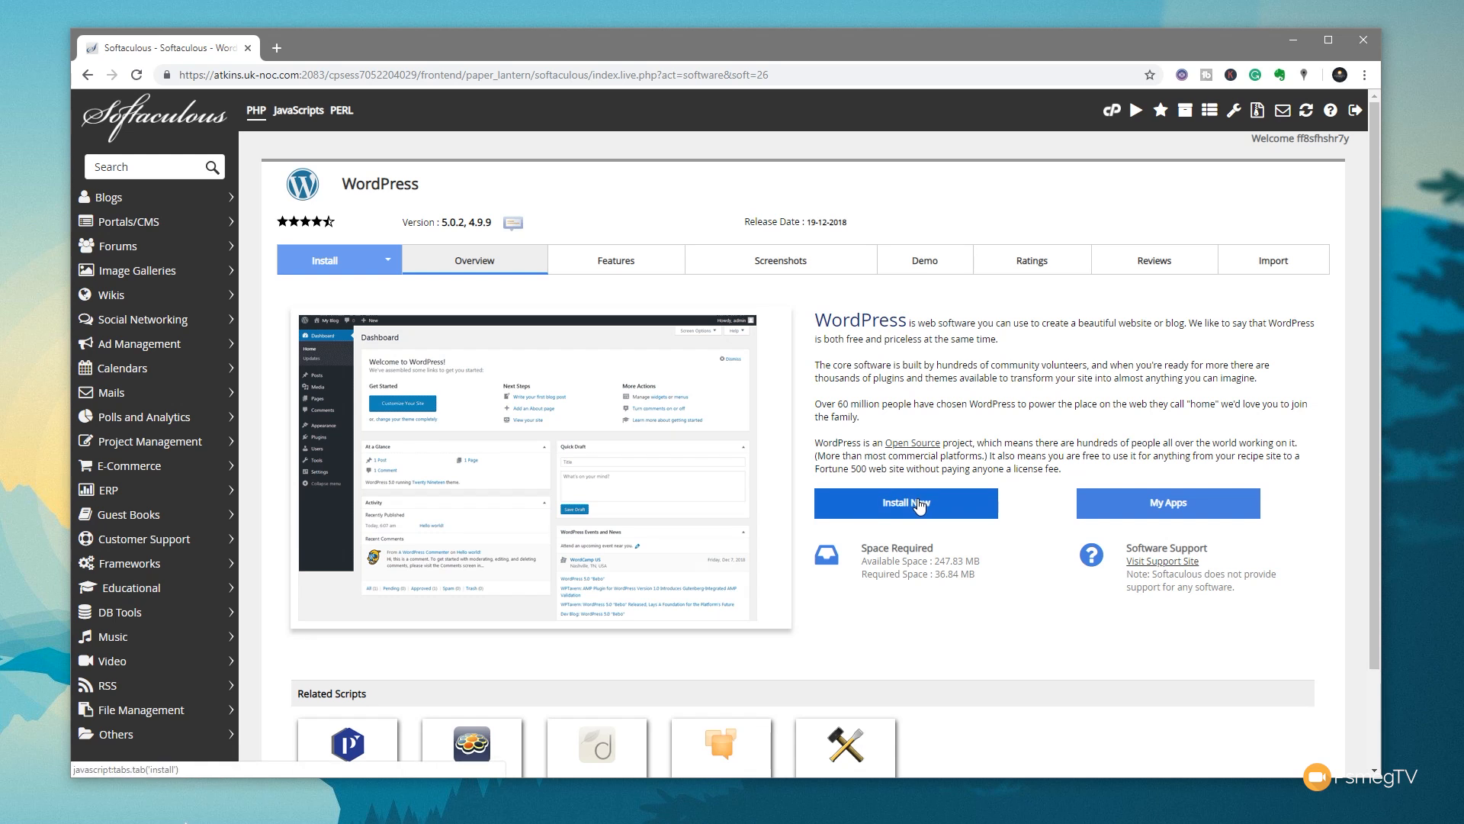
click(906, 502)
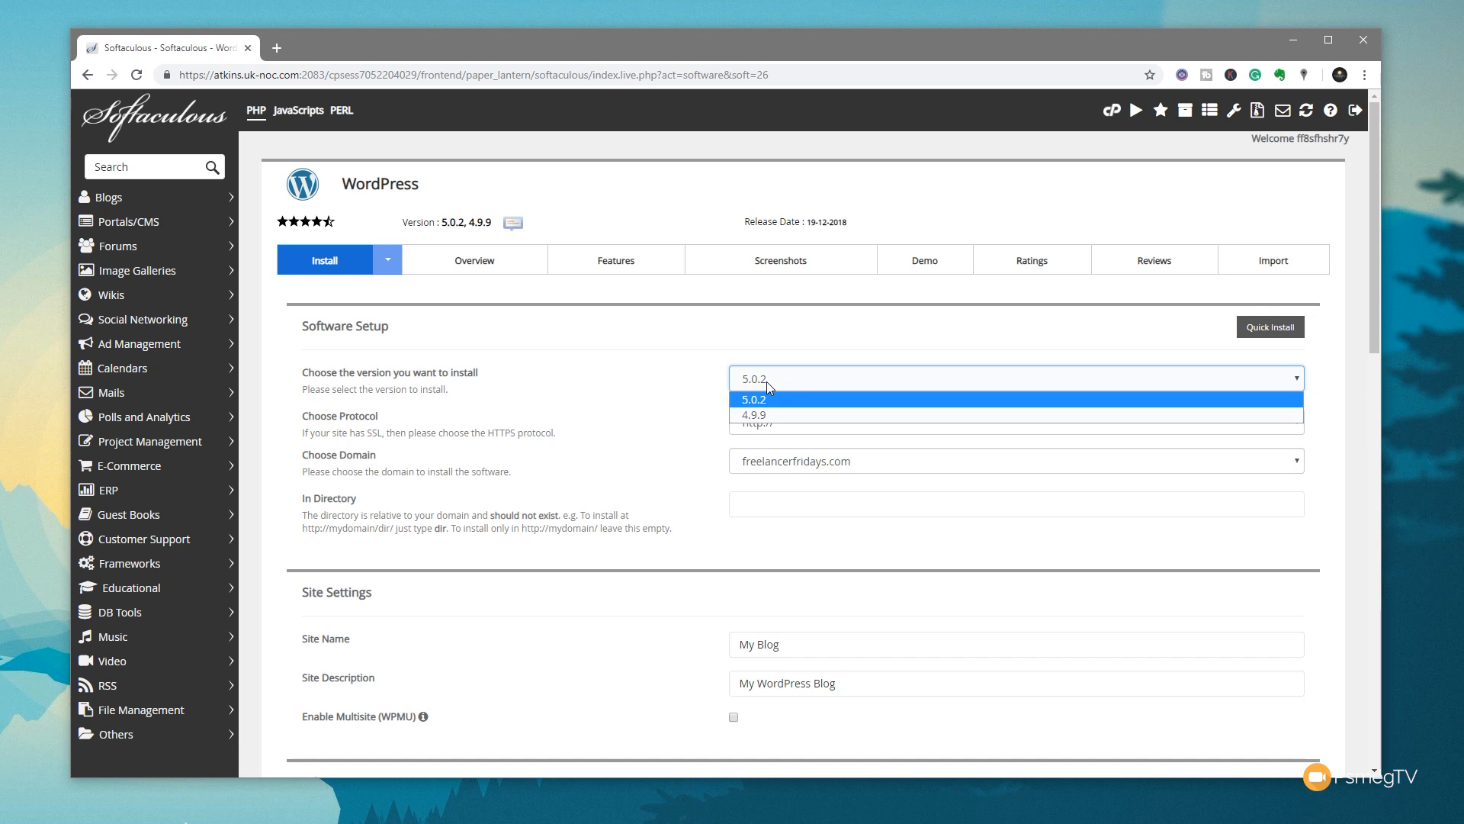
click(753, 399)
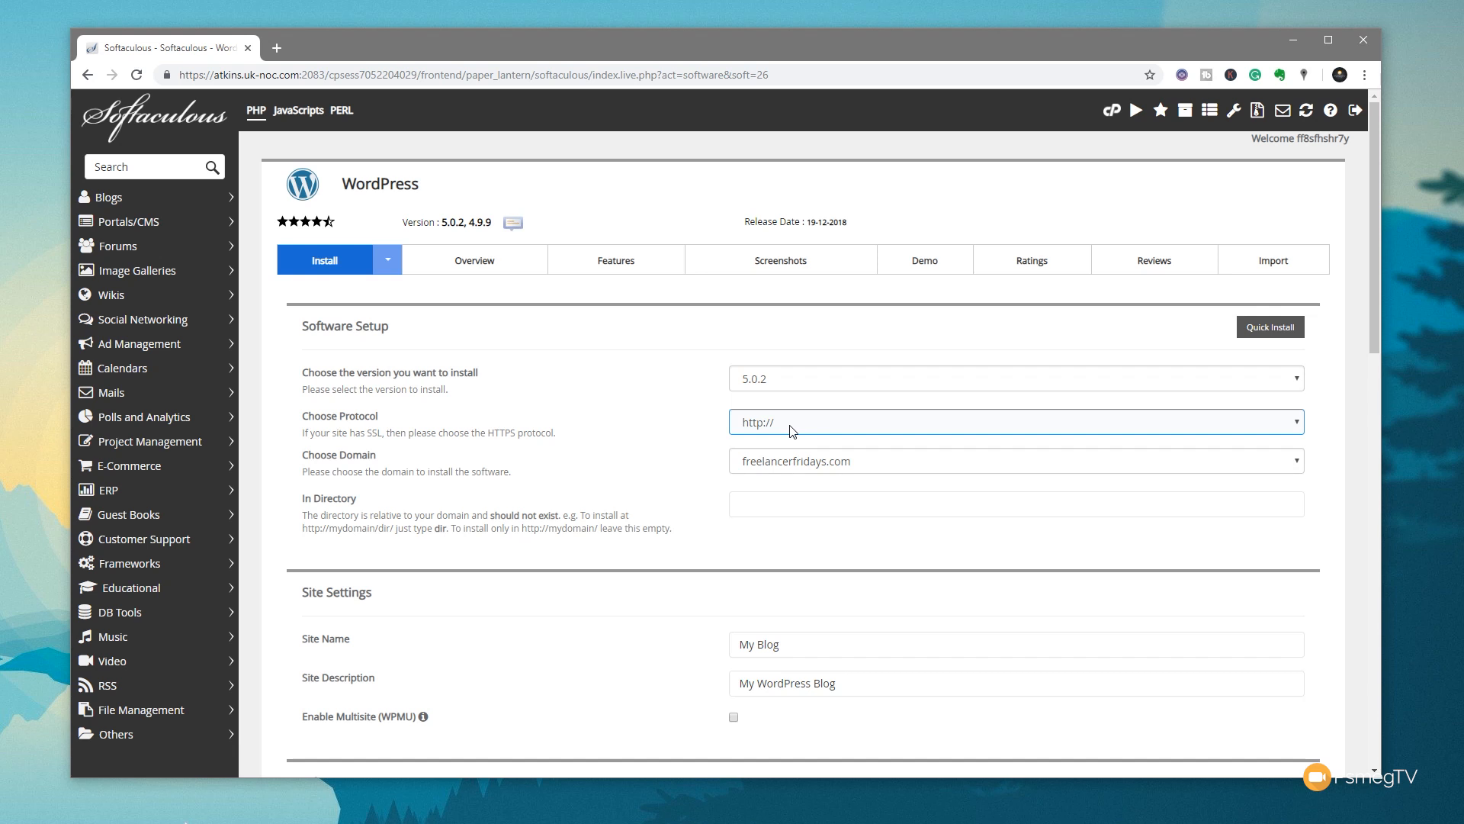
click(1013, 422)
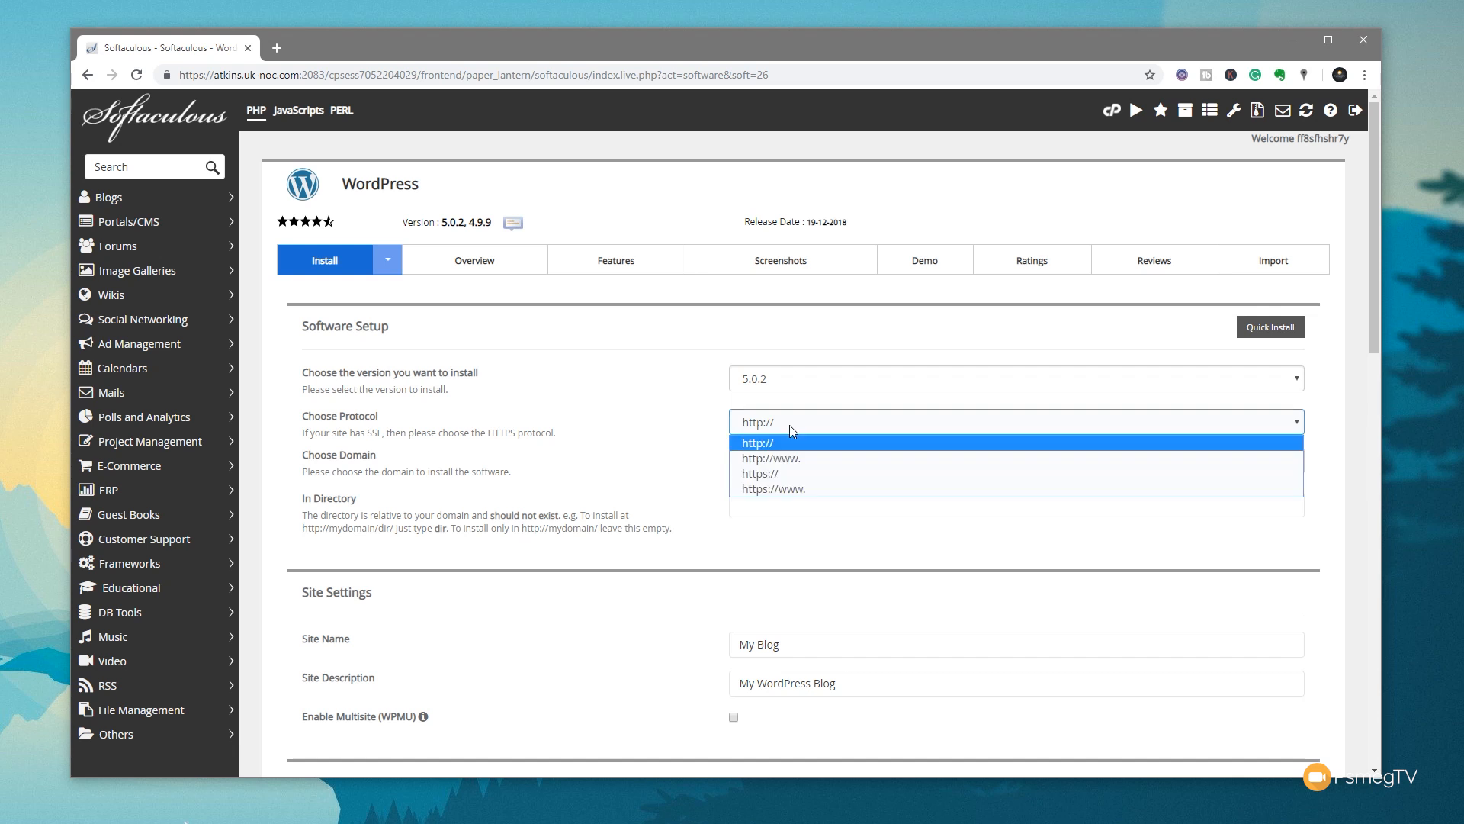
mouse_move(787, 450)
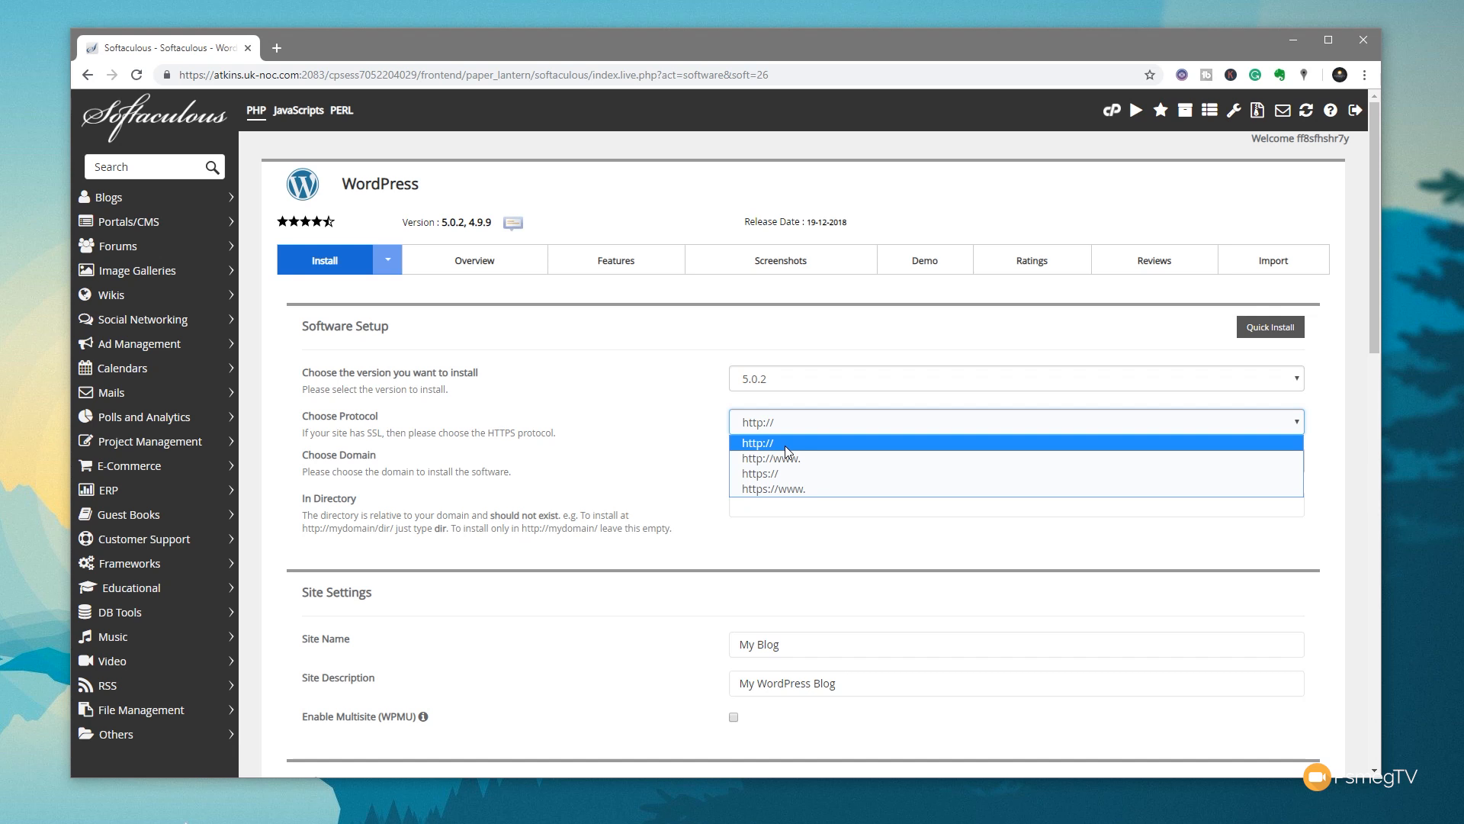
mouse_move(771, 445)
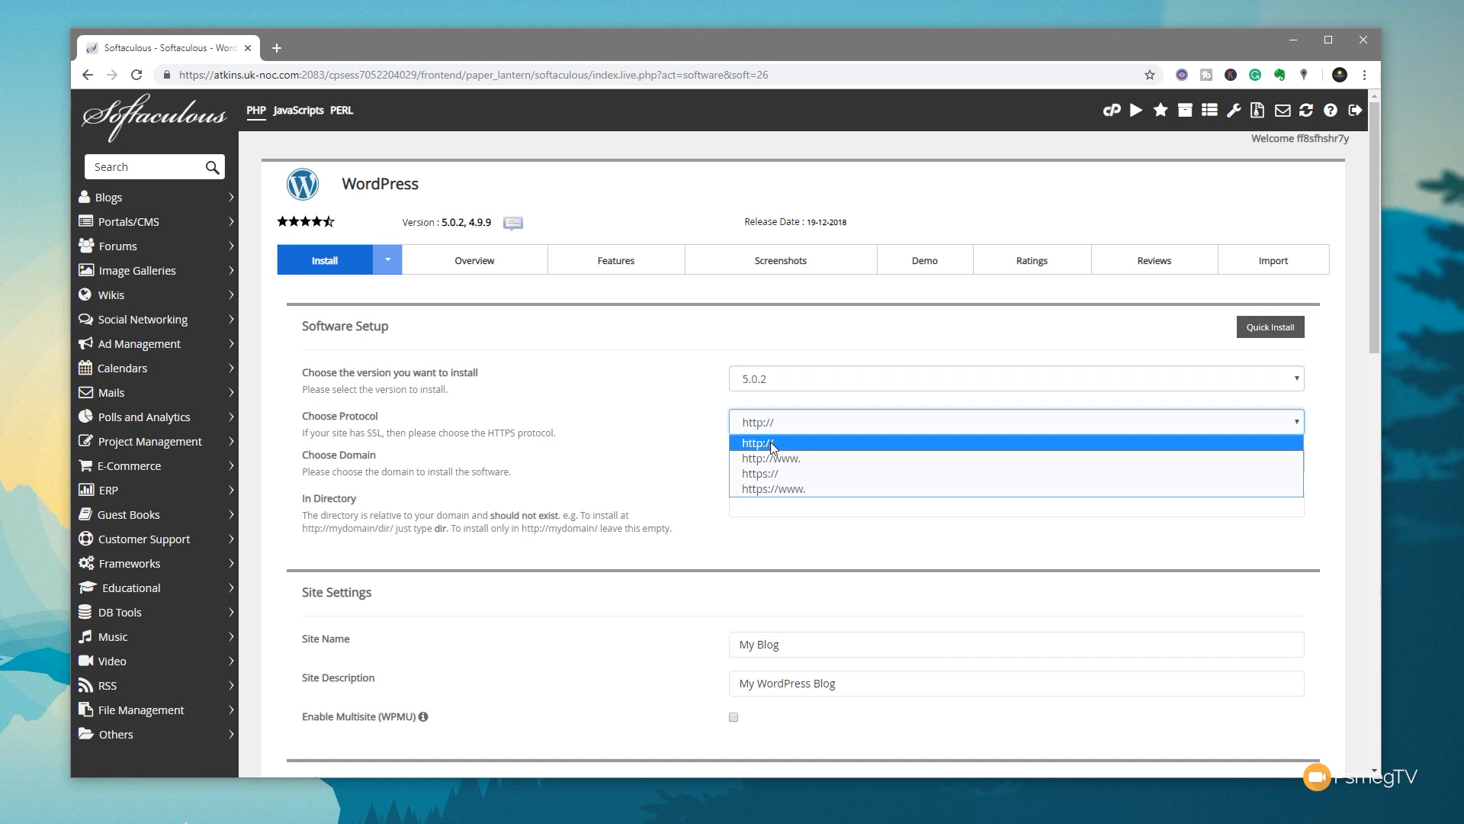
click(757, 443)
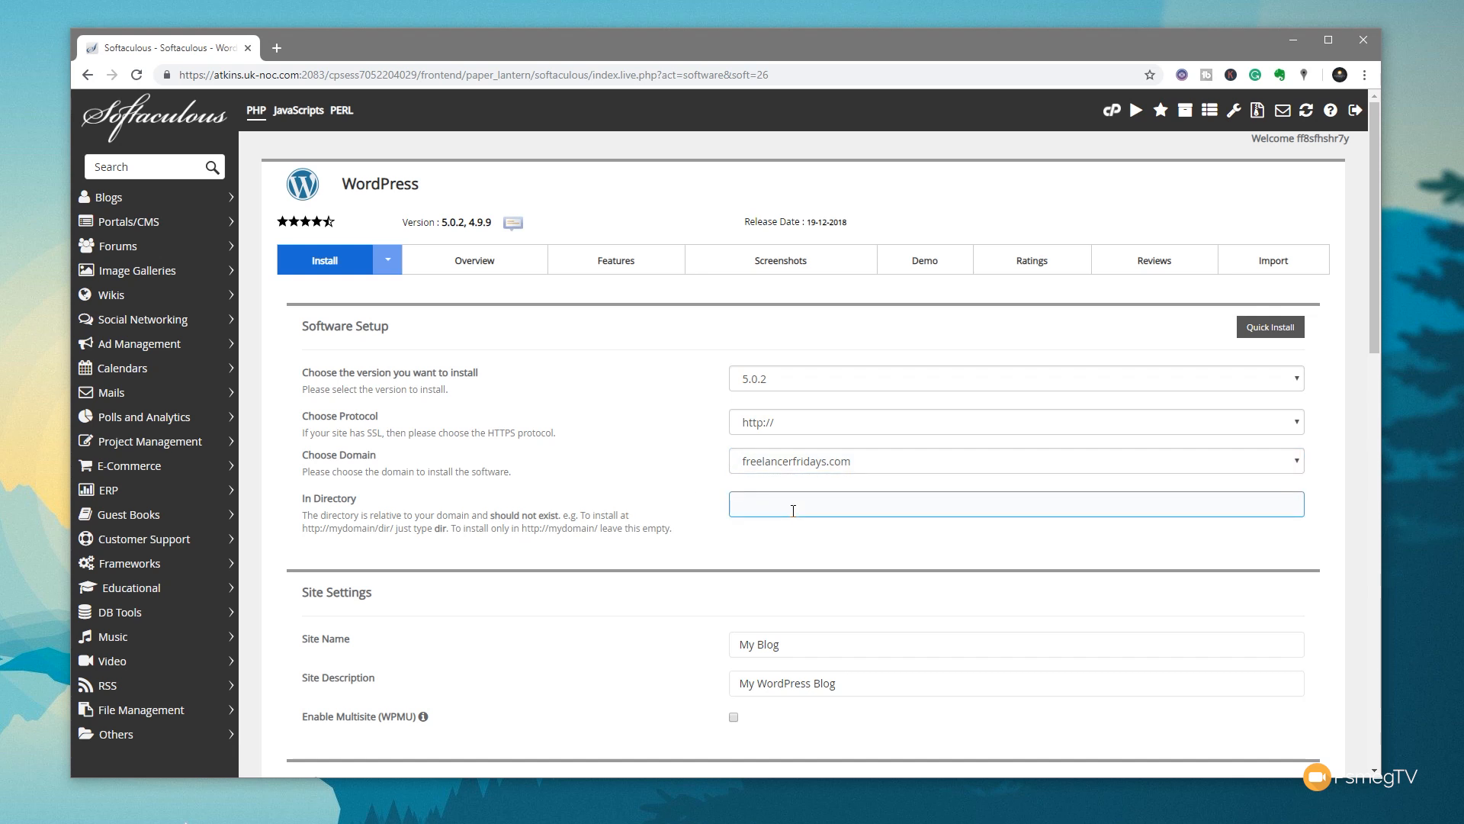
Step: Scroll through the install form, keeping admin, English and default theme, and launch Install
scroll(down, 3)
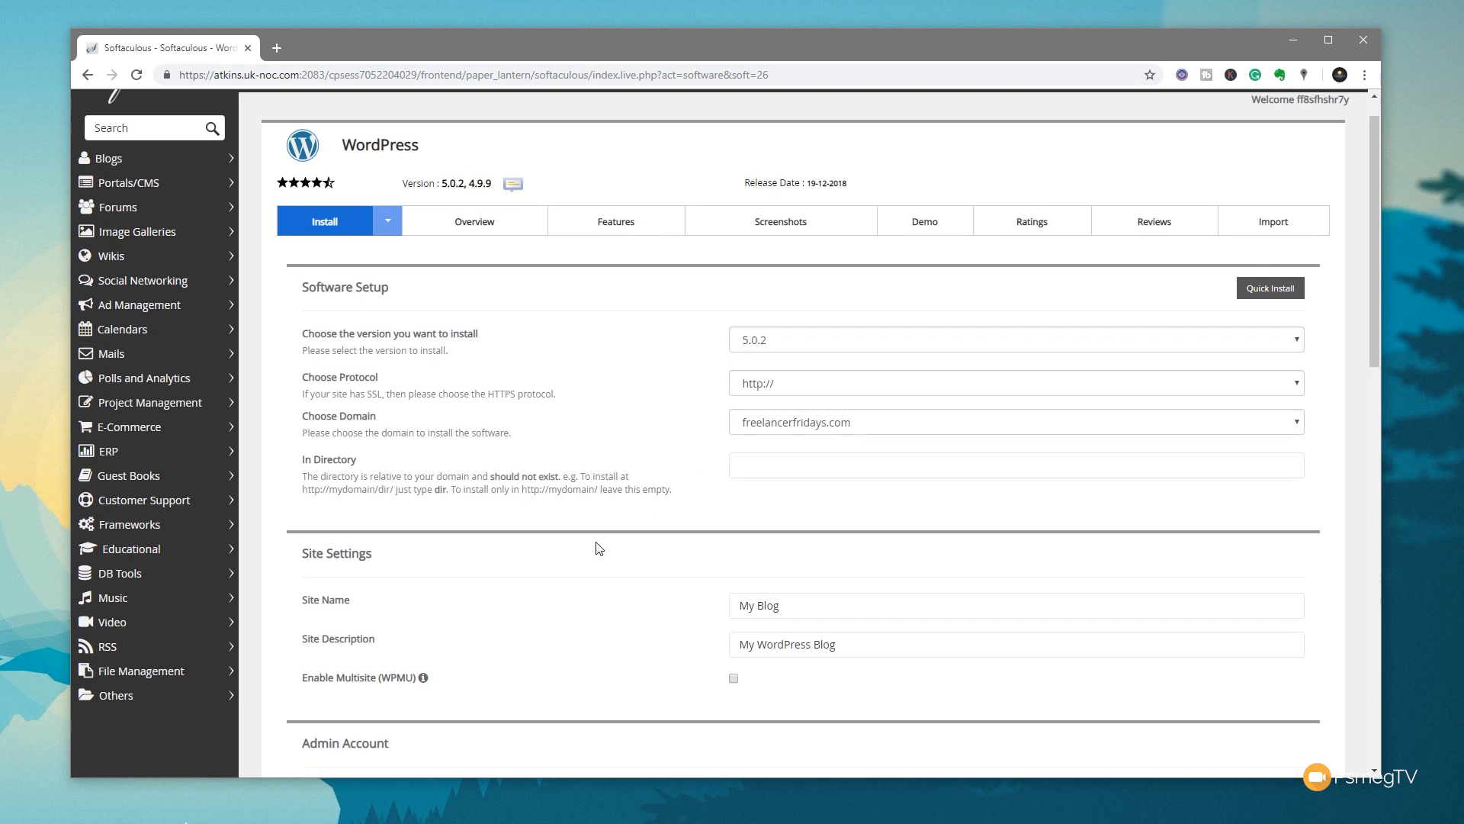
scroll(down, 3)
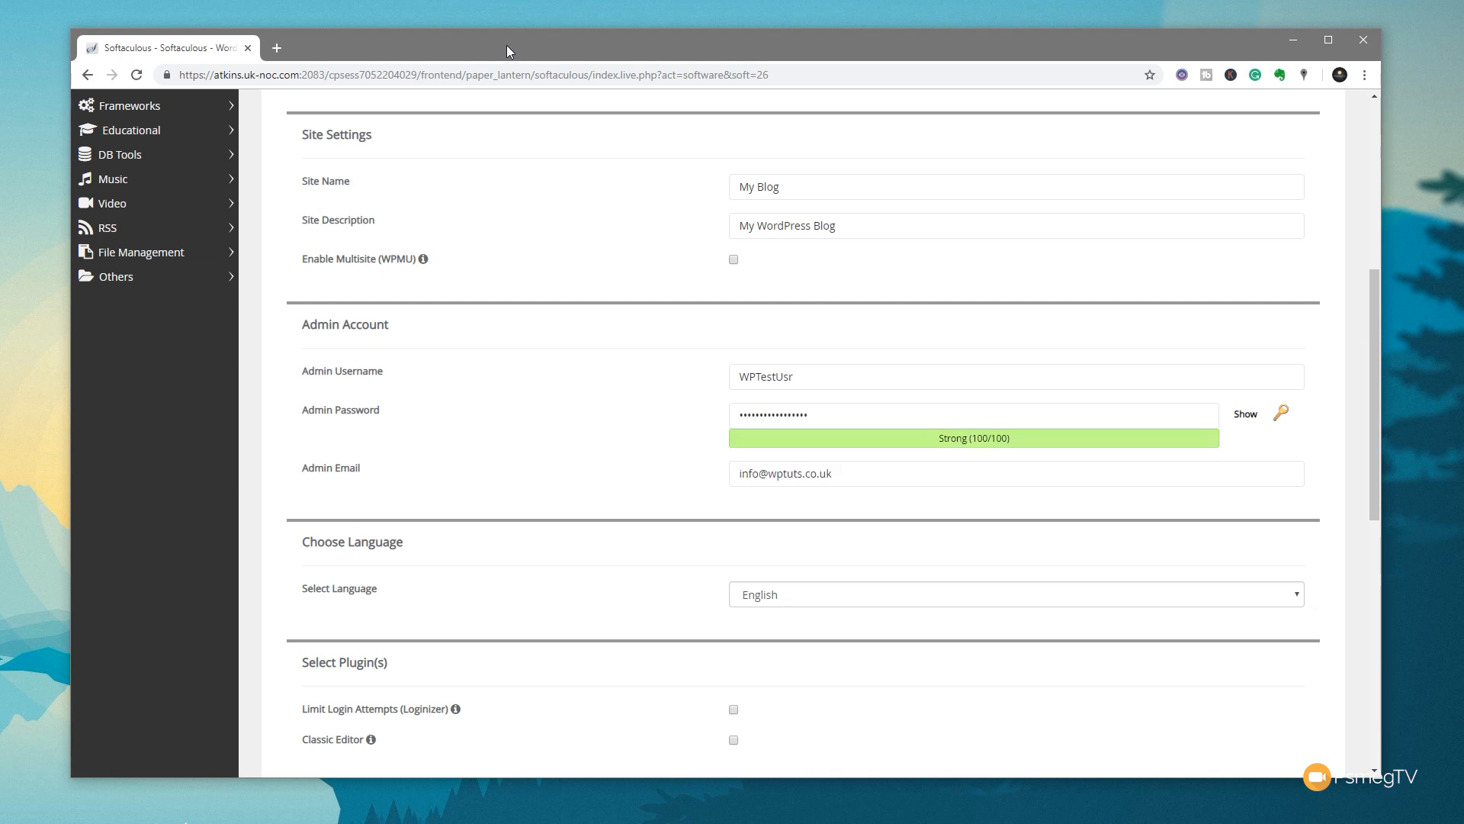
mouse_move(536, 381)
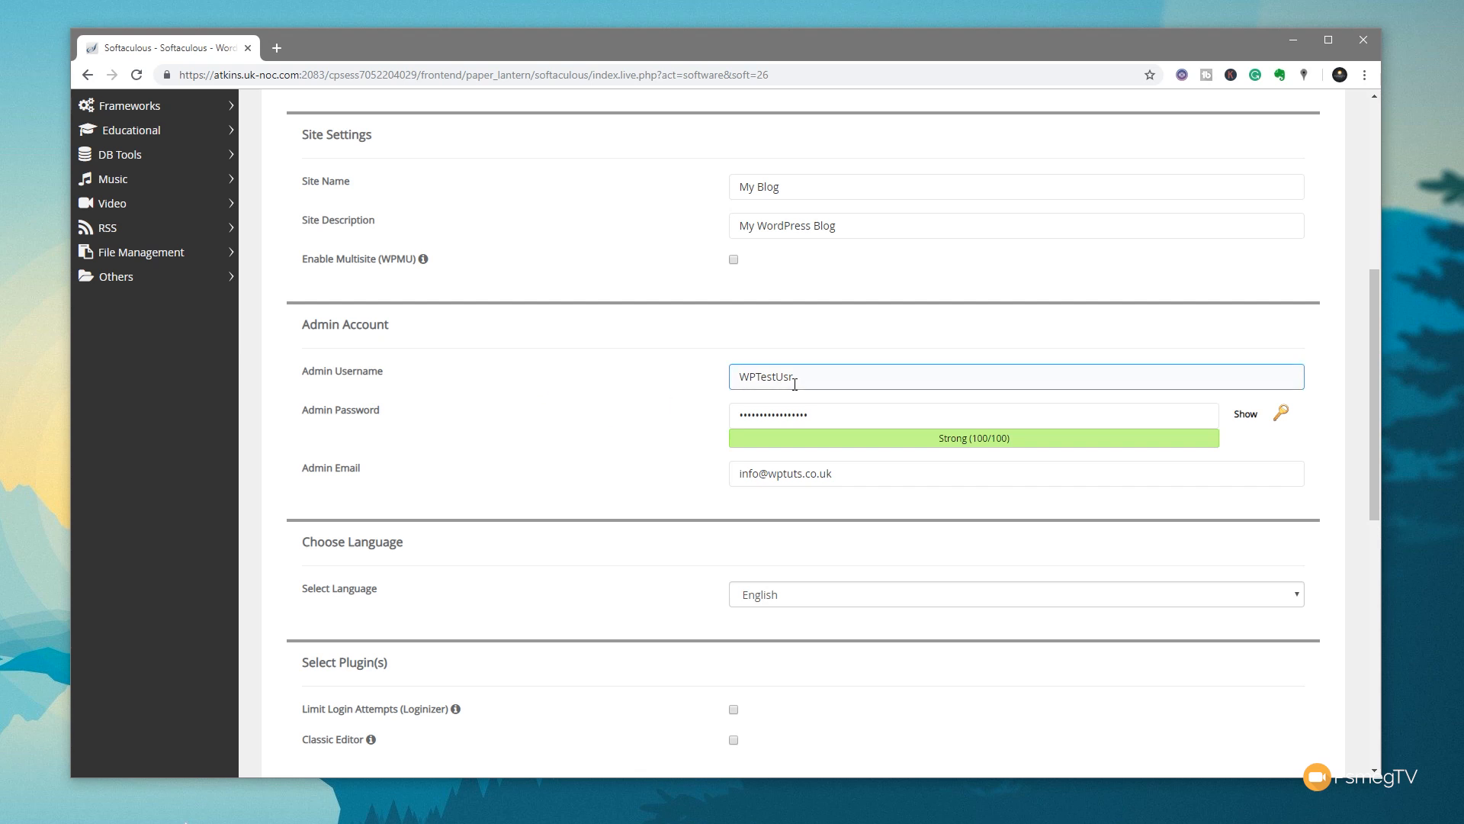
scroll(down, 3)
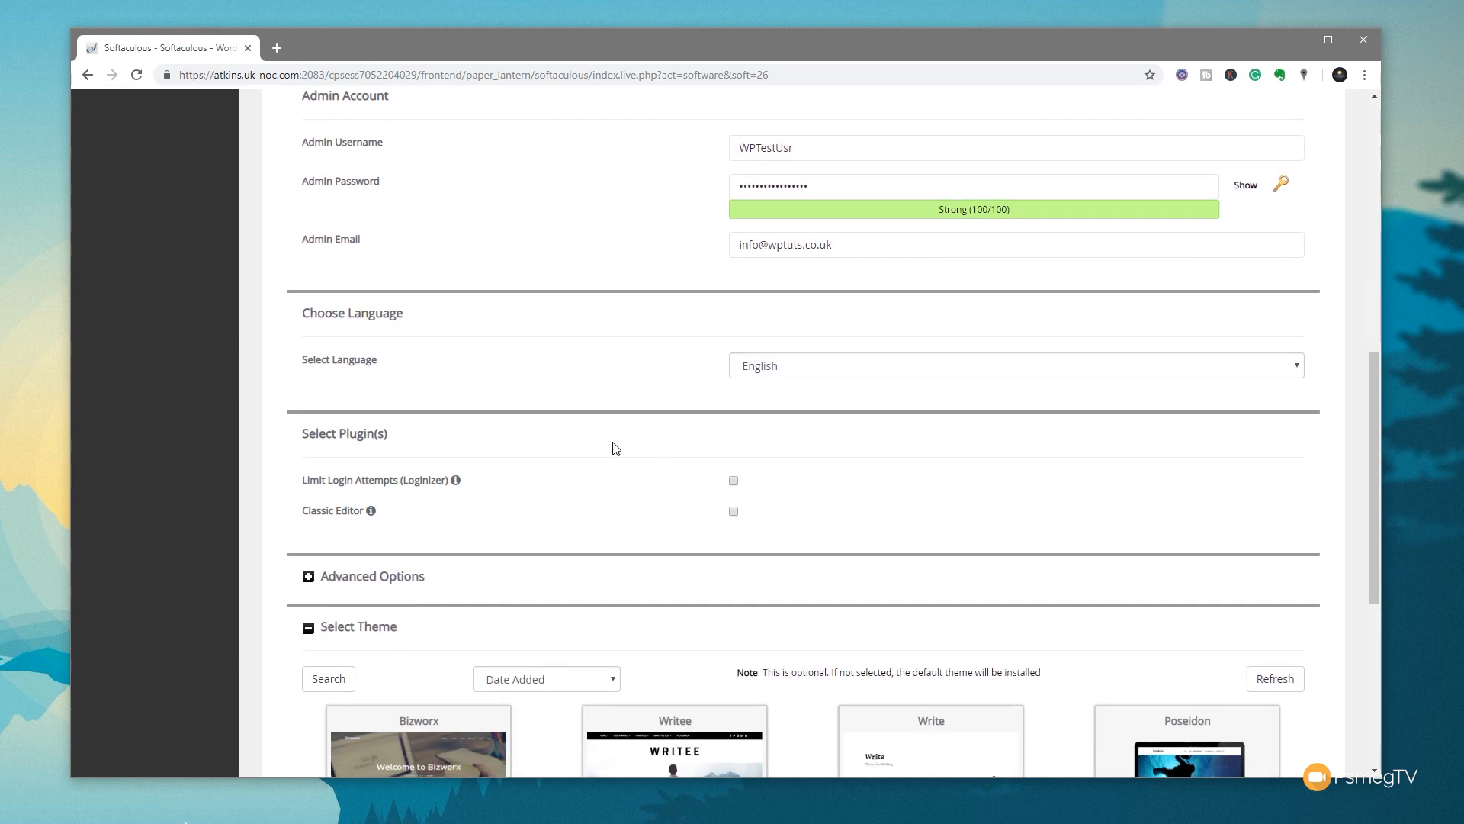
scroll(down, 3)
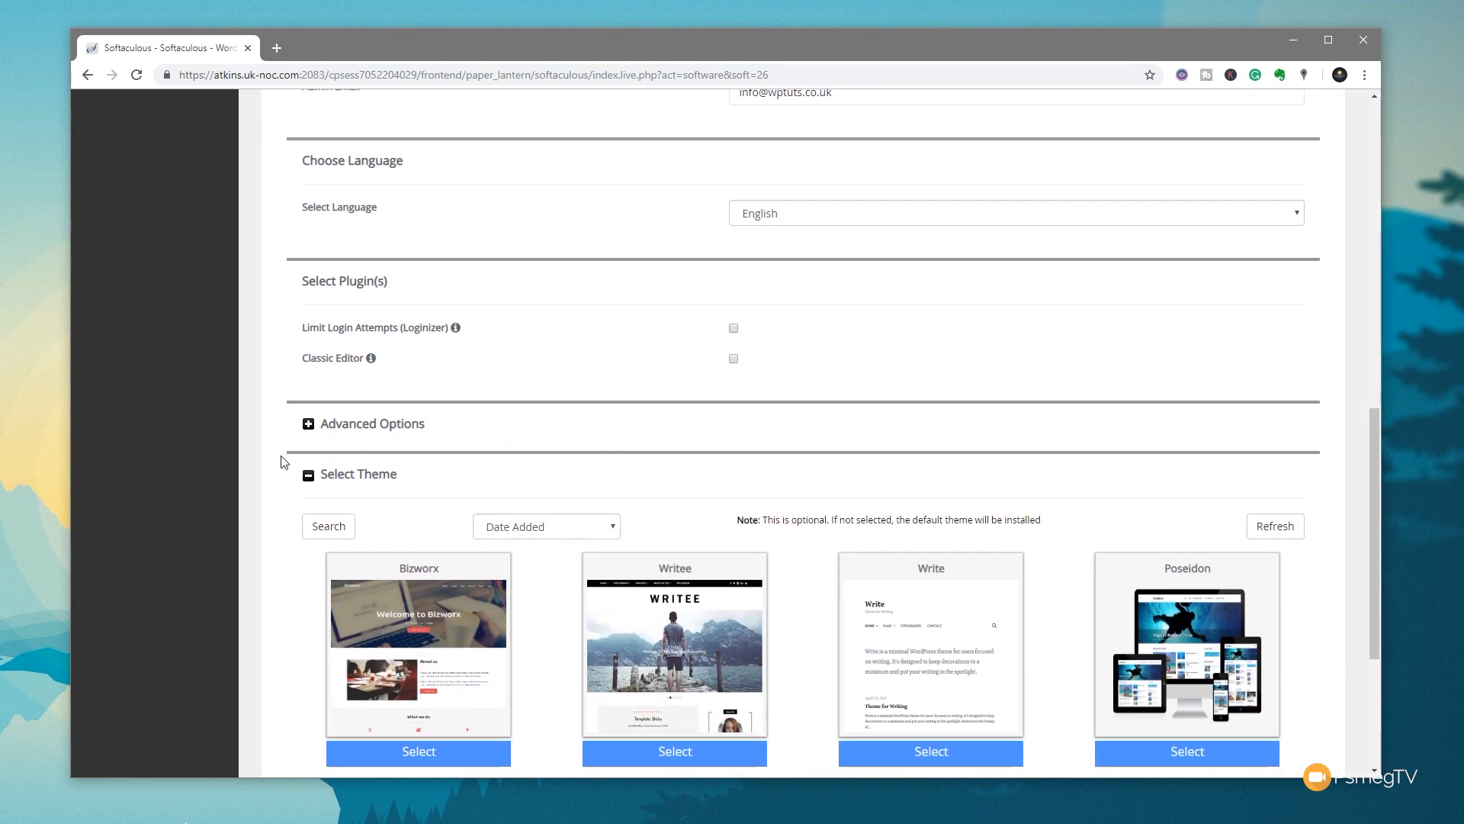
scroll(down, 3)
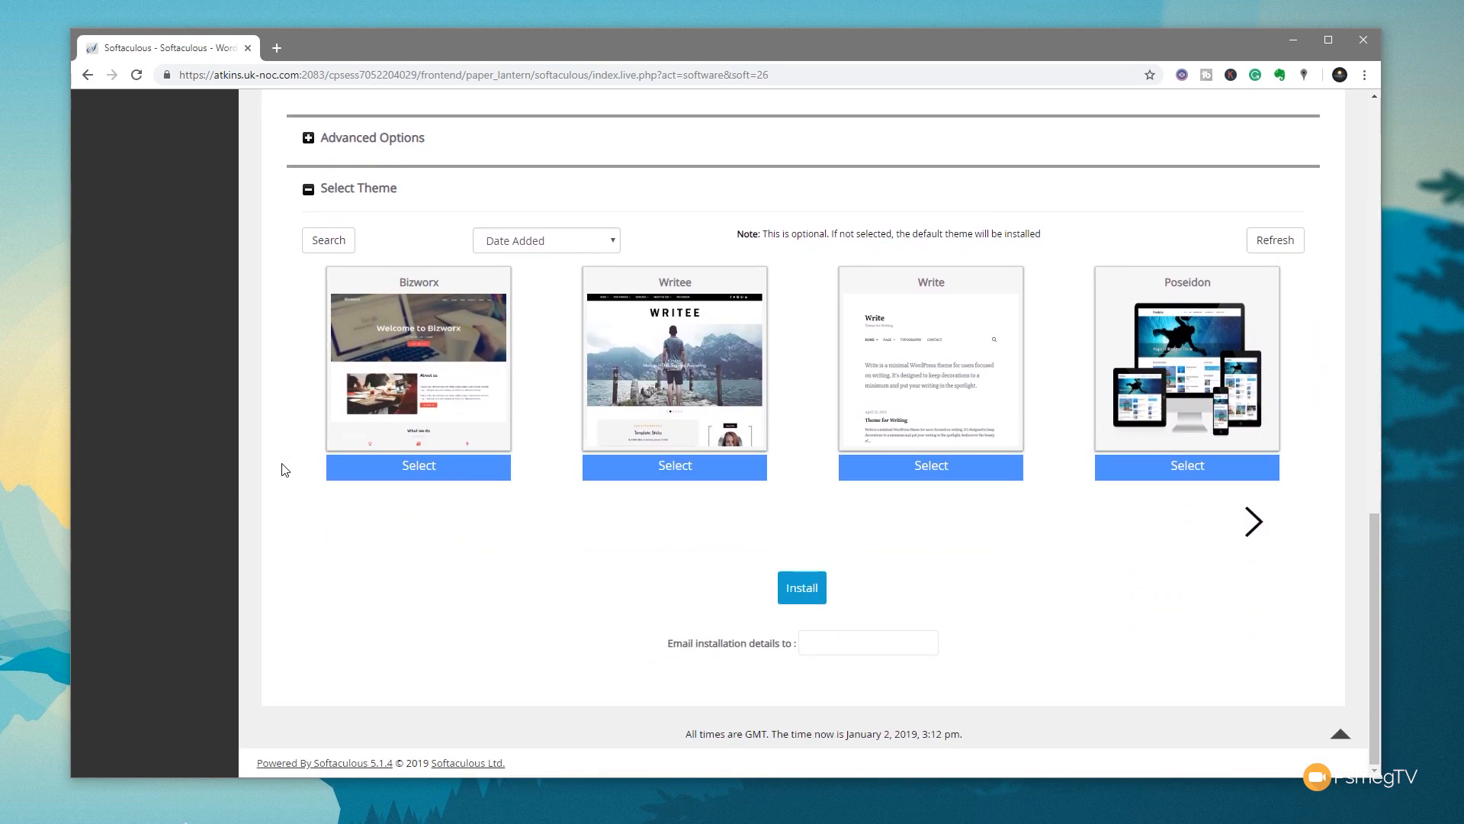
mouse_move(753, 578)
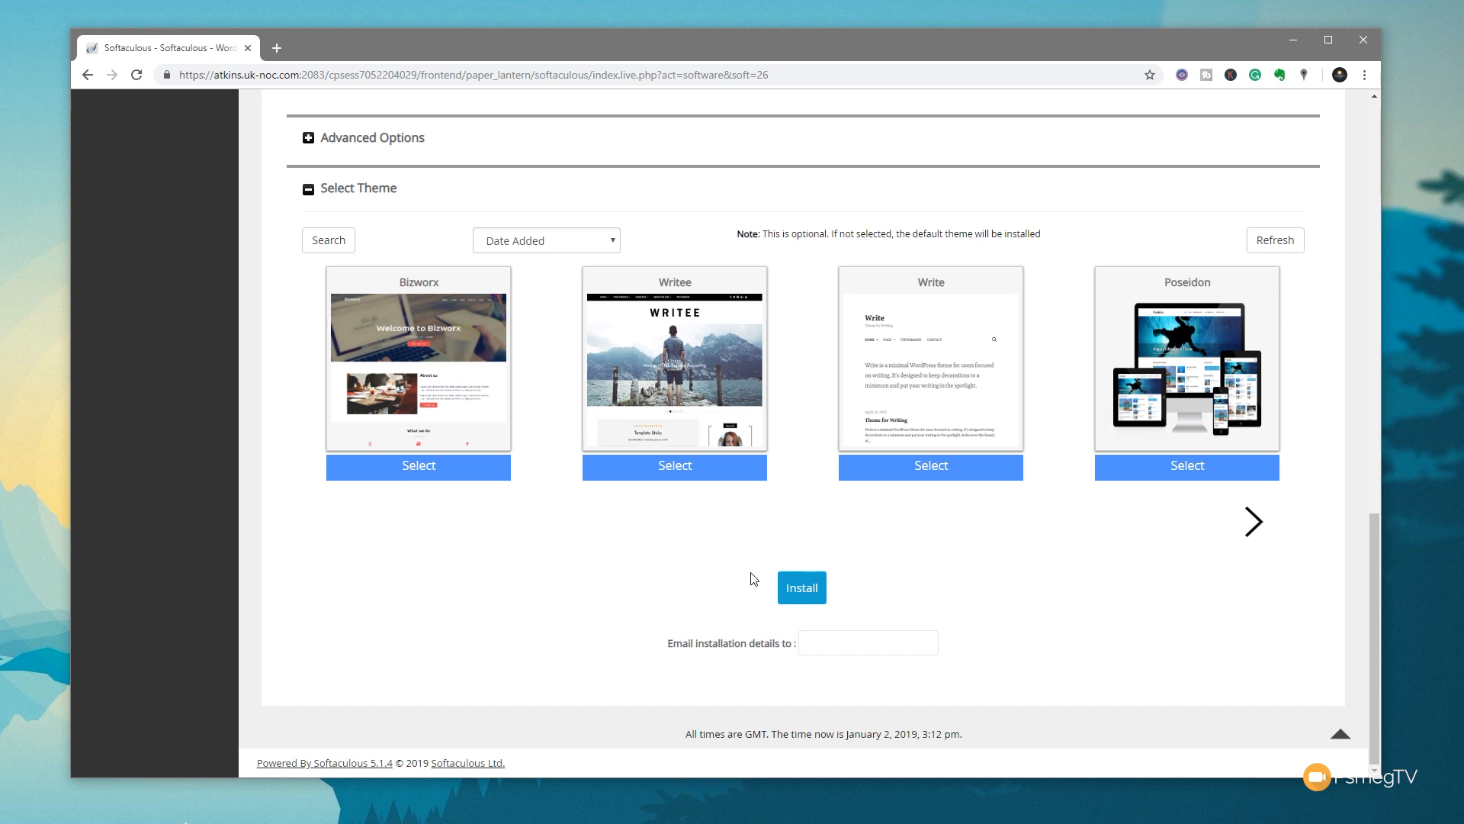
click(801, 587)
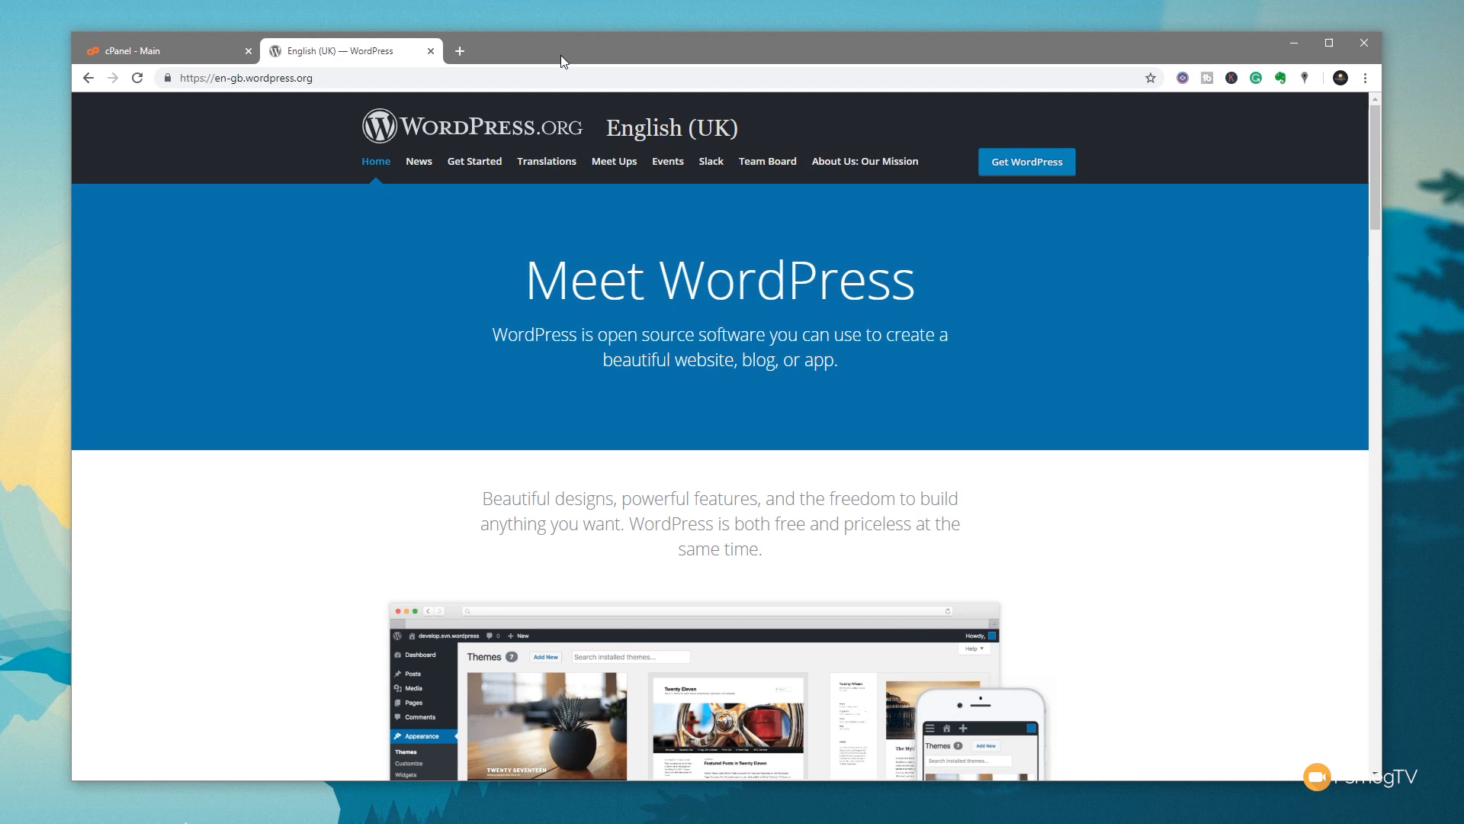
mouse_move(474, 282)
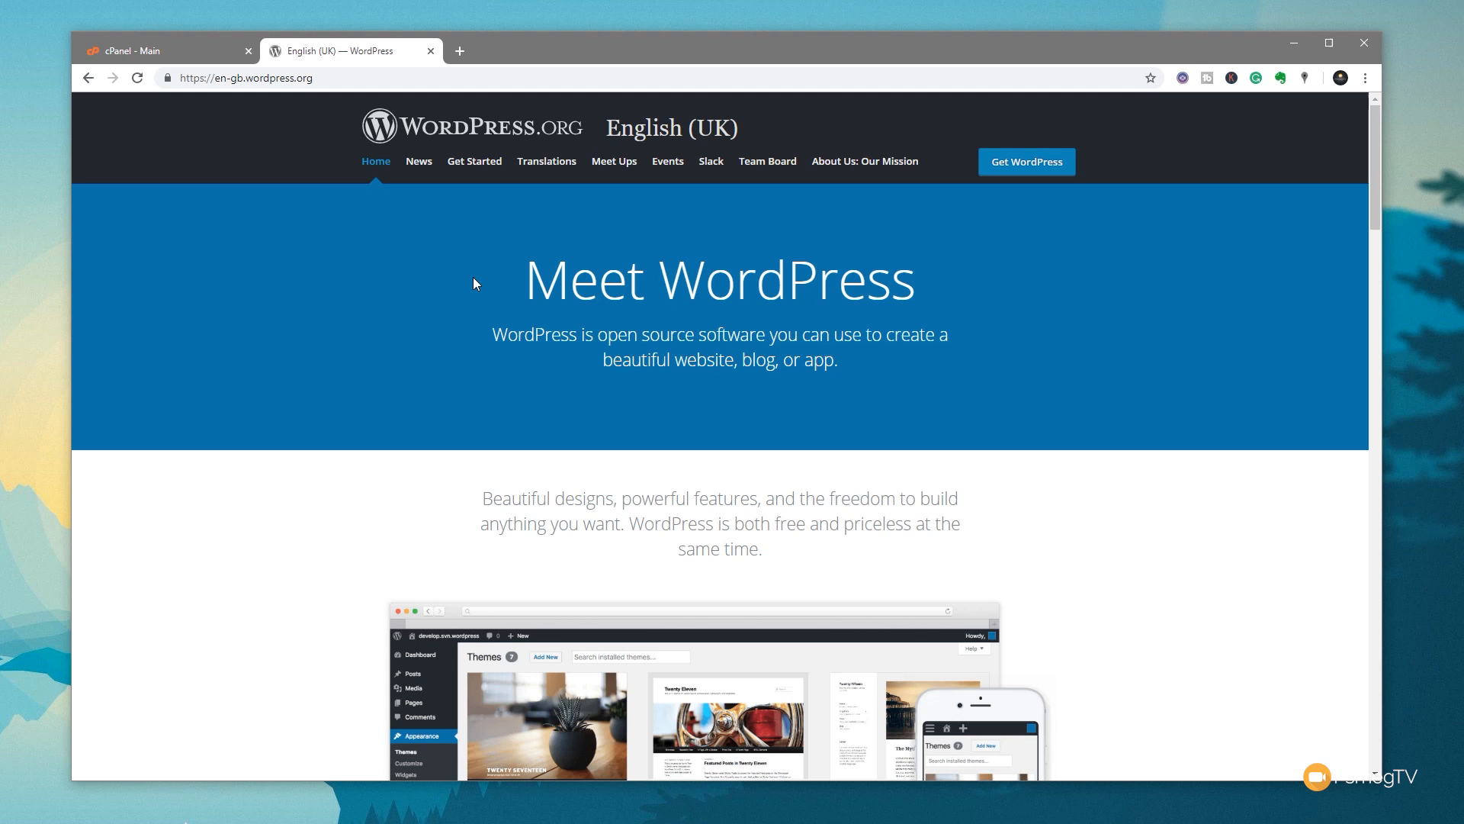
Step: Download the WordPress 5.0.2 zip package from en-gb.wordpress.org
click(720, 563)
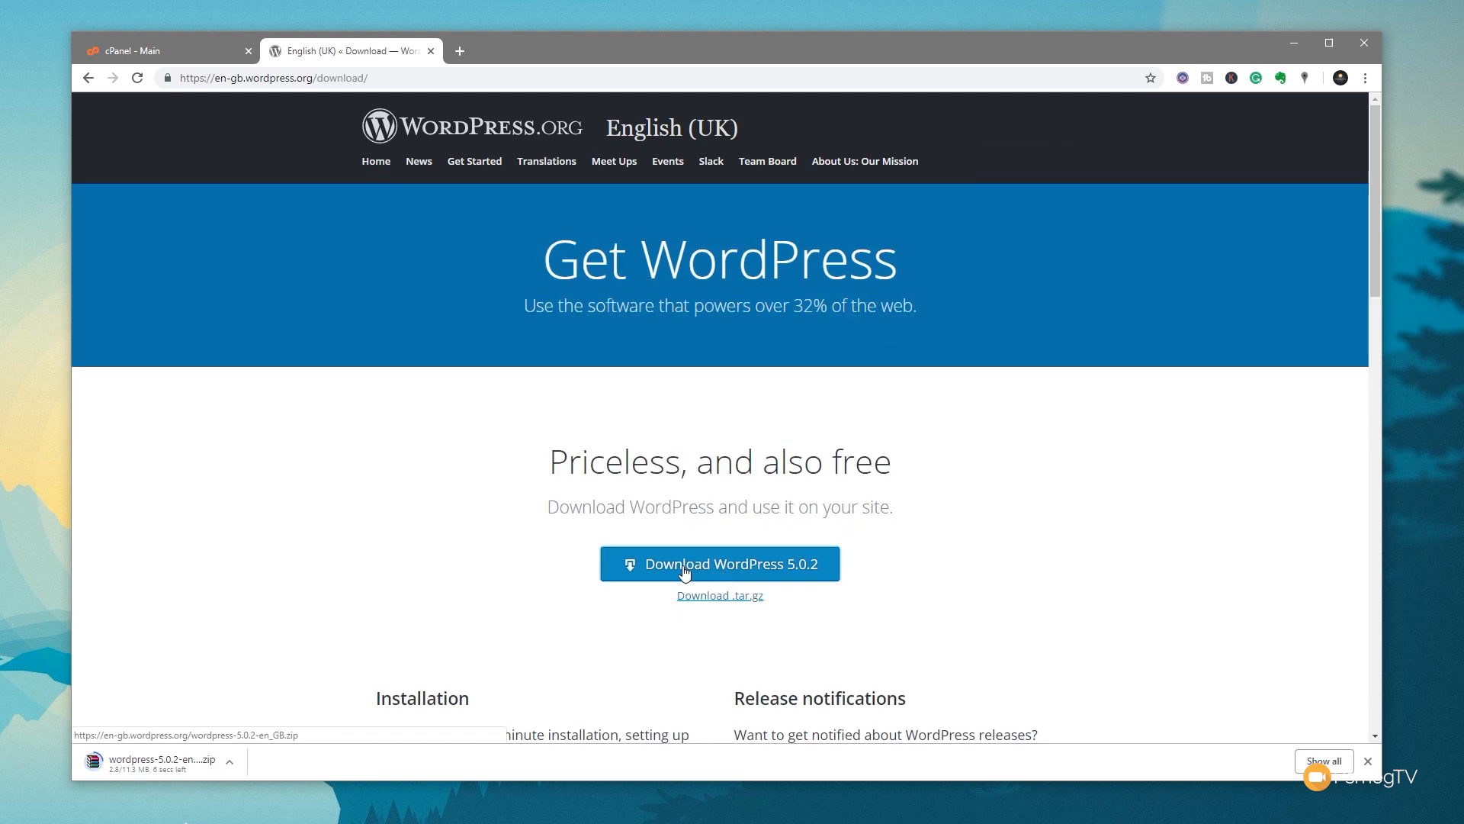
click(152, 51)
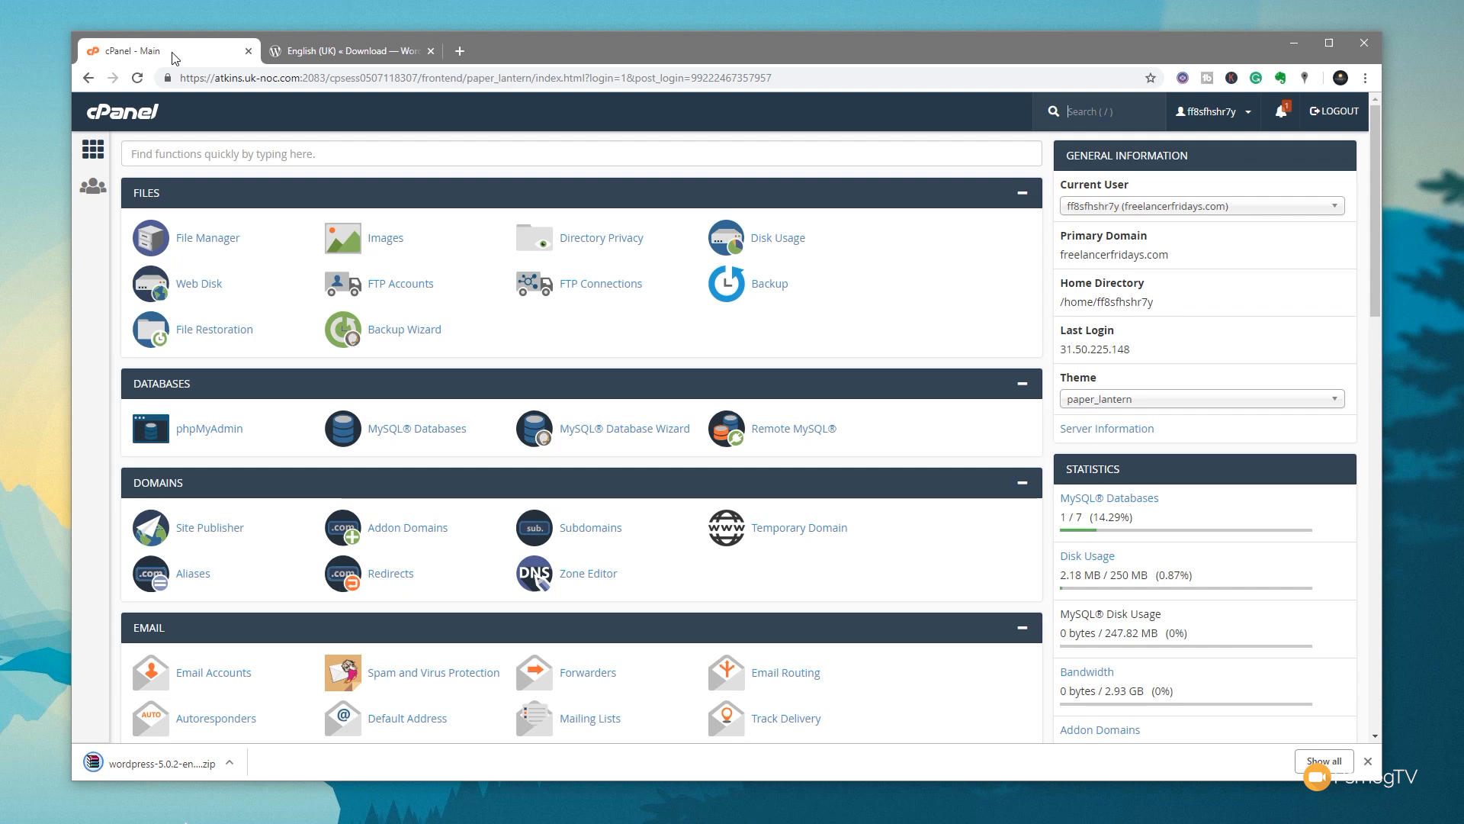
mouse_move(727, 448)
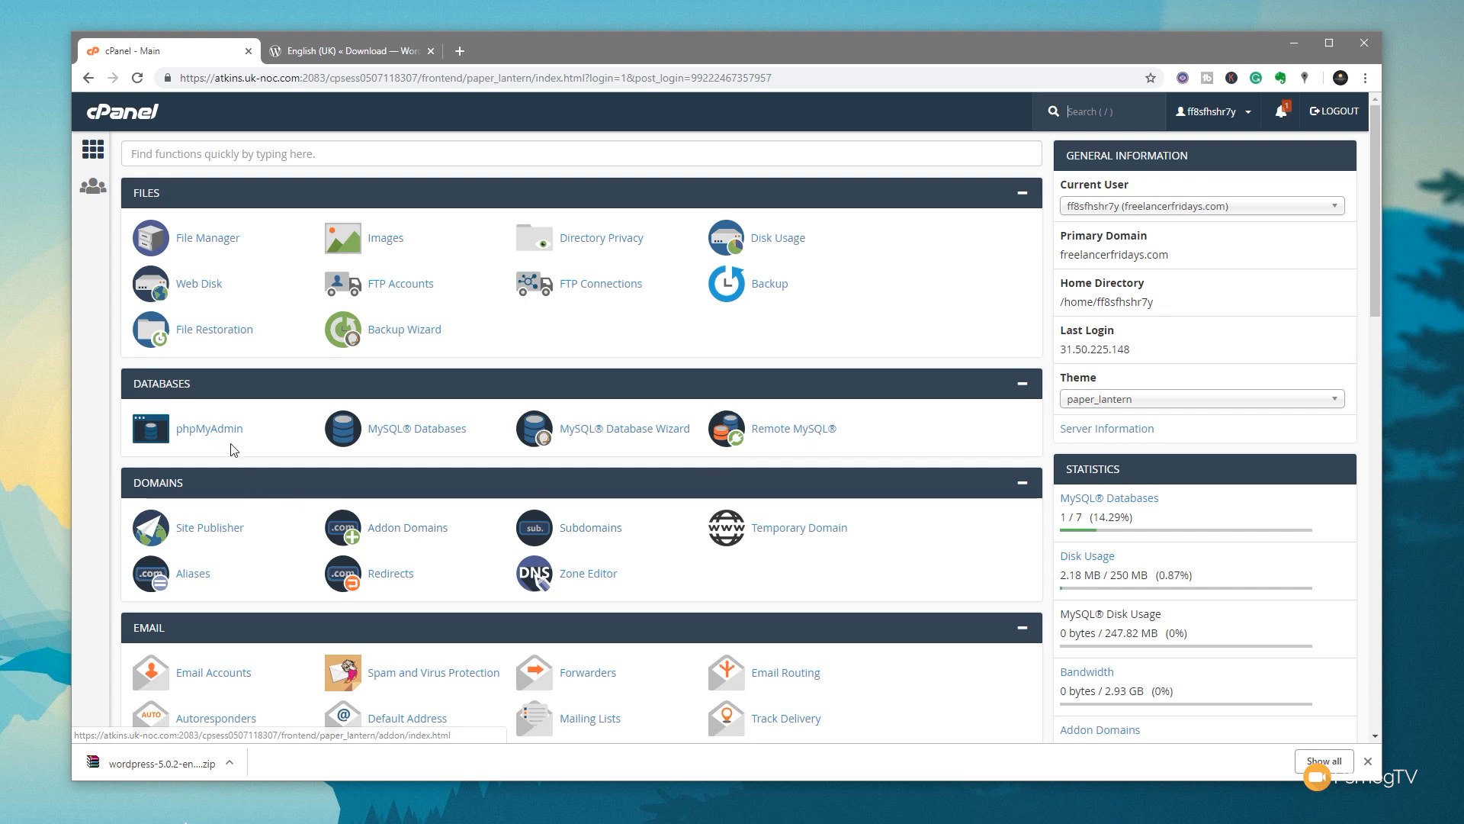
mouse_move(595, 435)
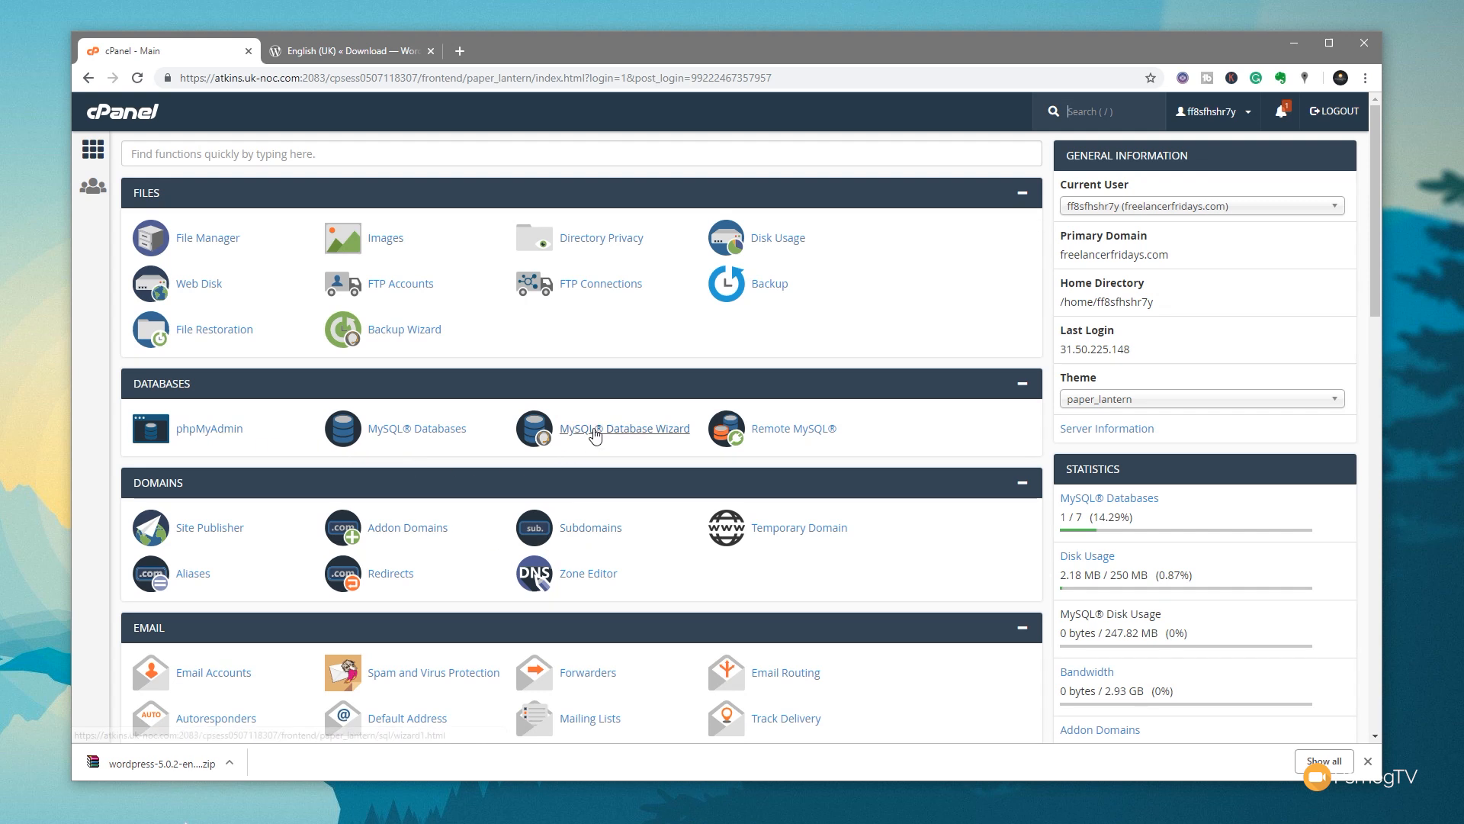
Step: Launch the MySQL Database Wizard and name the new database
click(626, 428)
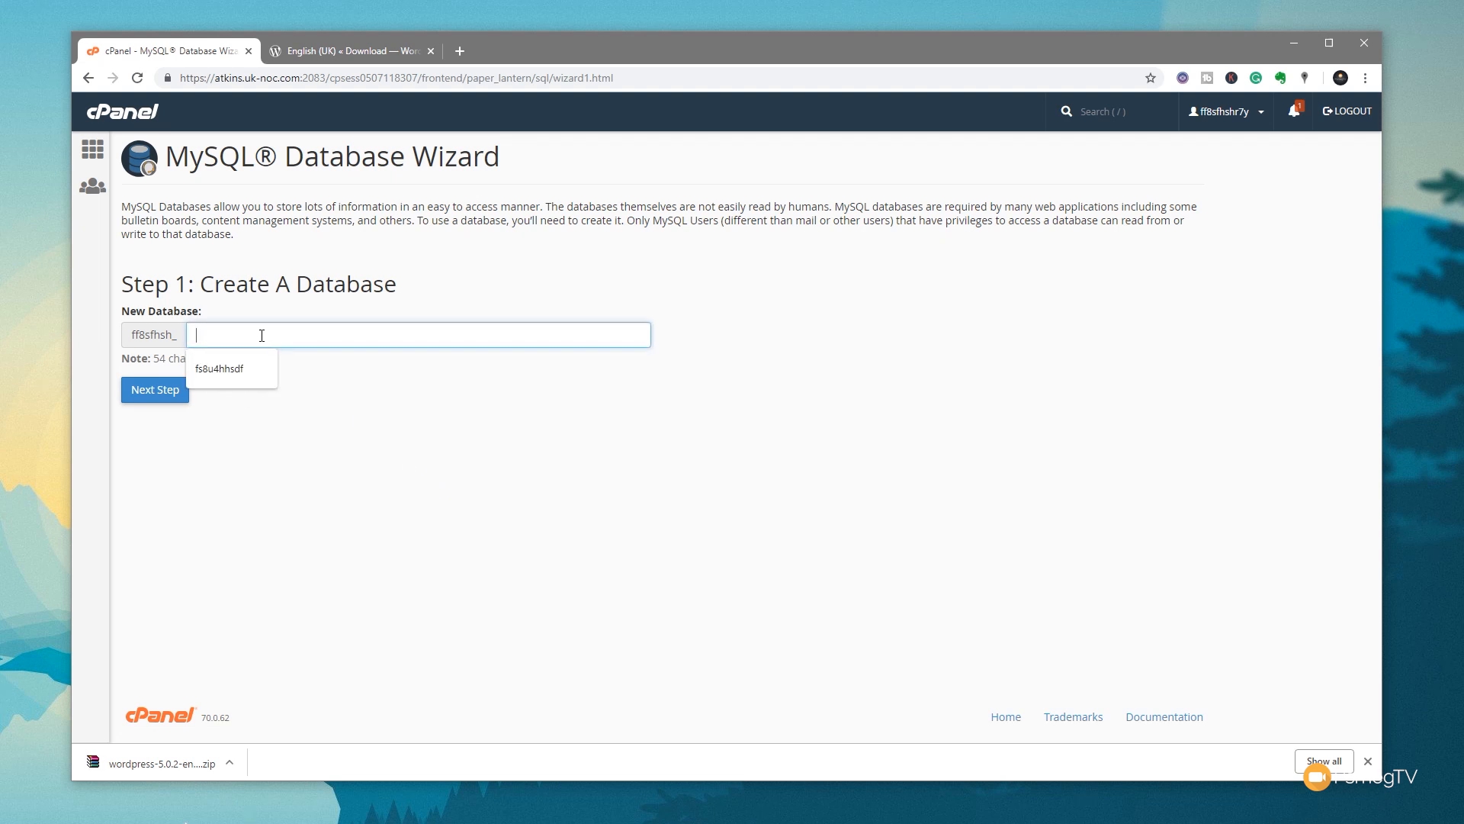
click(155, 389)
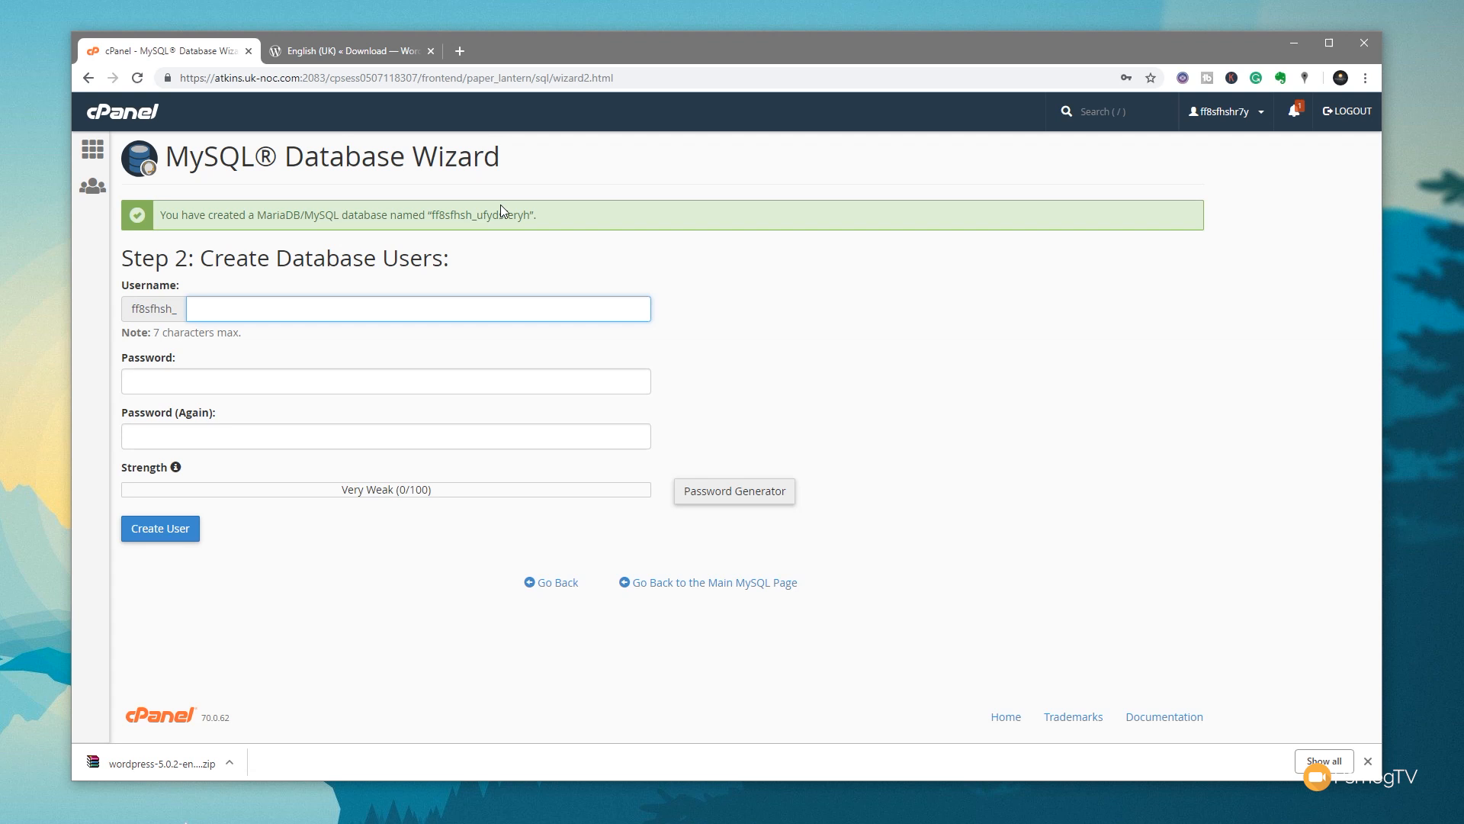
Step: Create database user fdhs7e4 with a generated strong password and grant ALL PRIVILEGES
click(417, 308)
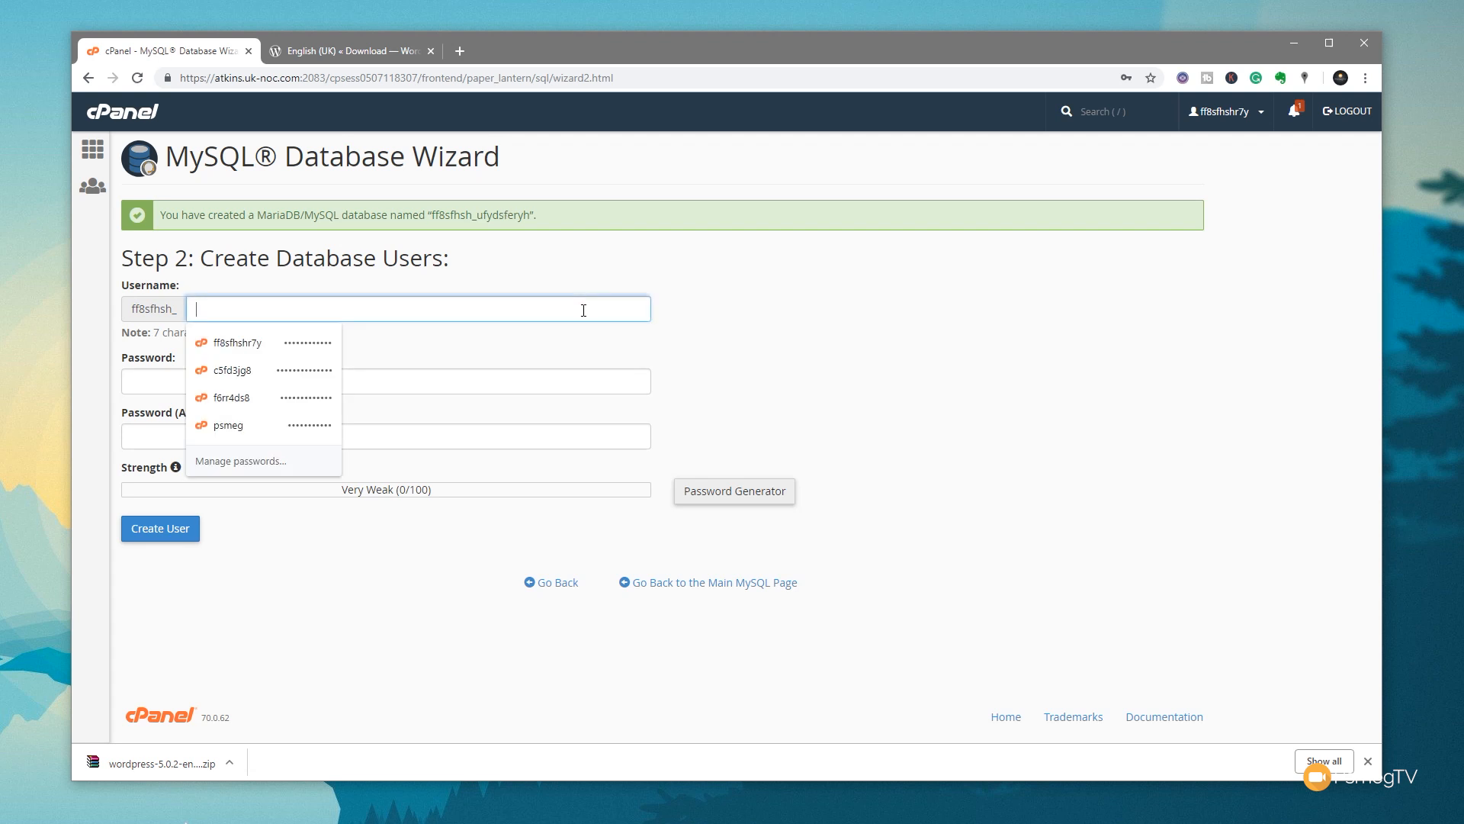
text(fdhs7e4)
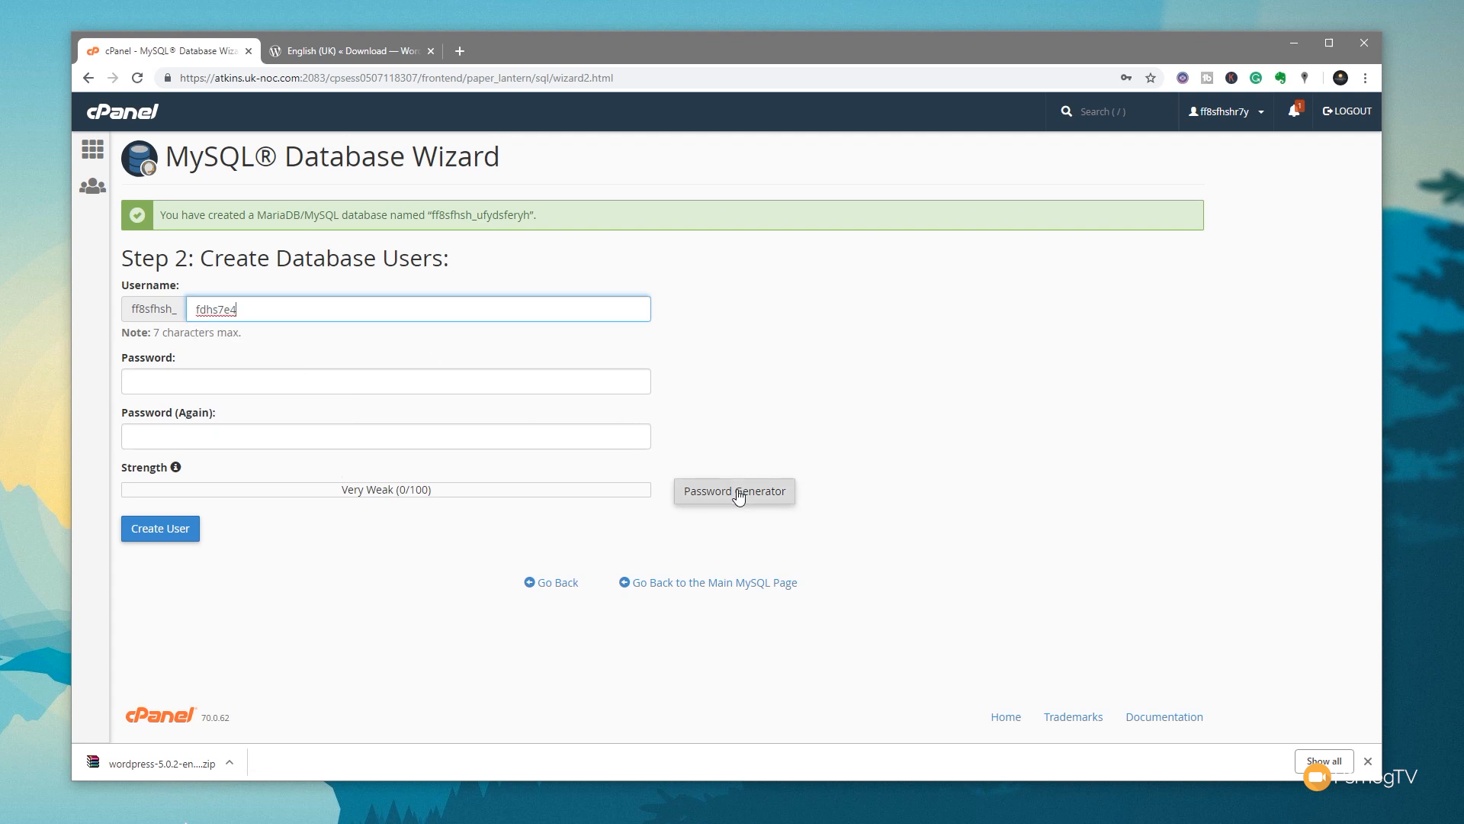
click(735, 491)
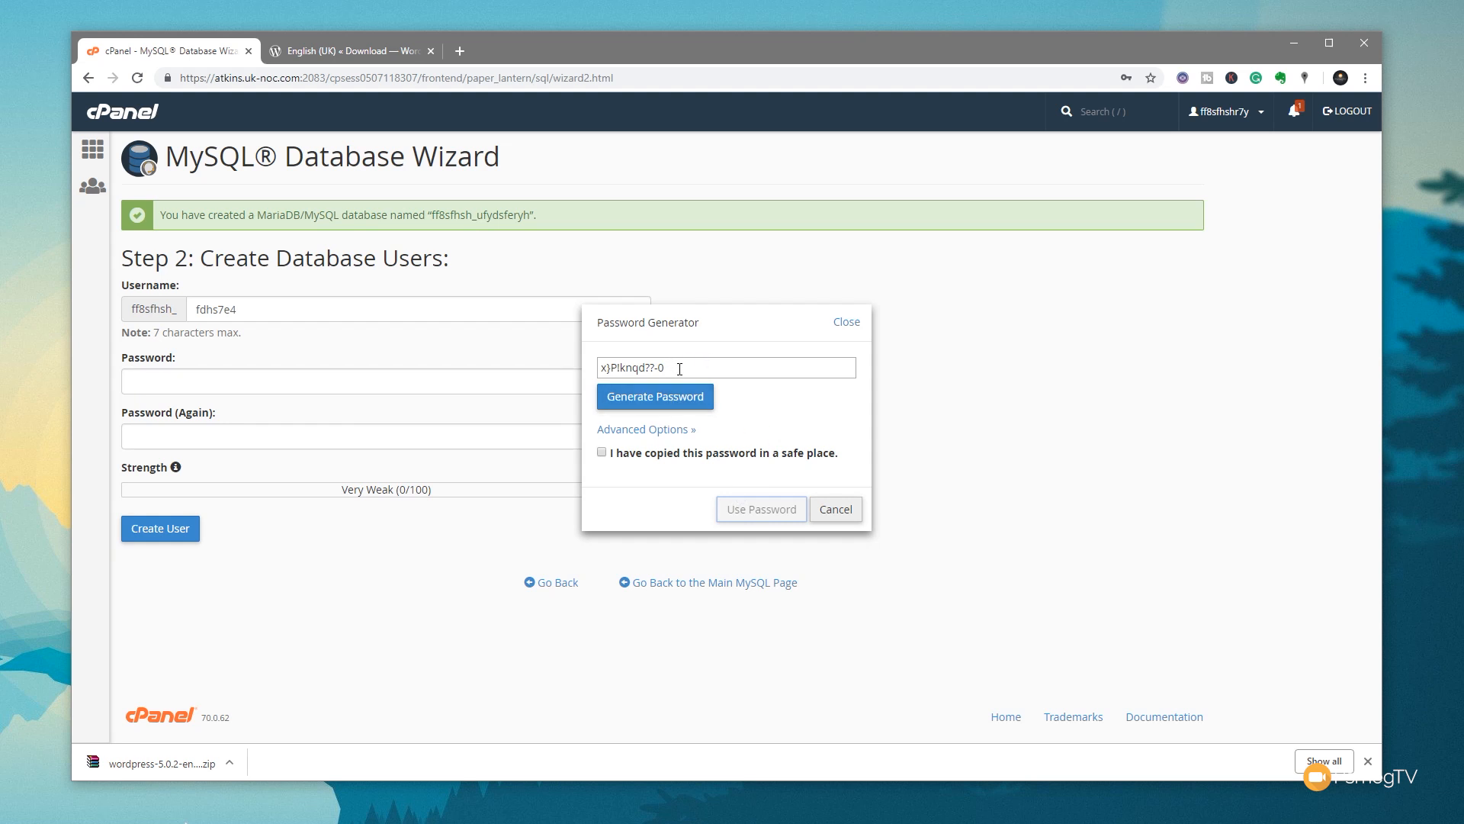
click(654, 396)
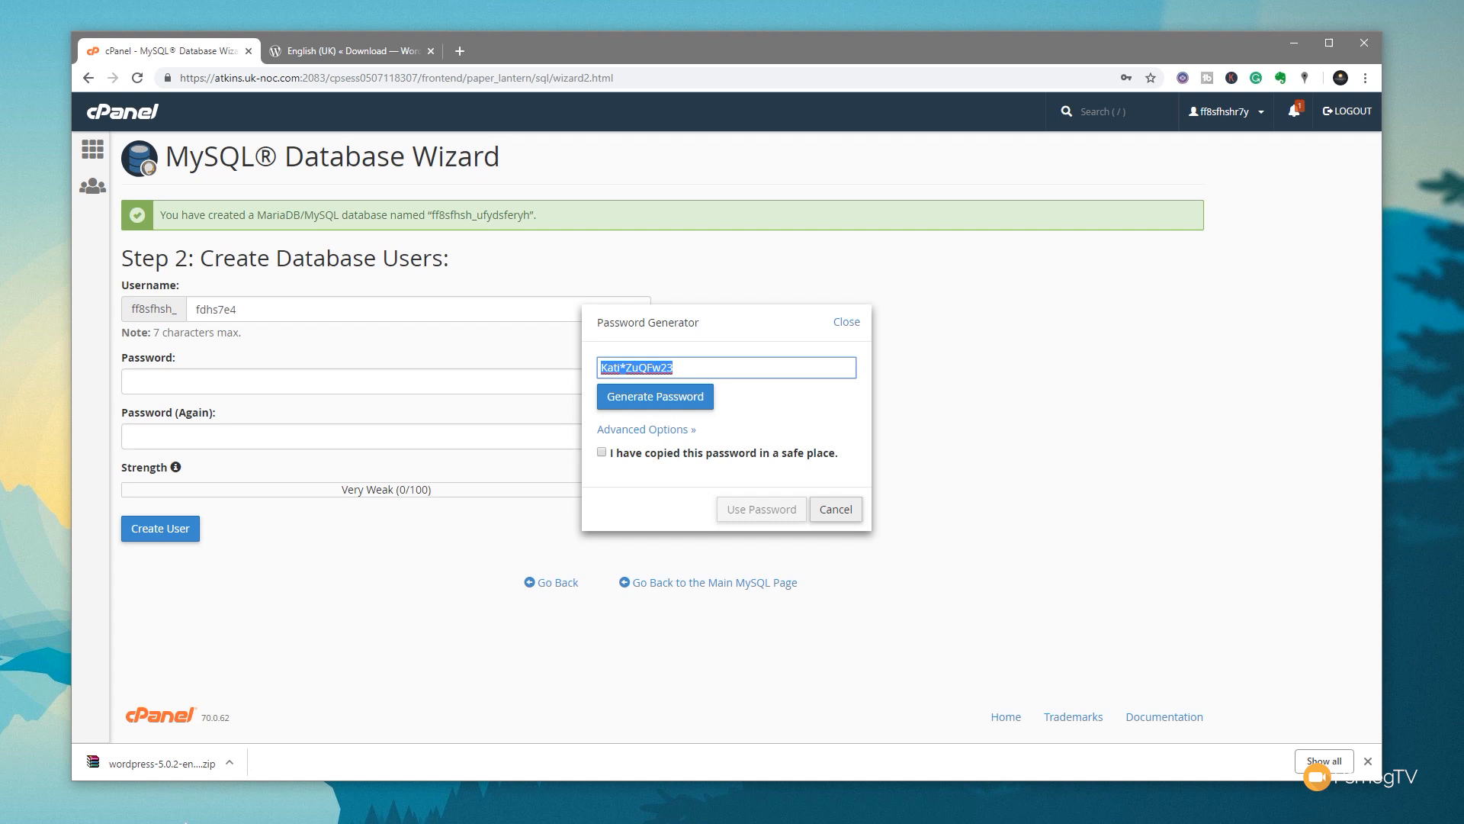
mouse_move(675, 460)
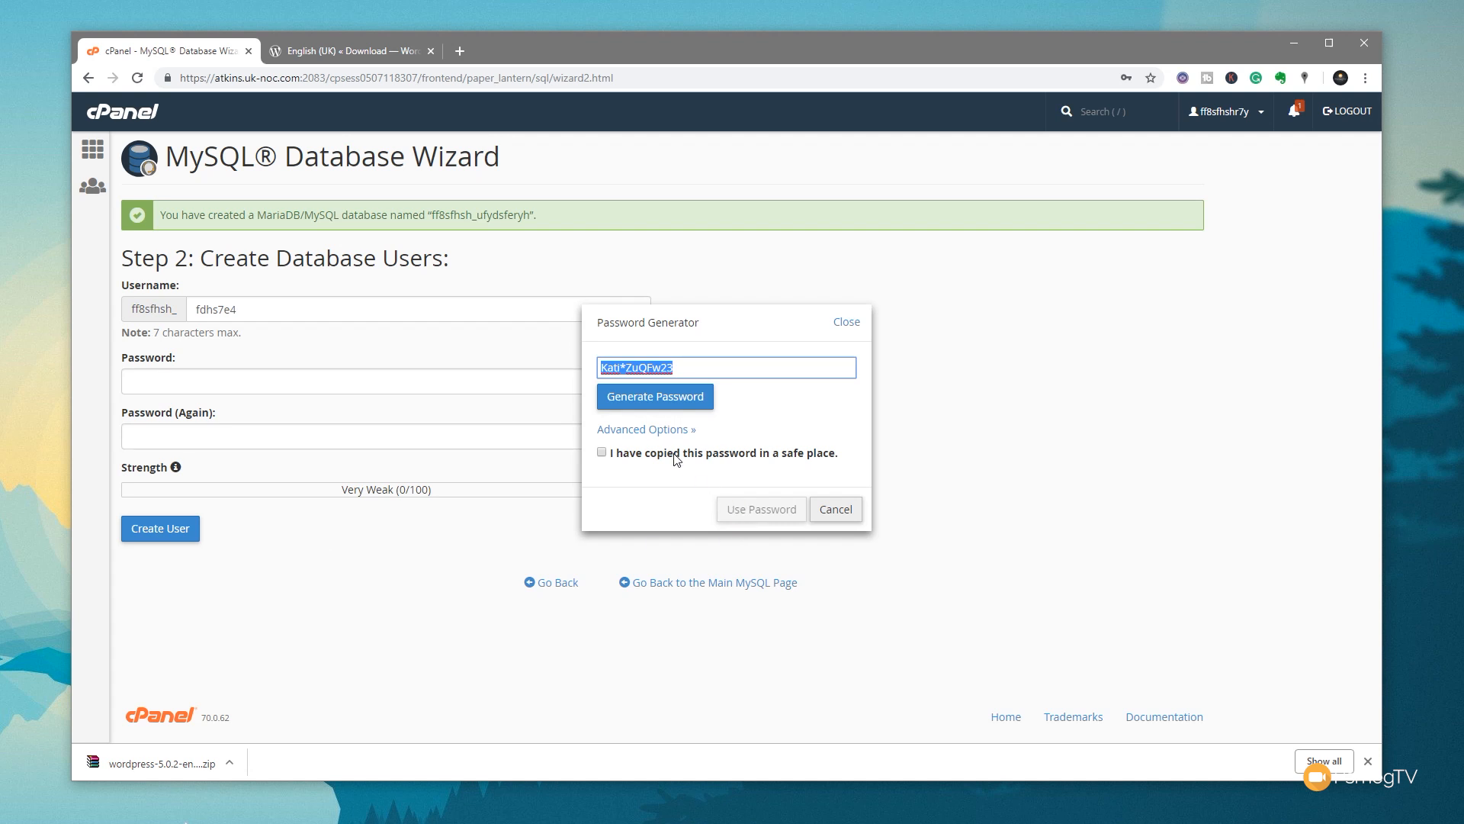
click(601, 453)
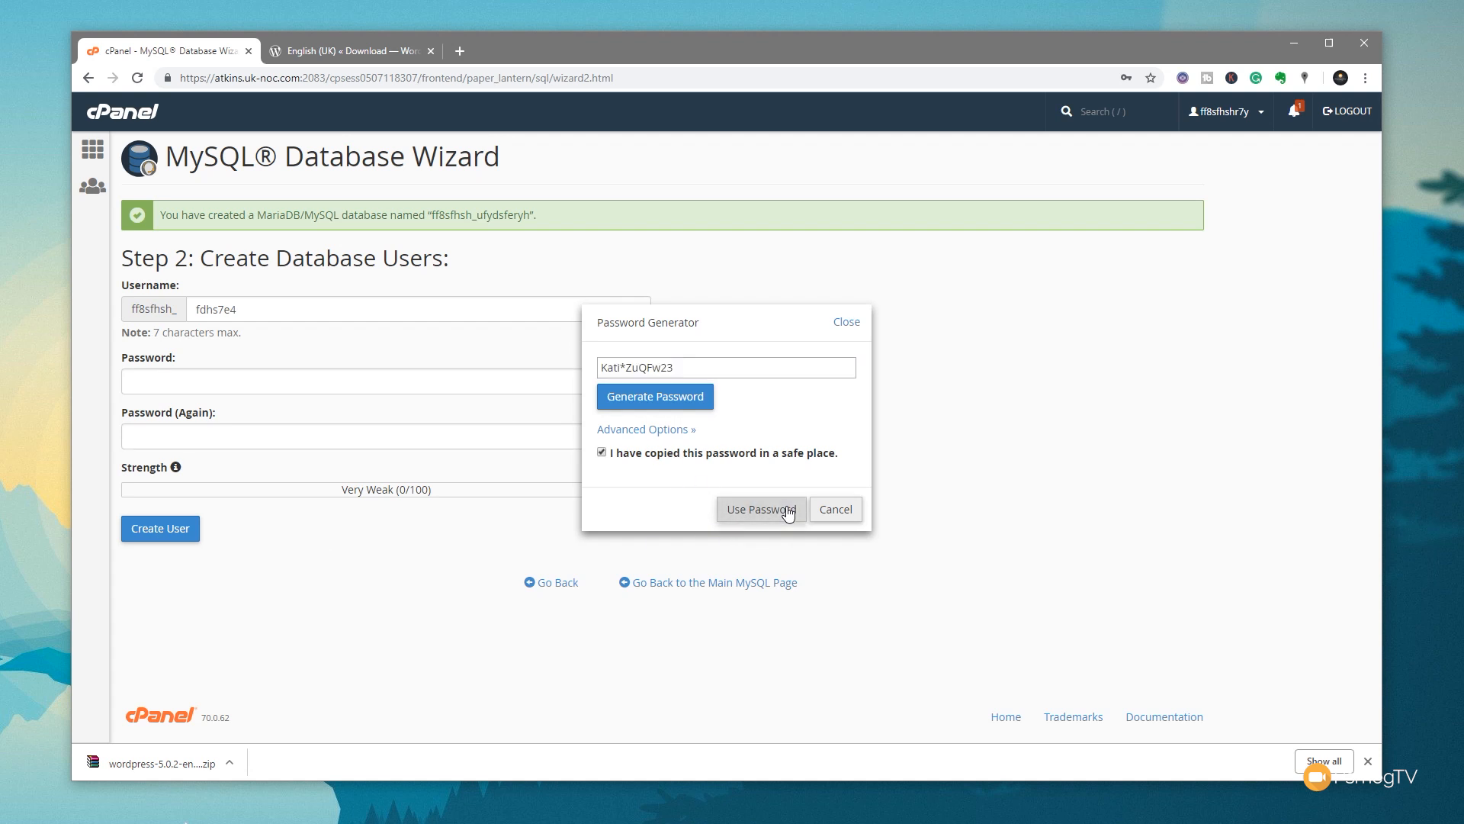
click(760, 510)
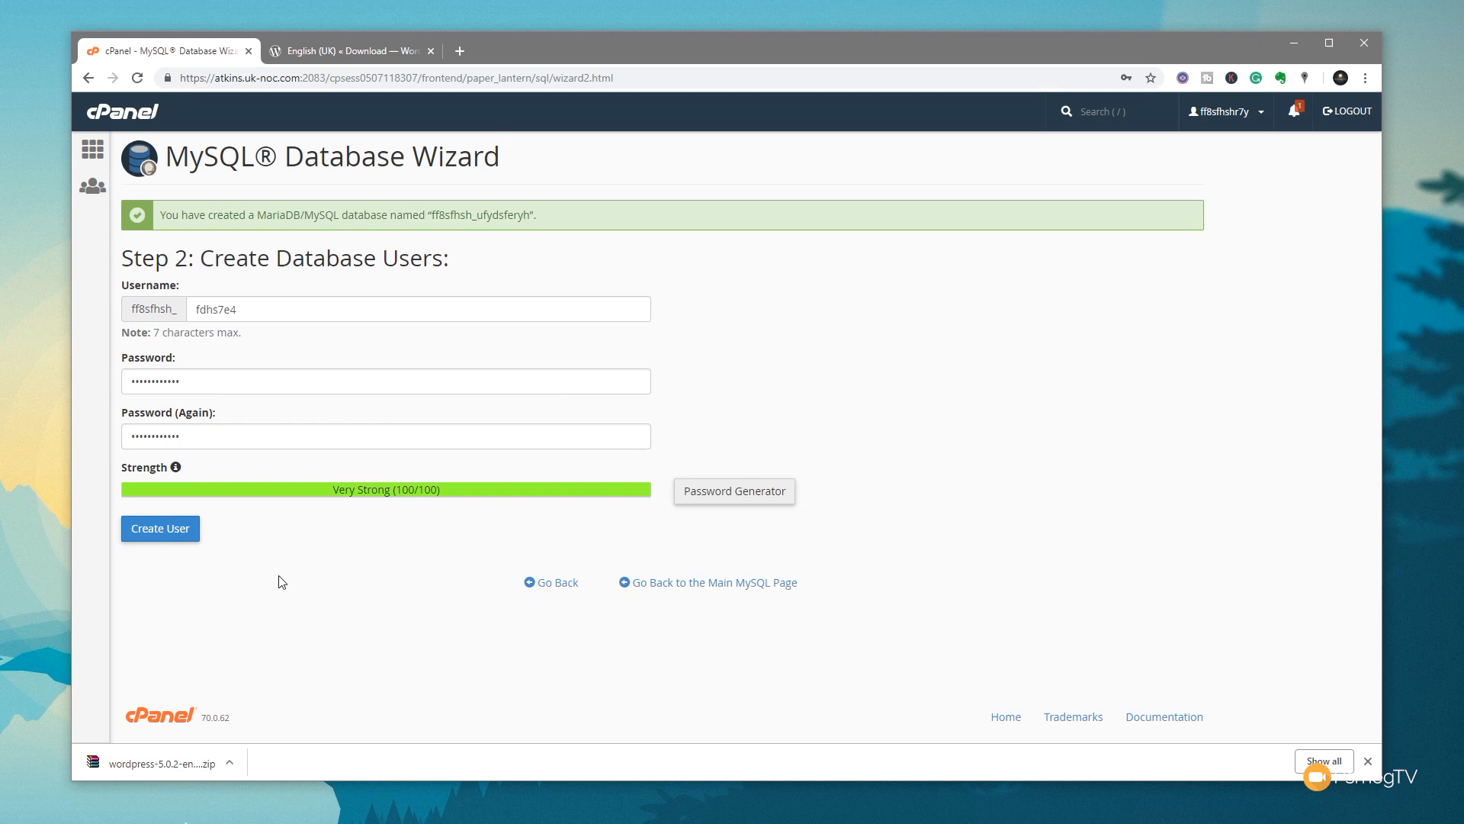
click(161, 527)
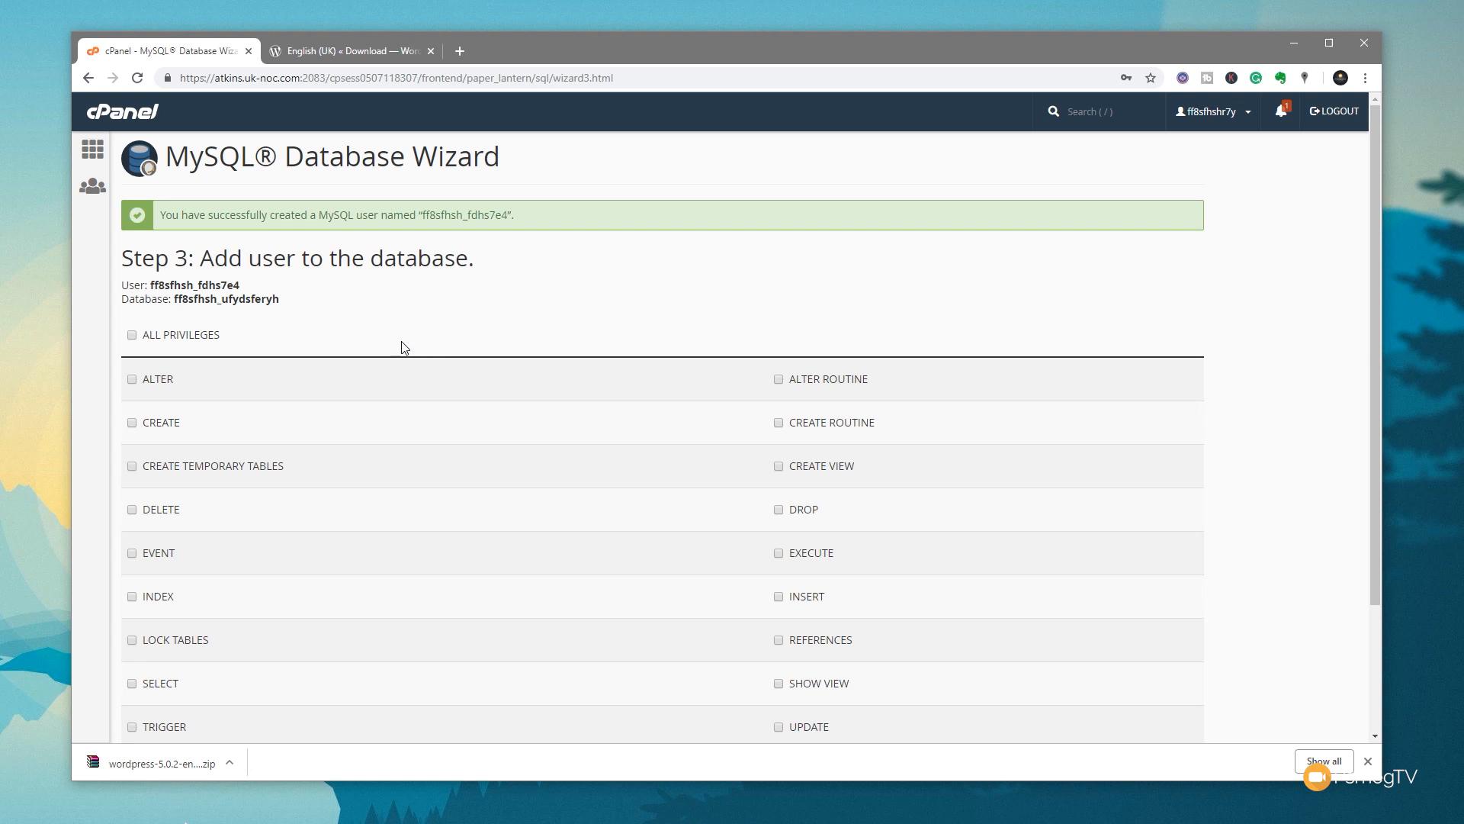
mouse_move(149, 347)
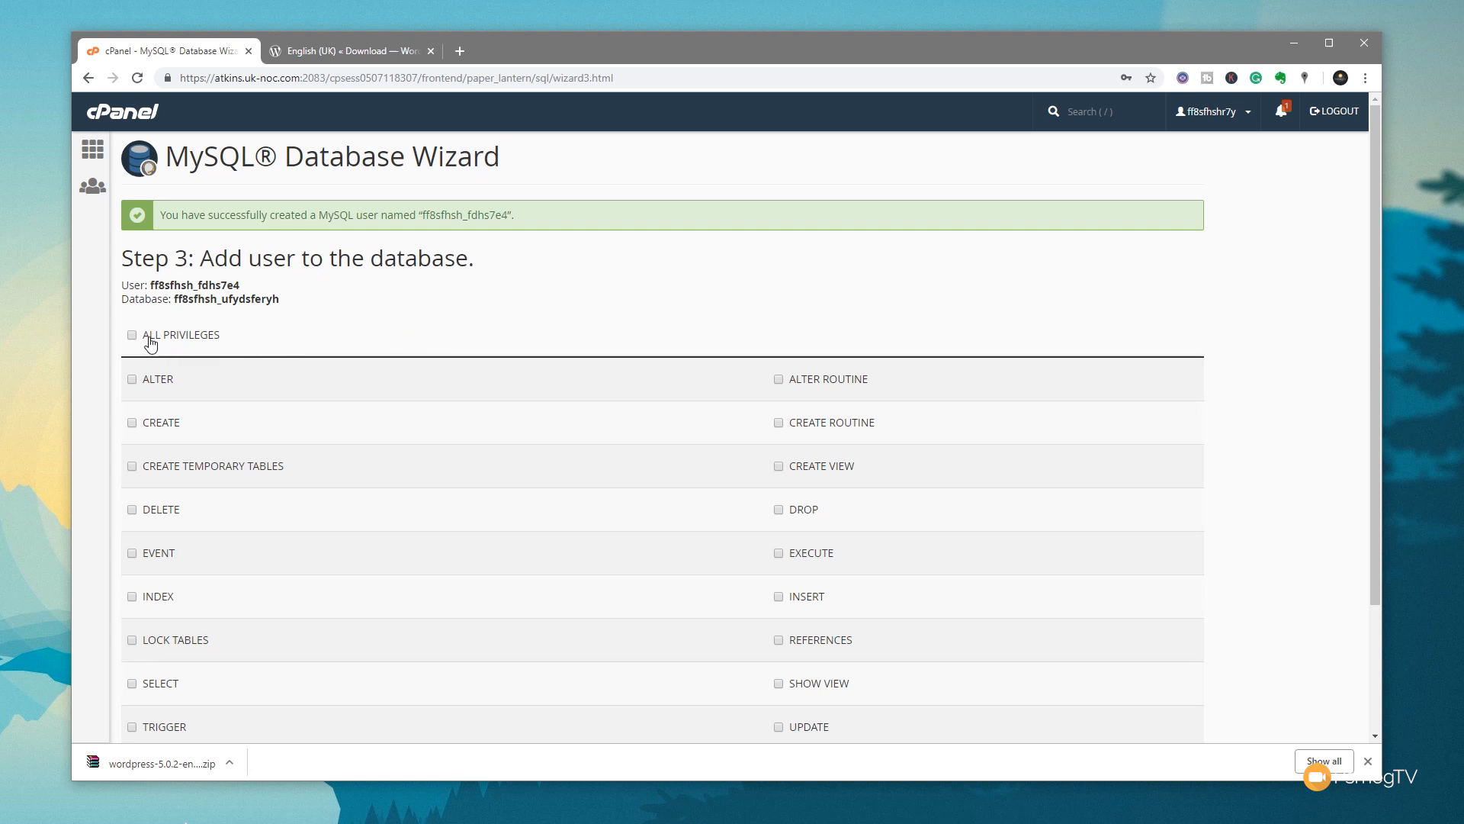
click(131, 335)
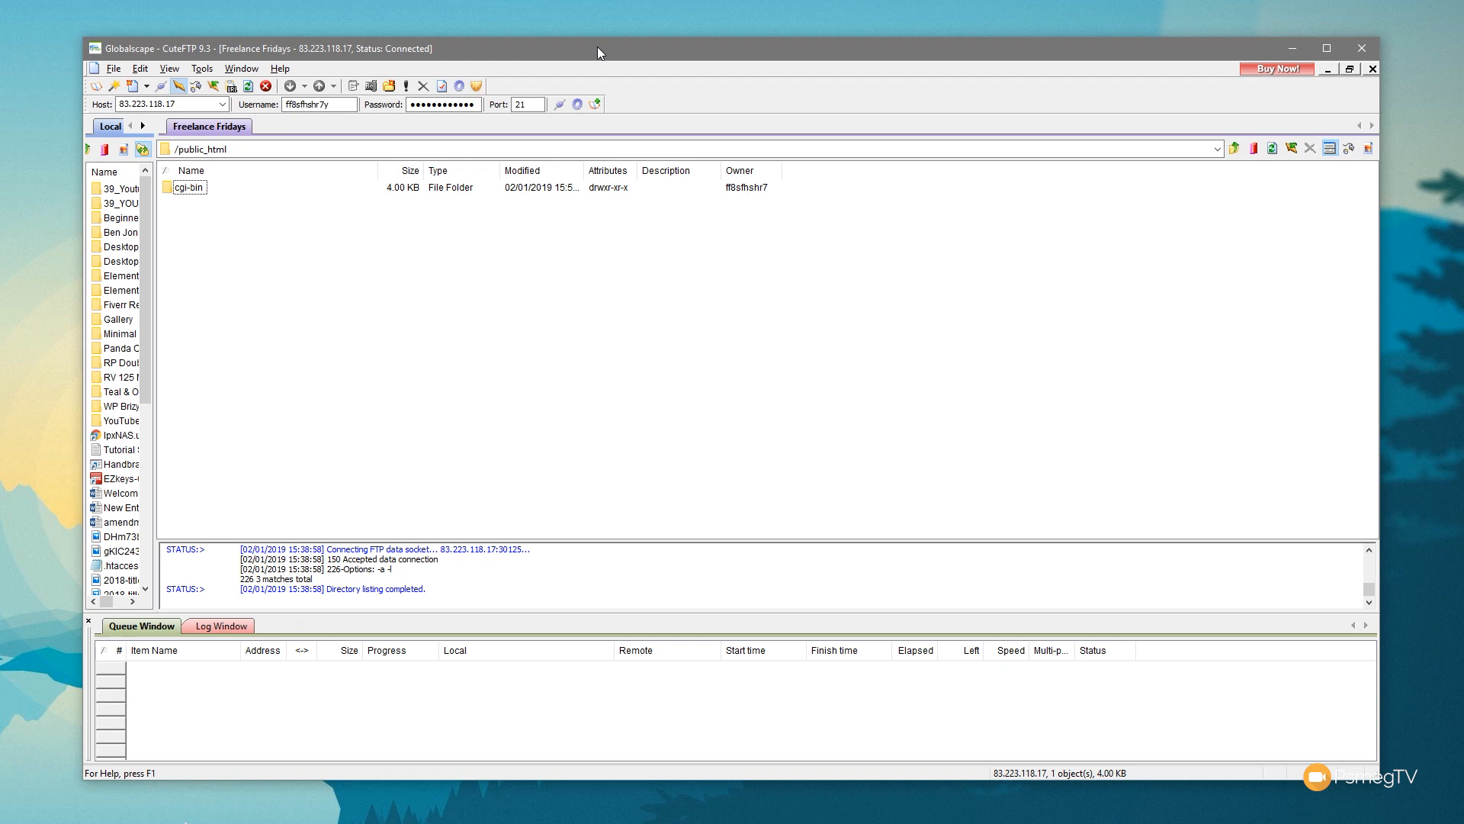
mouse_move(326, 228)
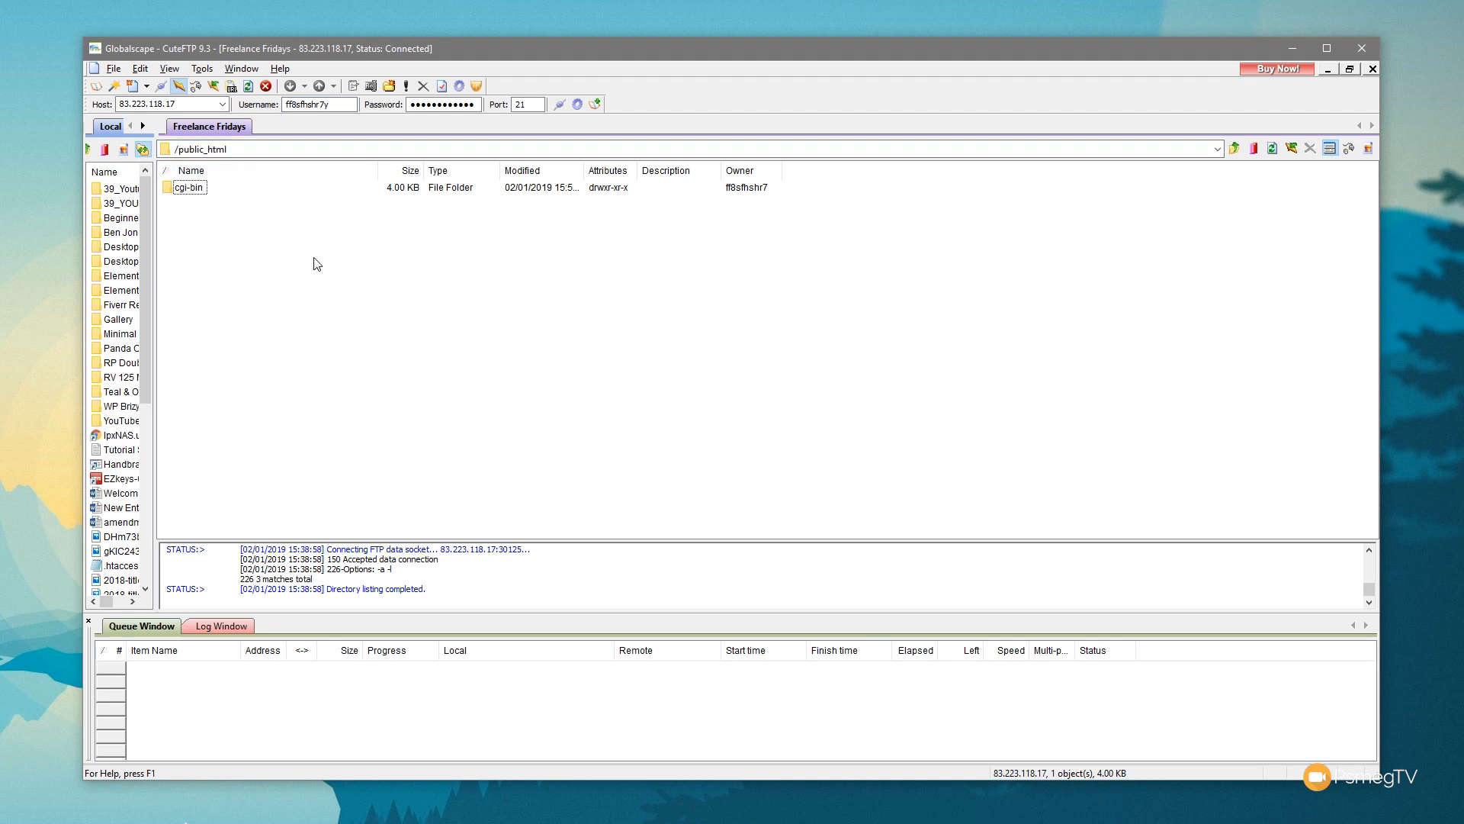
mouse_move(269, 305)
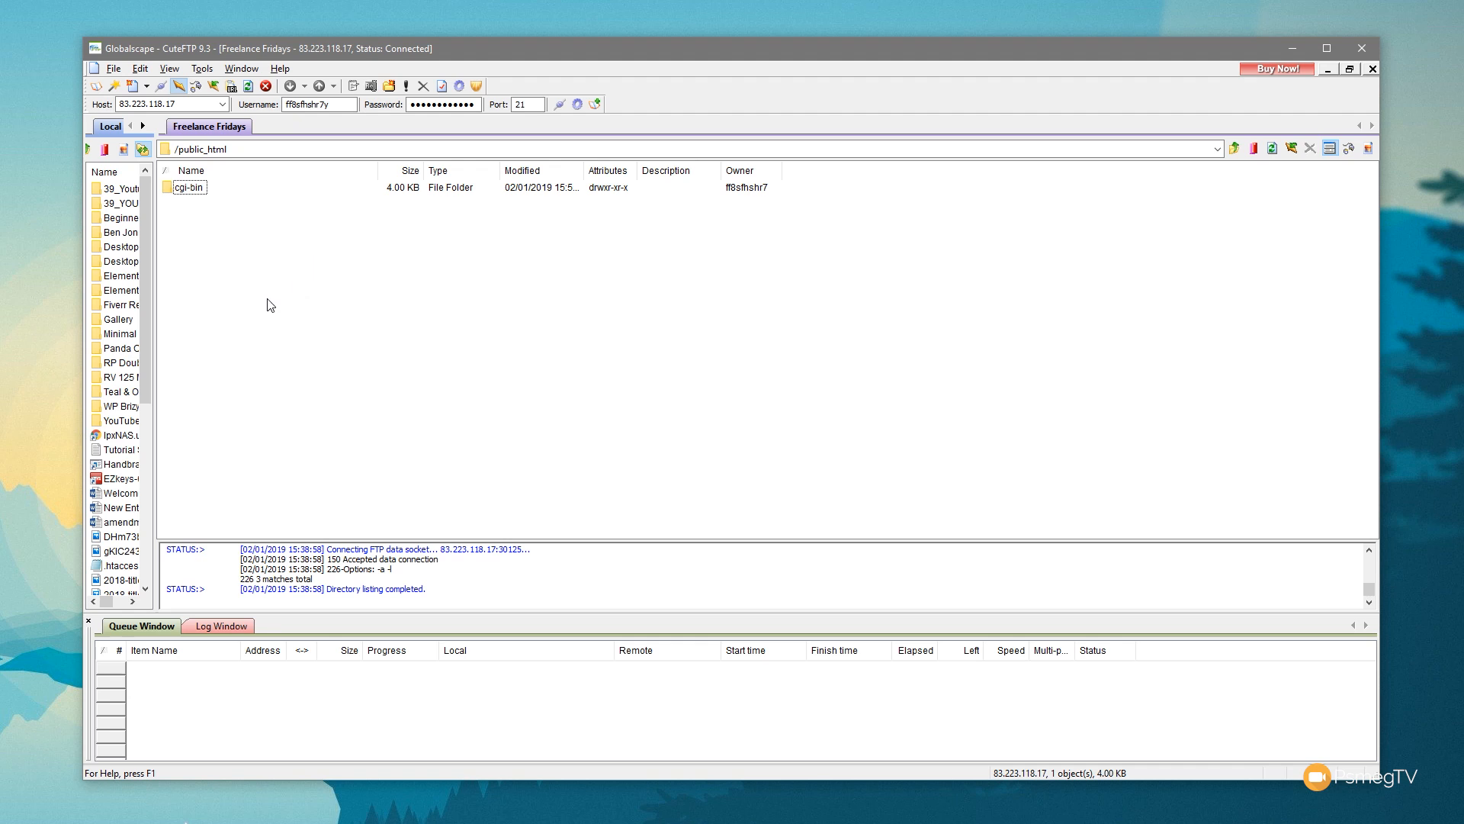
mouse_move(174, 371)
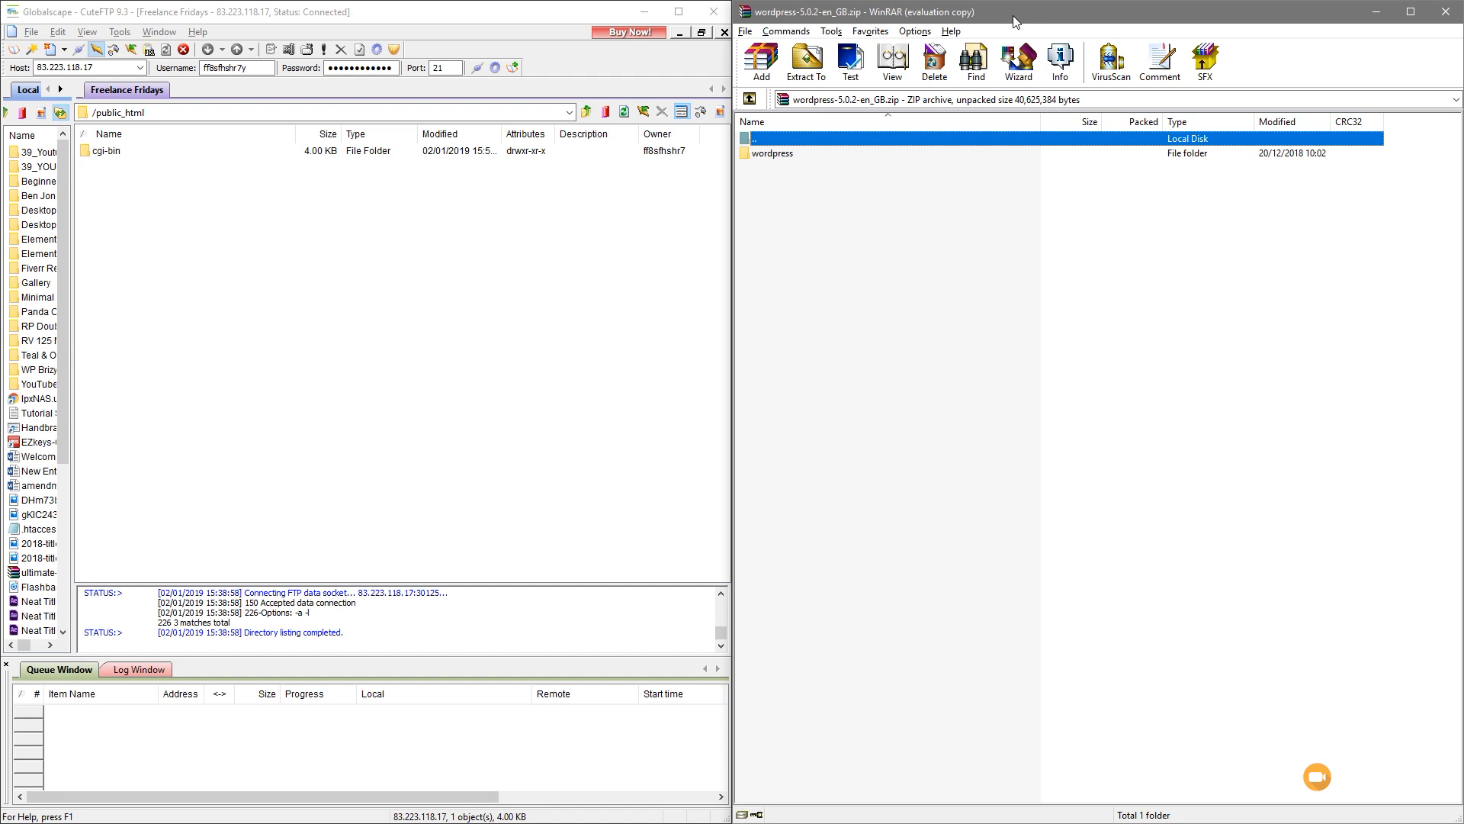
mouse_move(830, 151)
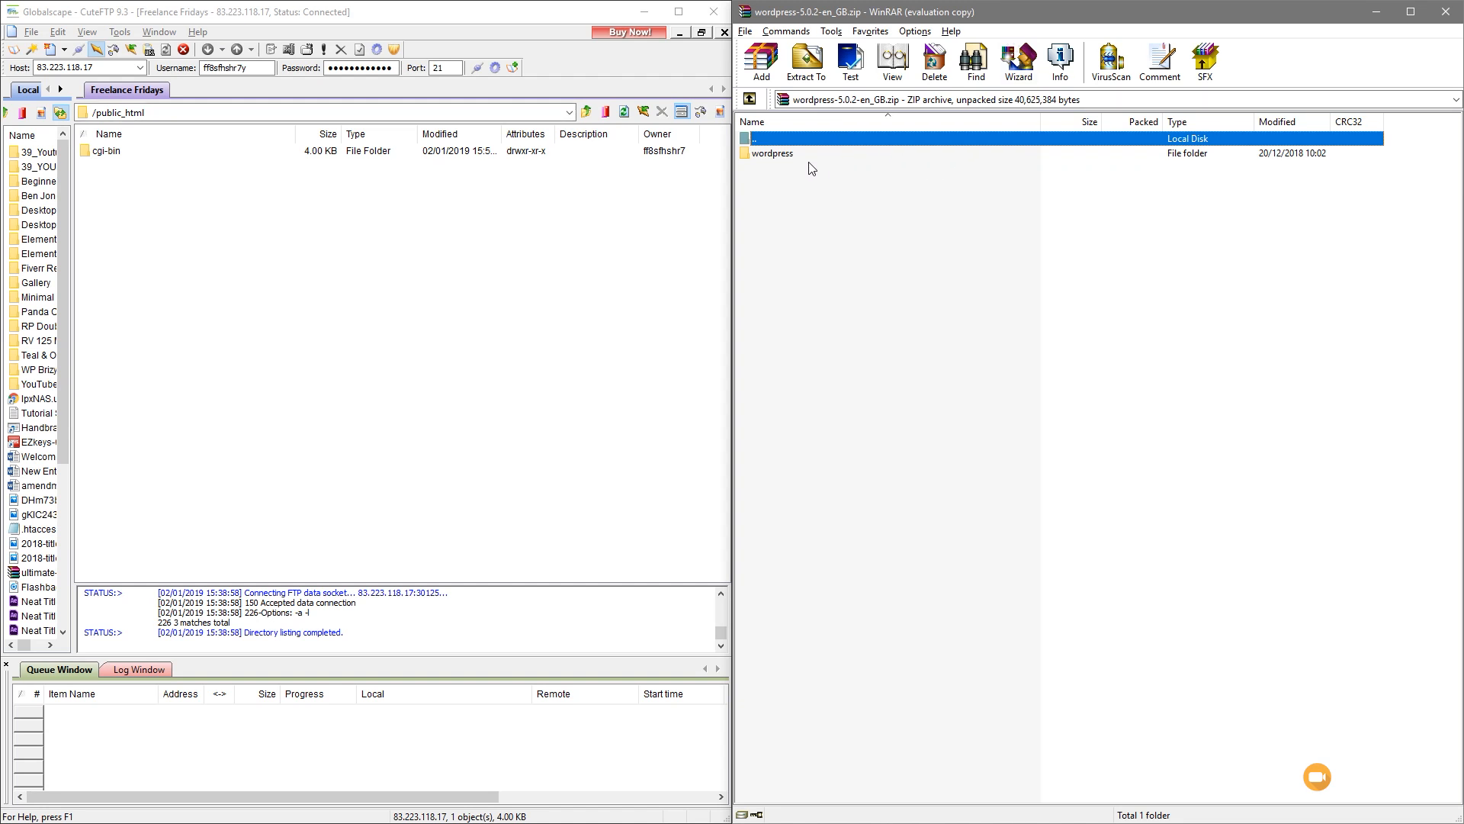
Step: Open the wordpress folder inside the WinRAR archive and open a new browser tab
double_click(772, 152)
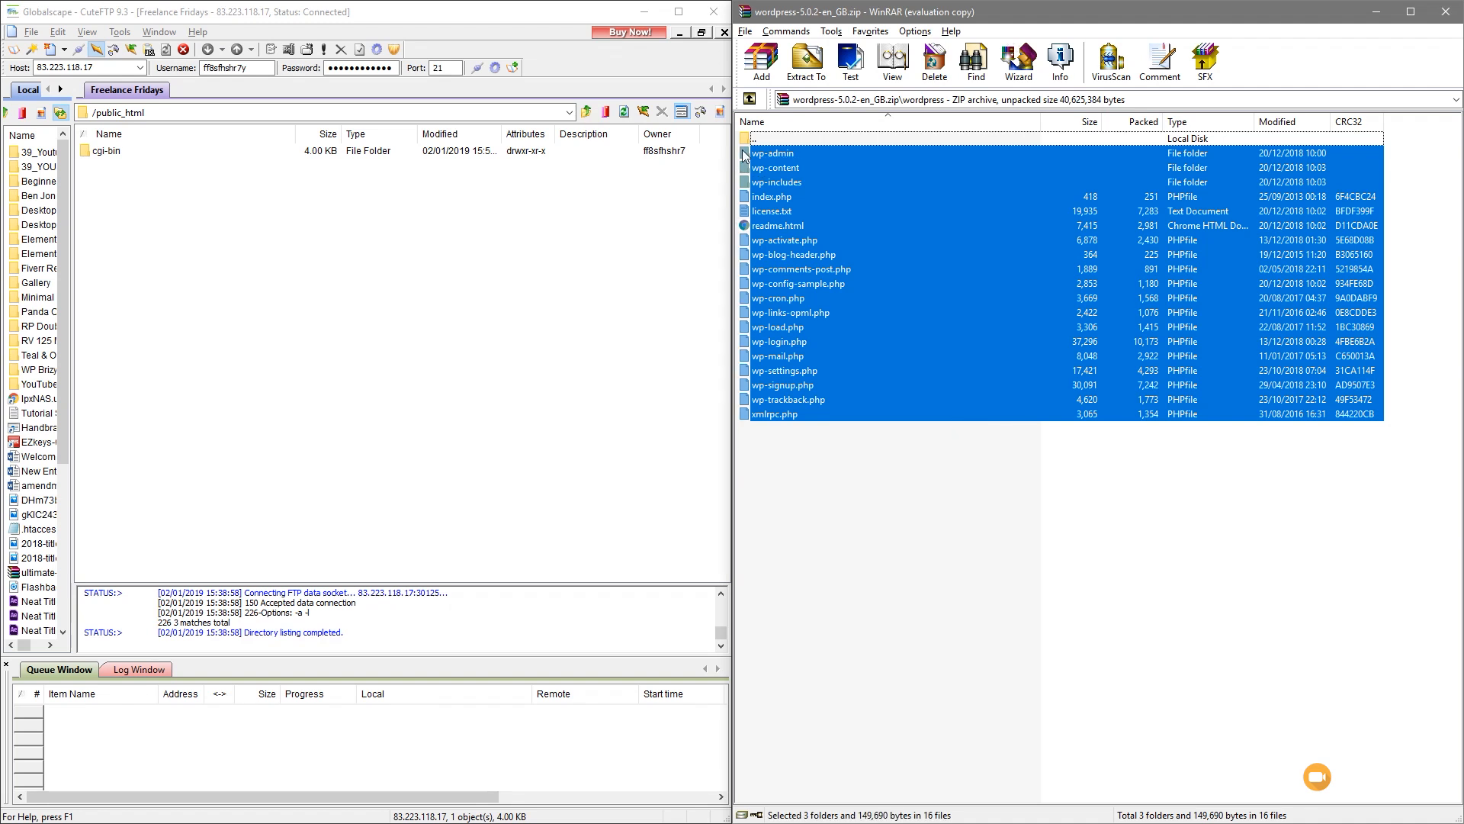
click(807, 59)
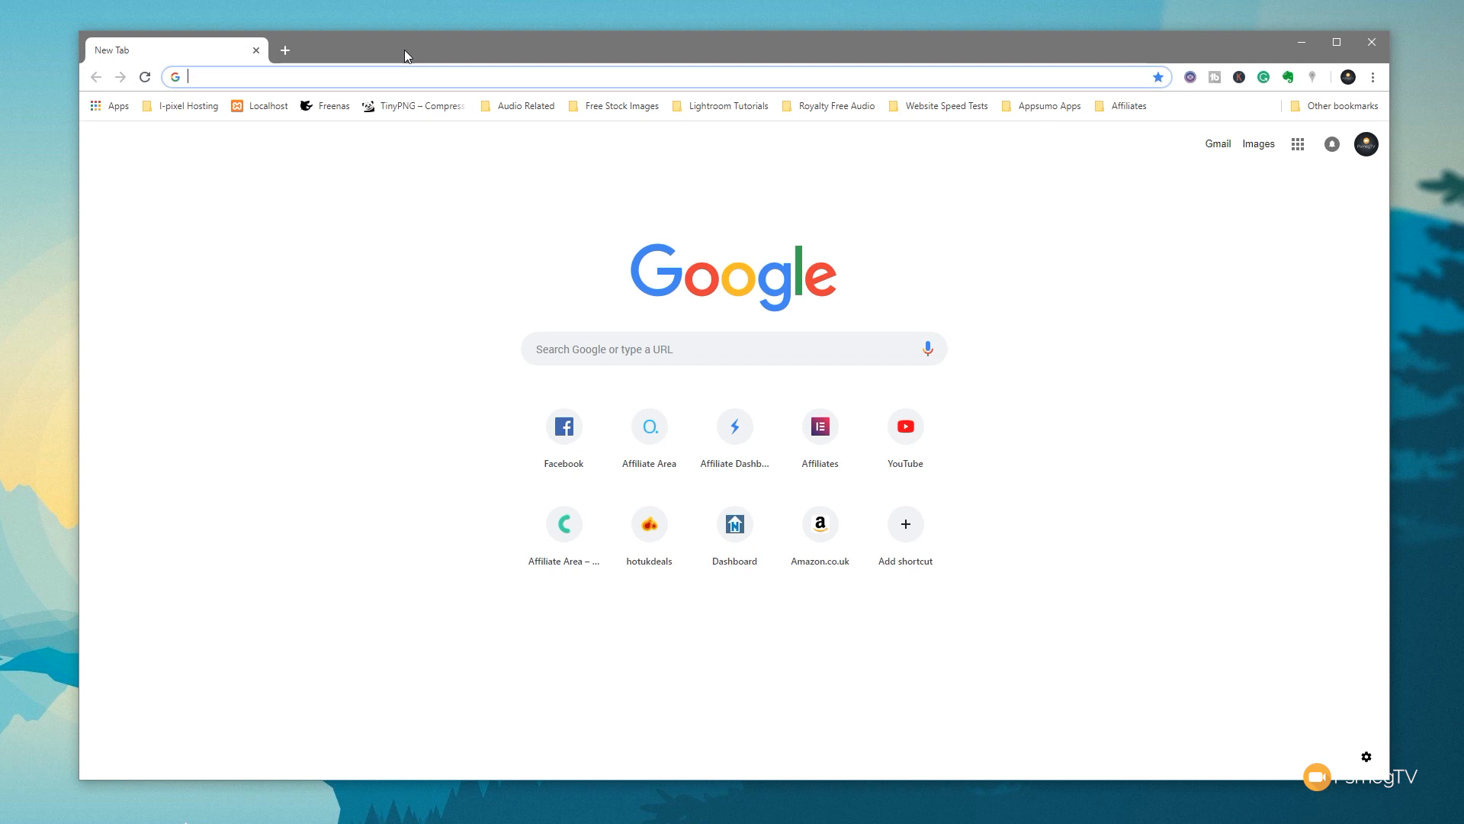
text(http://freelancerfridays.com/)
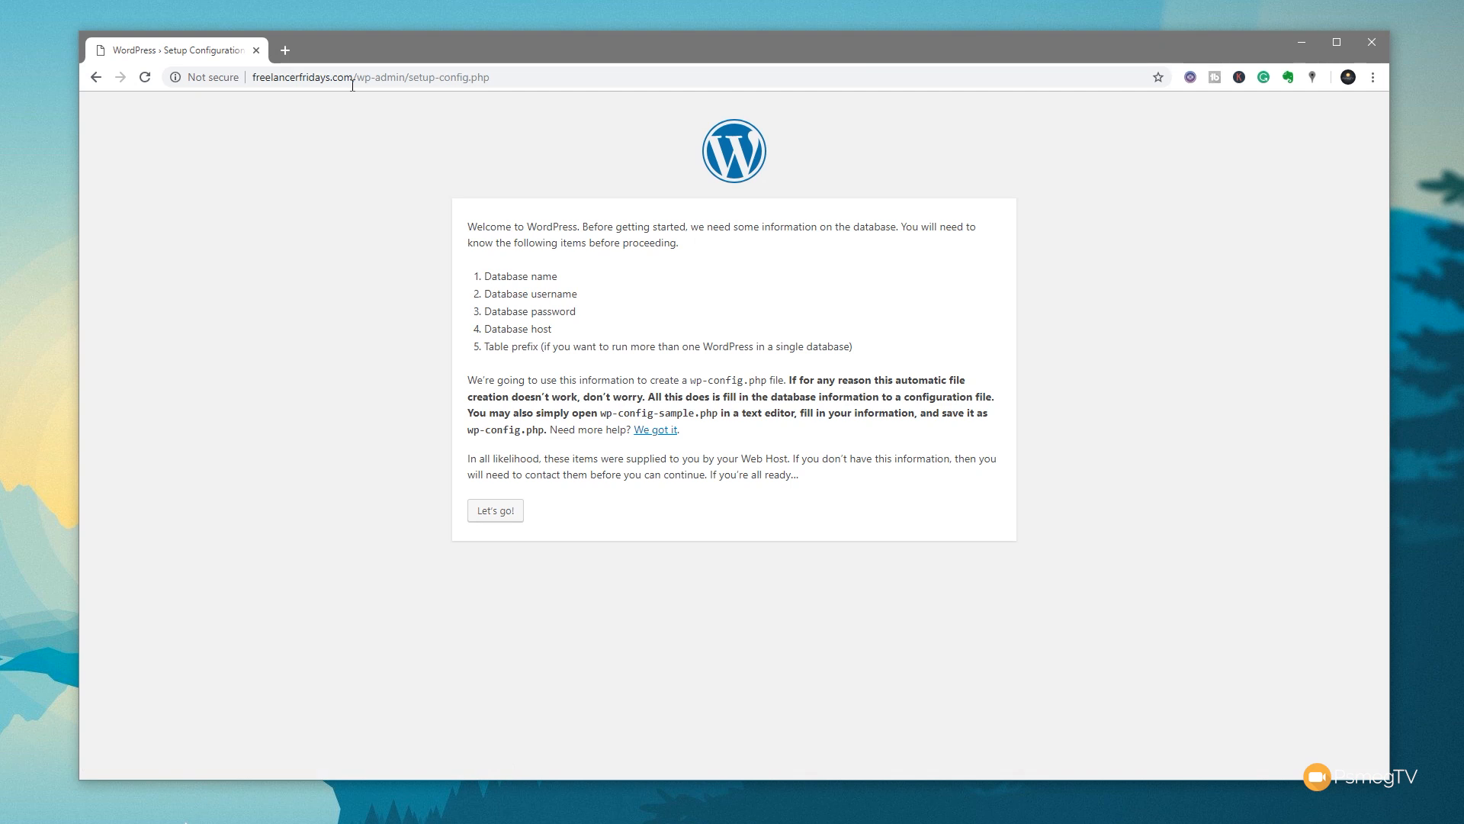
click(495, 510)
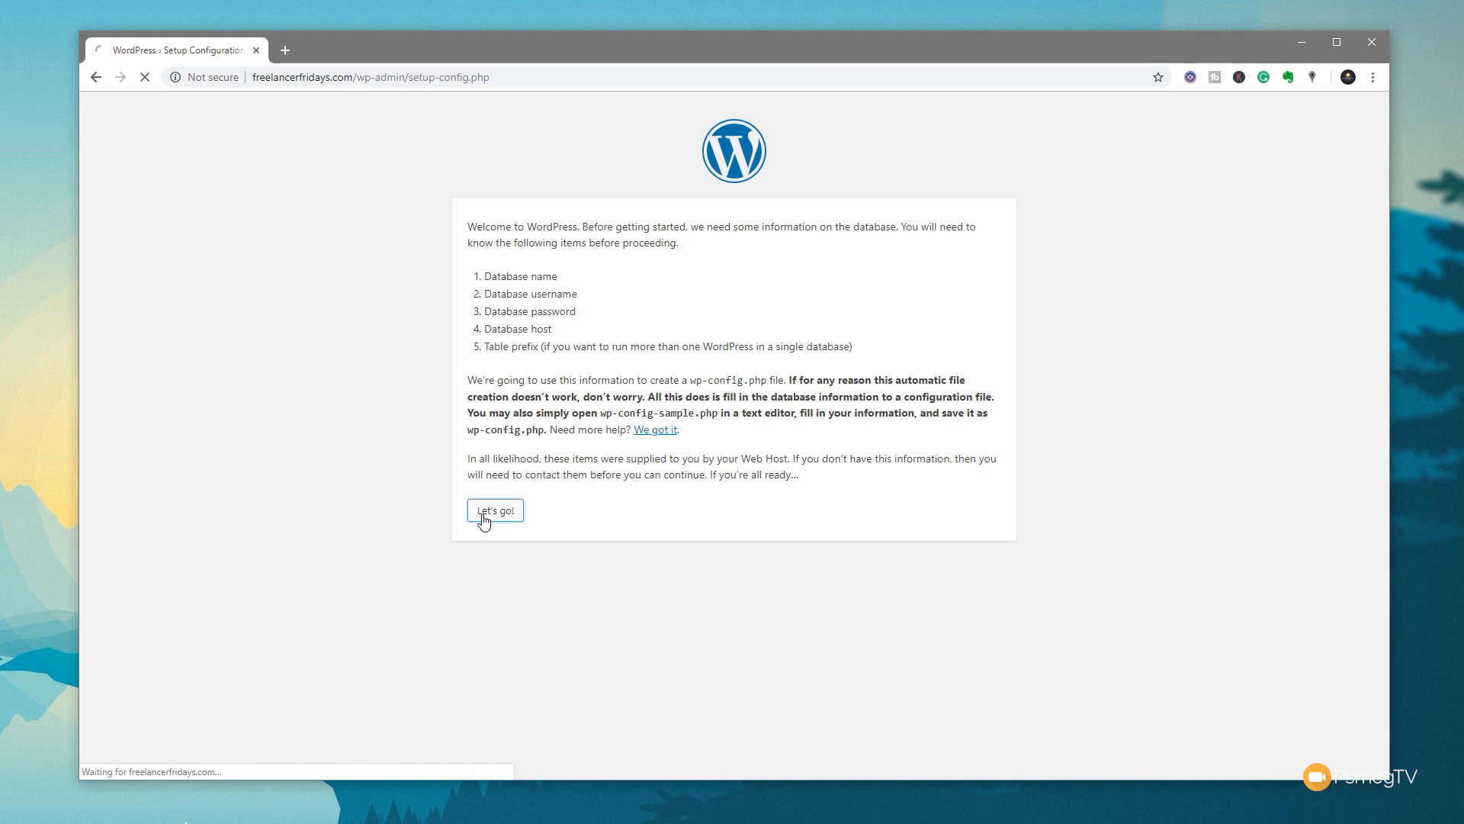
click(495, 510)
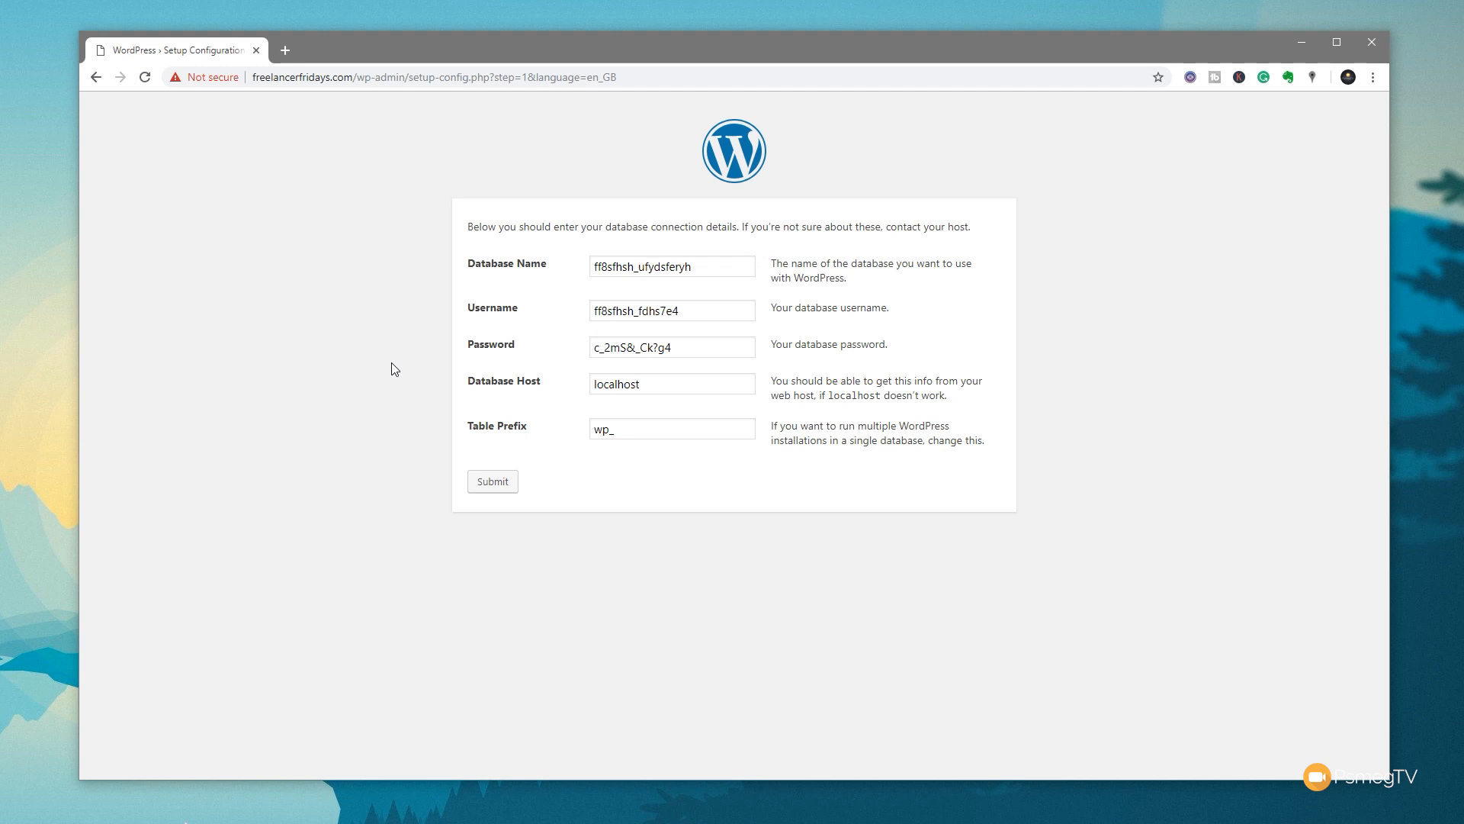
mouse_move(518, 437)
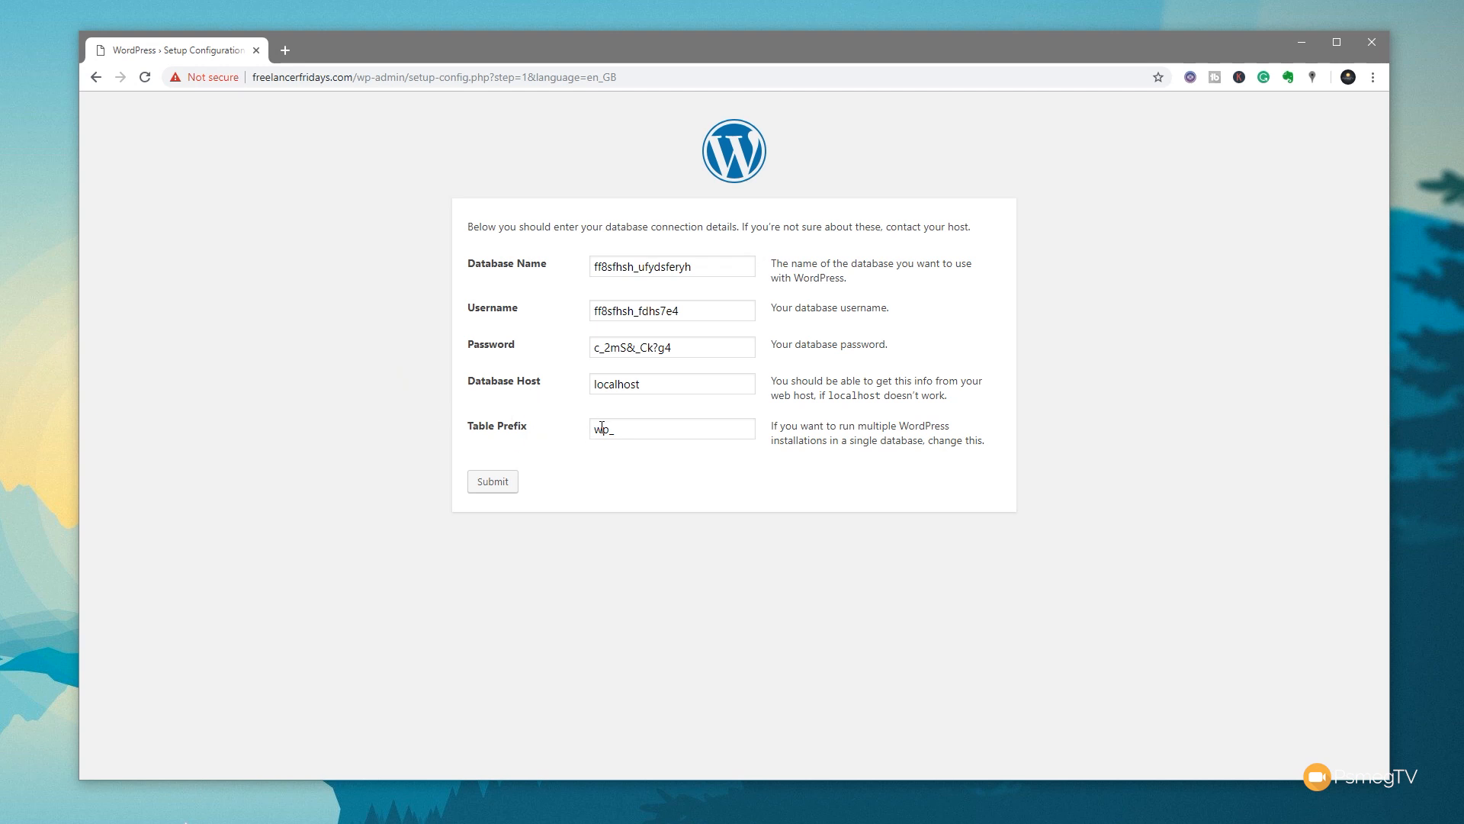
Step: Change the table prefix to wp42834d_ and submit the database details
click(672, 428)
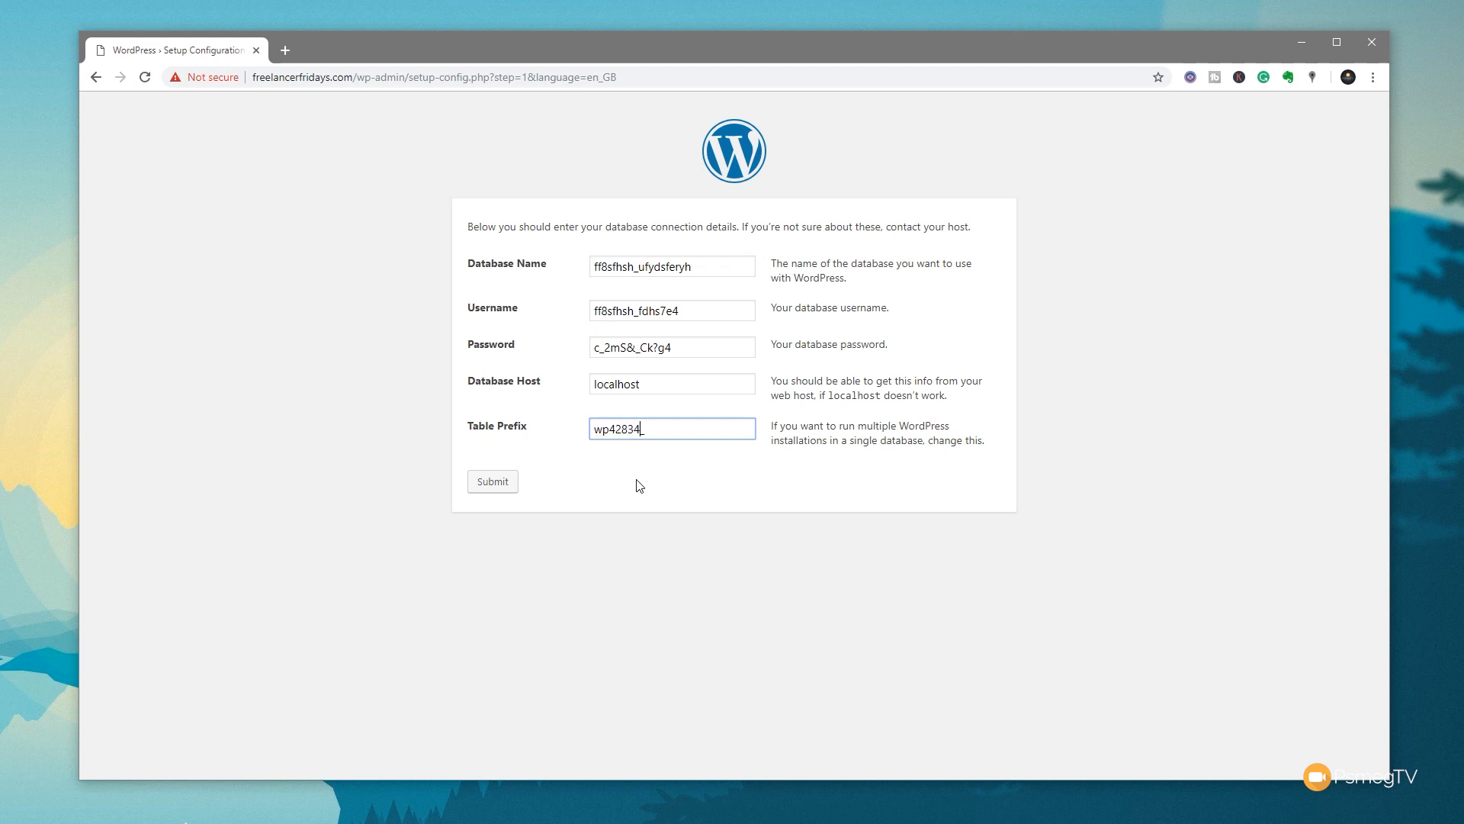
text(d)
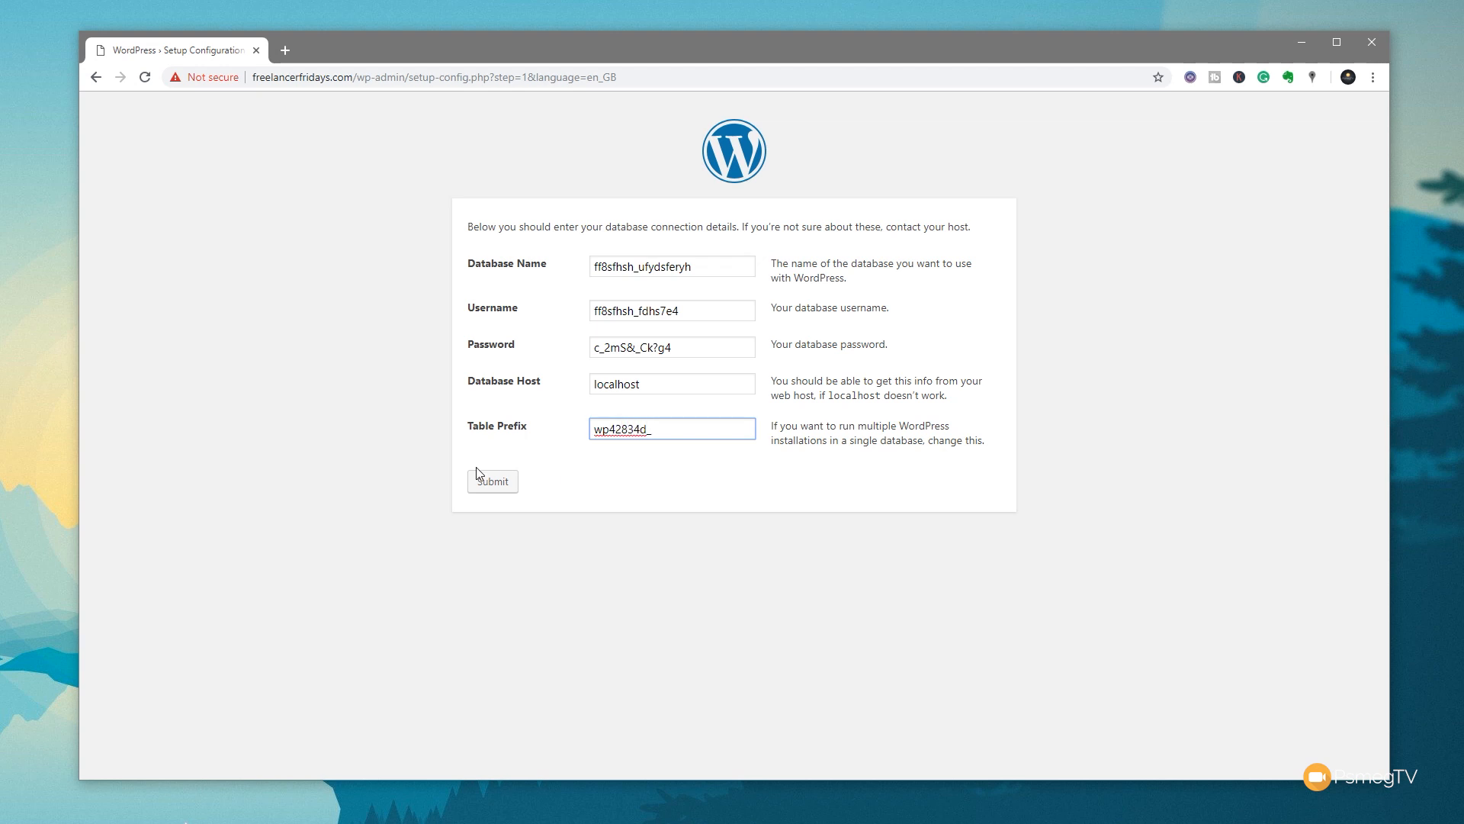
click(492, 482)
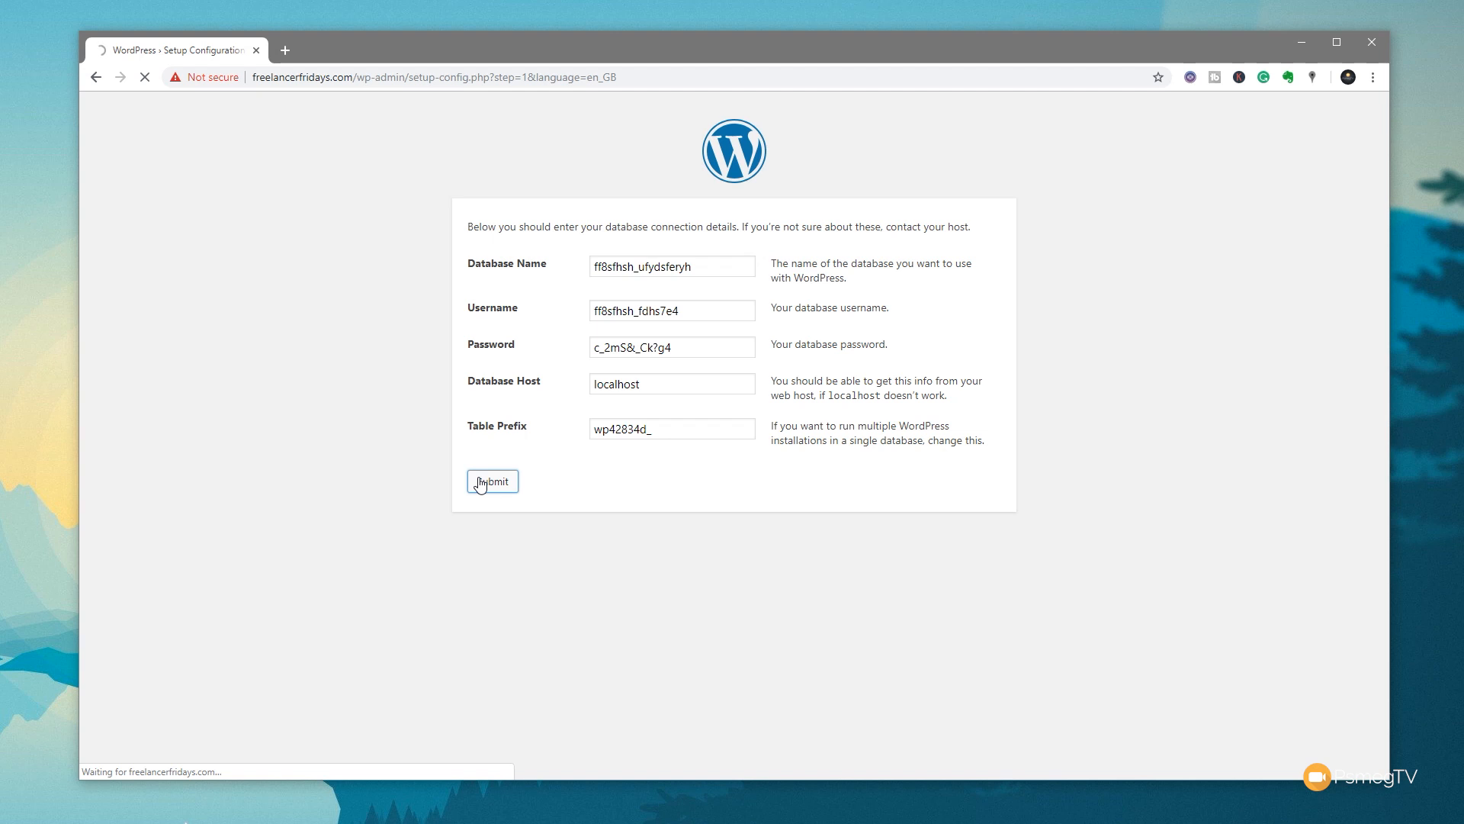
click(492, 481)
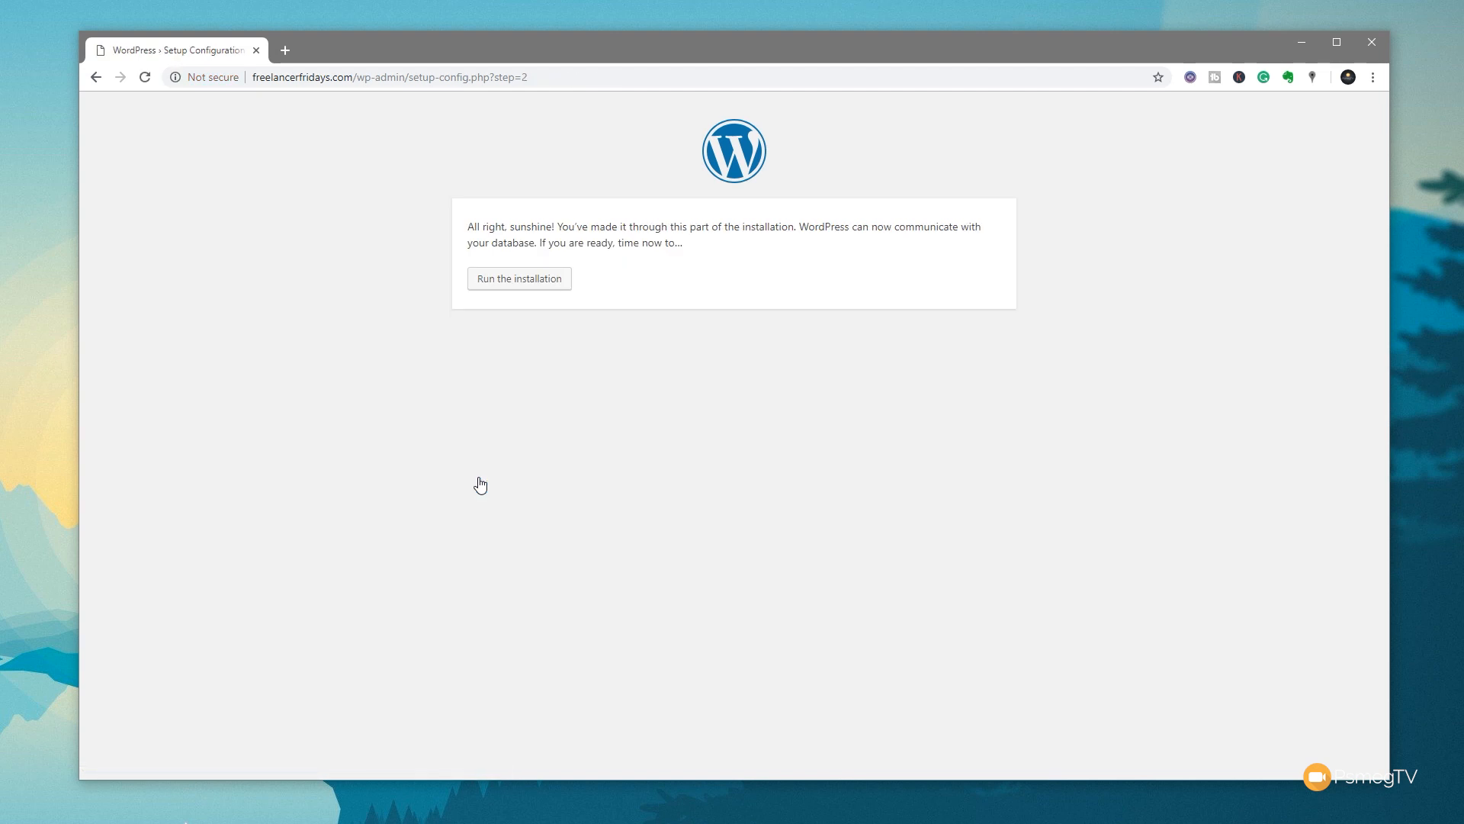
Step: Run the installation and install WordPress with the Blog test site details
click(519, 279)
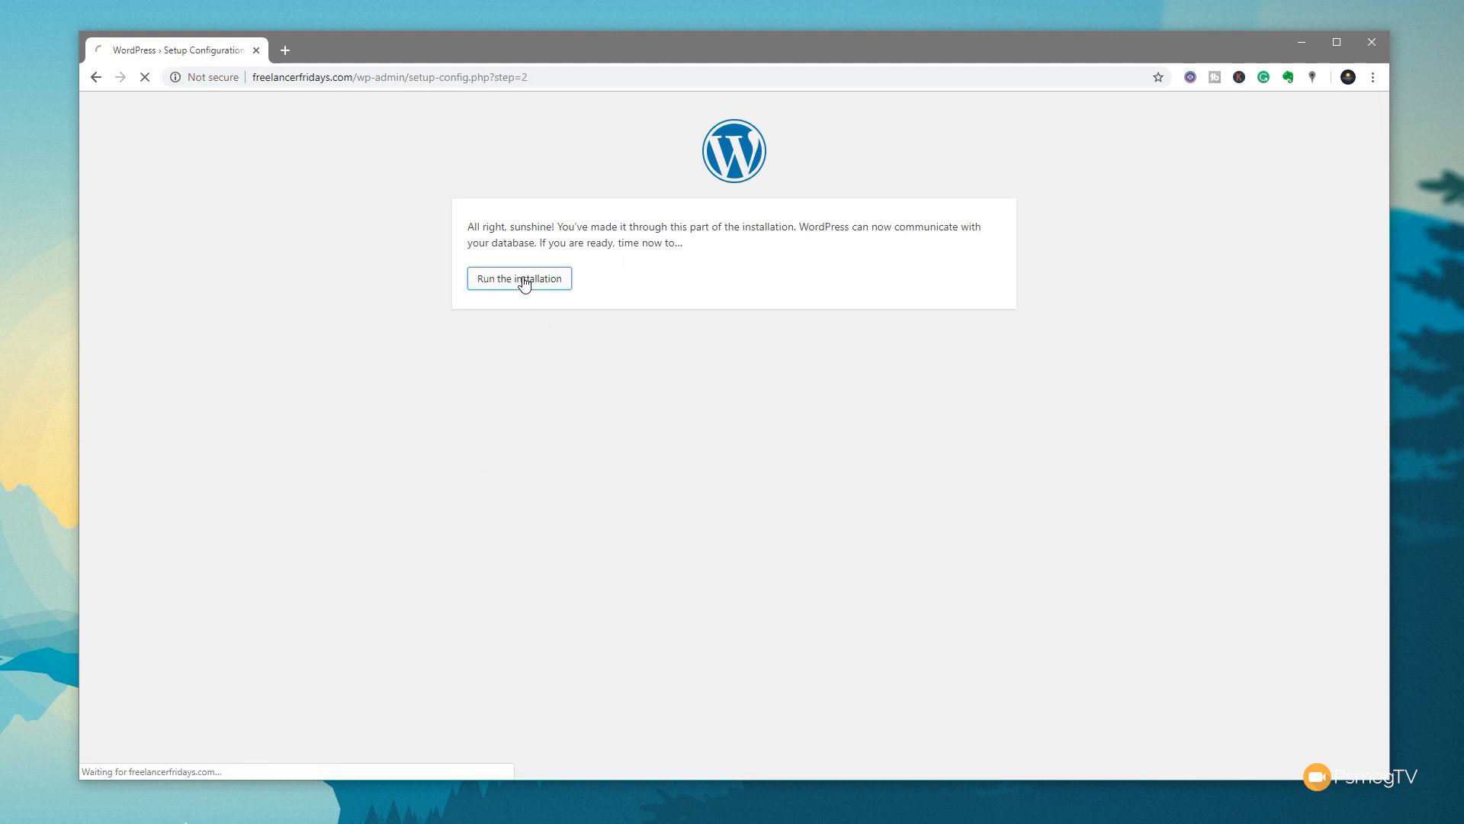
click(520, 279)
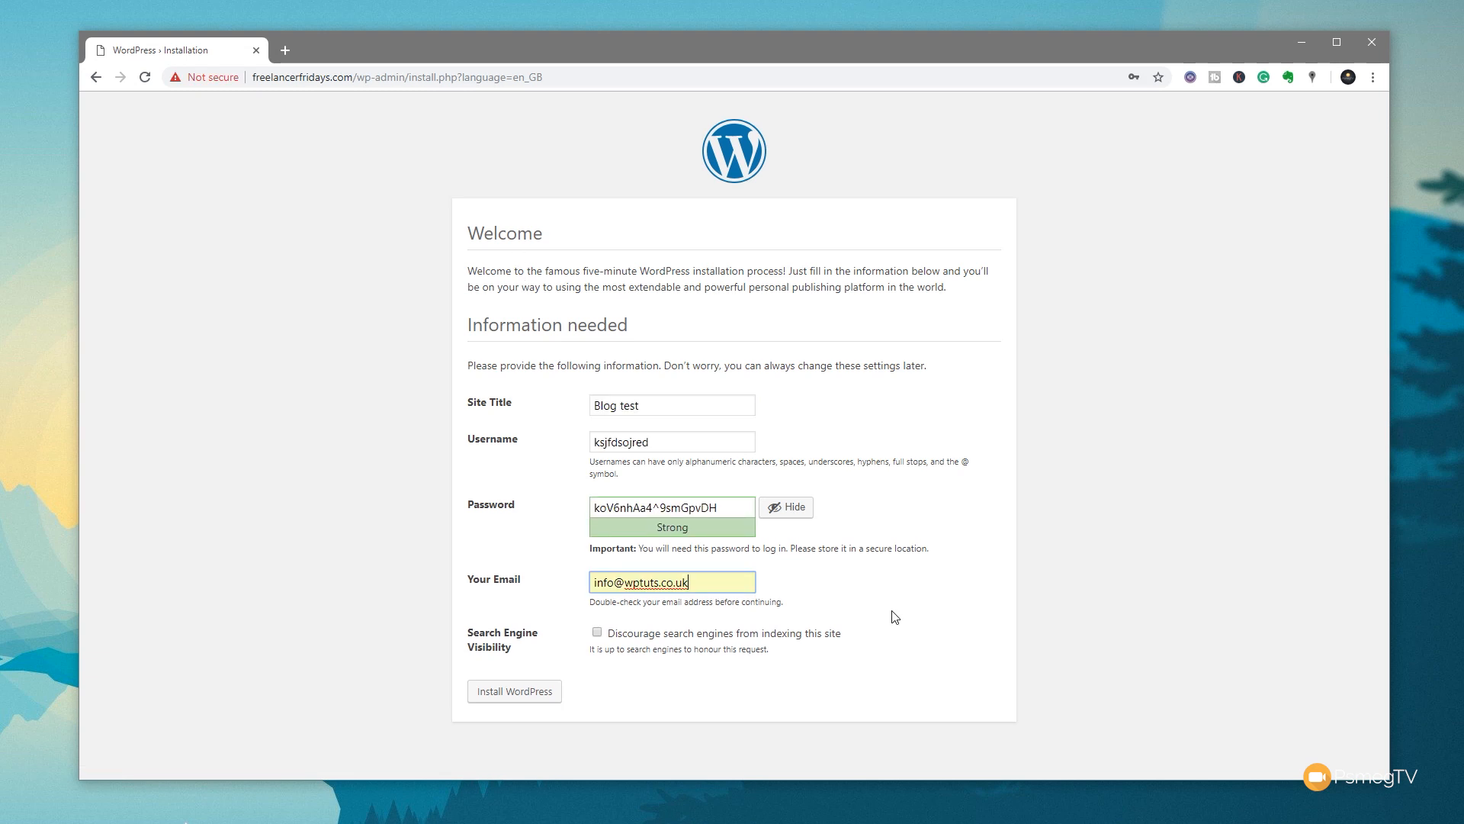
click(514, 691)
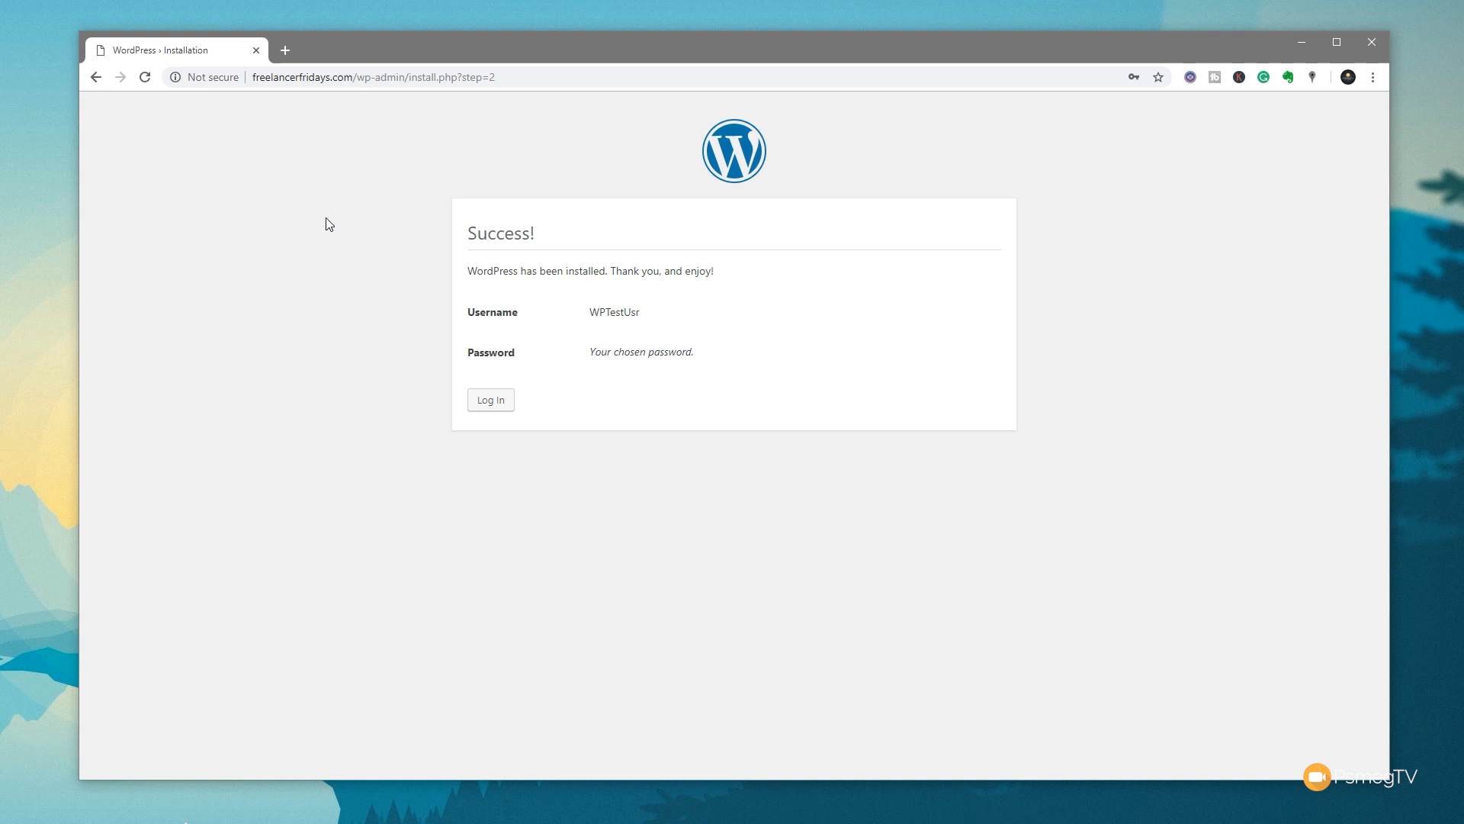
Step: Log in to the WordPress admin dashboard with Remember Me ticked
click(491, 400)
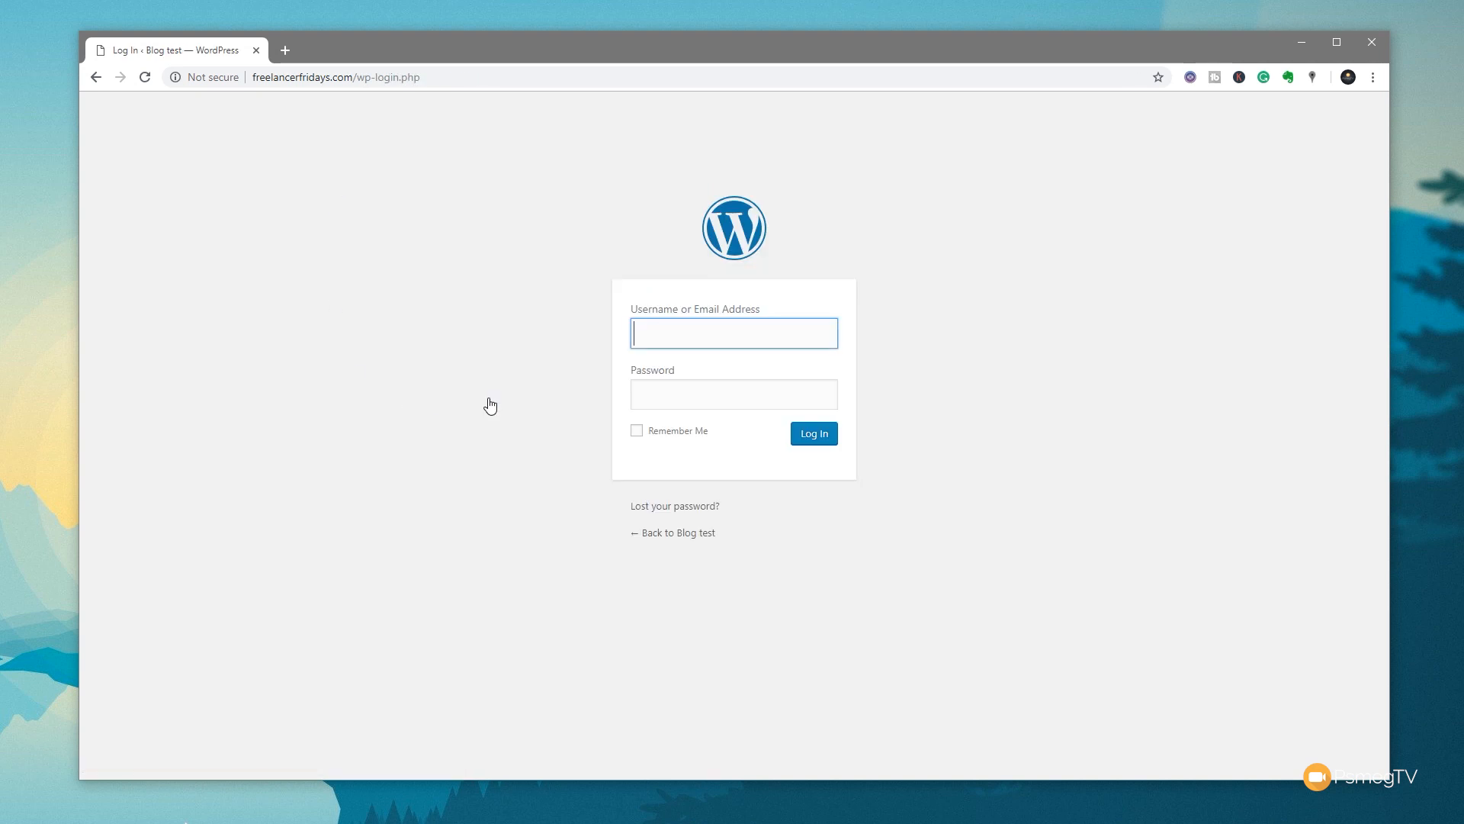
click(813, 433)
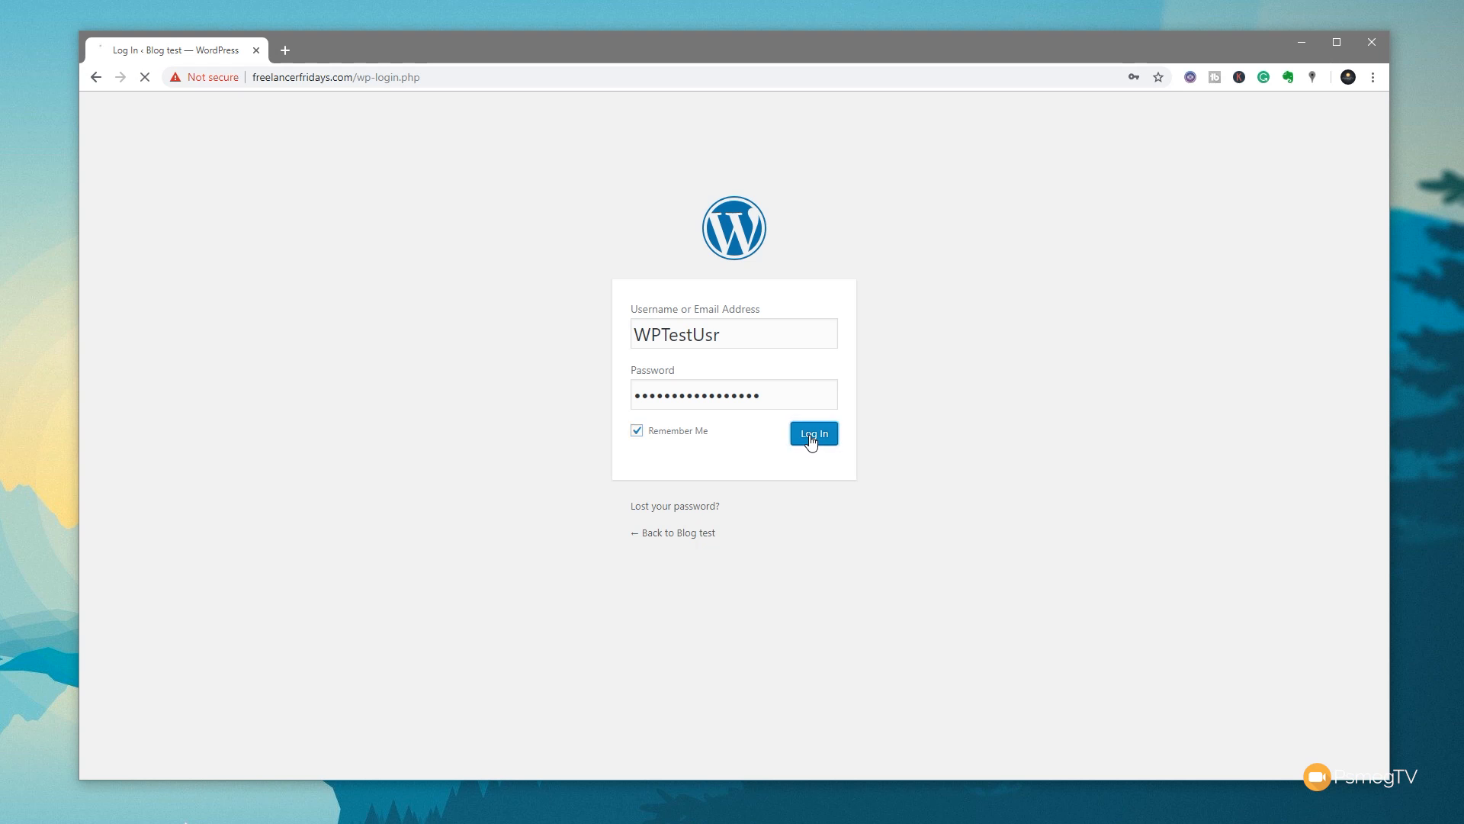
click(813, 433)
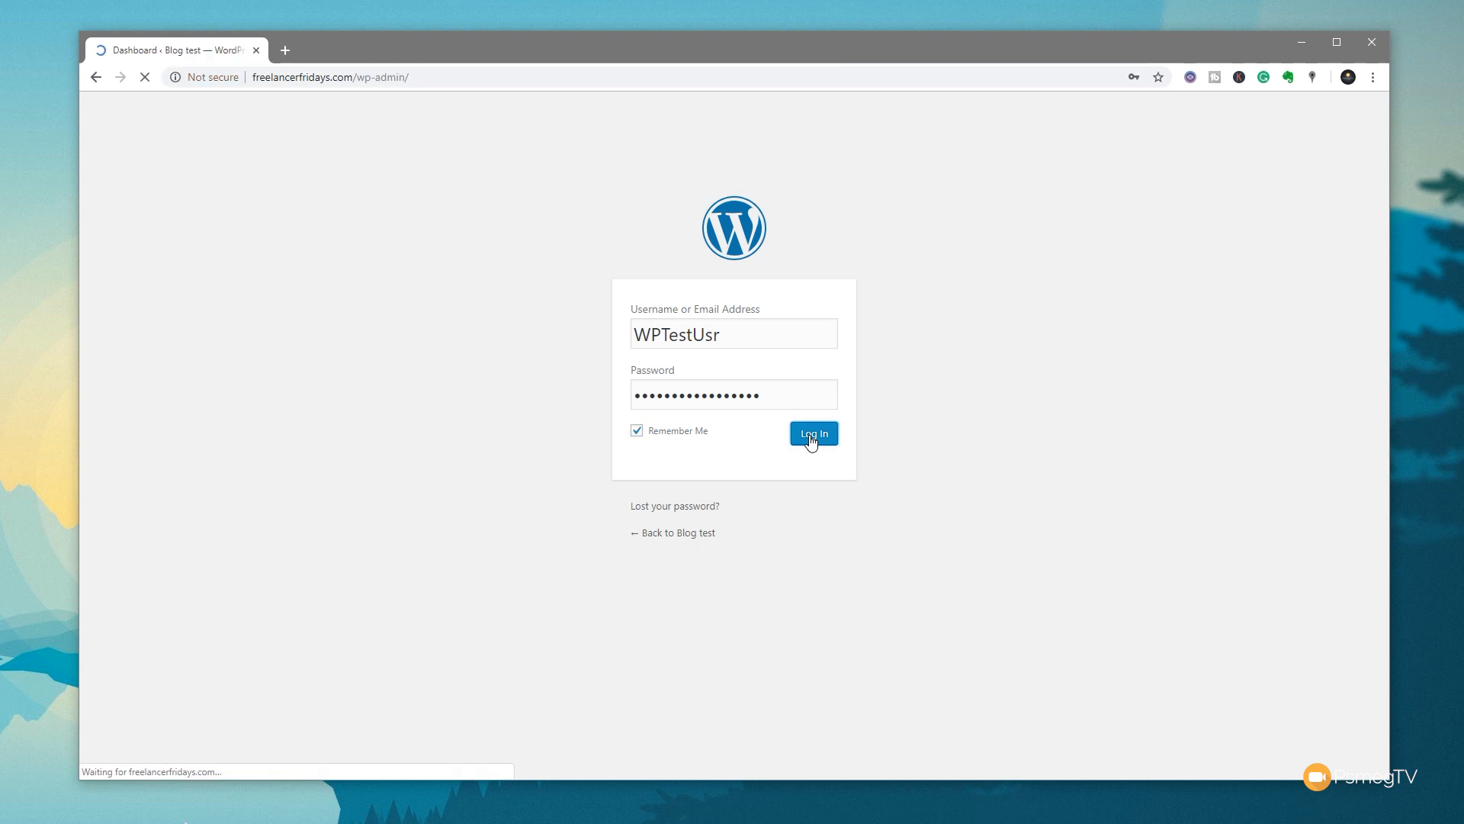
click(814, 433)
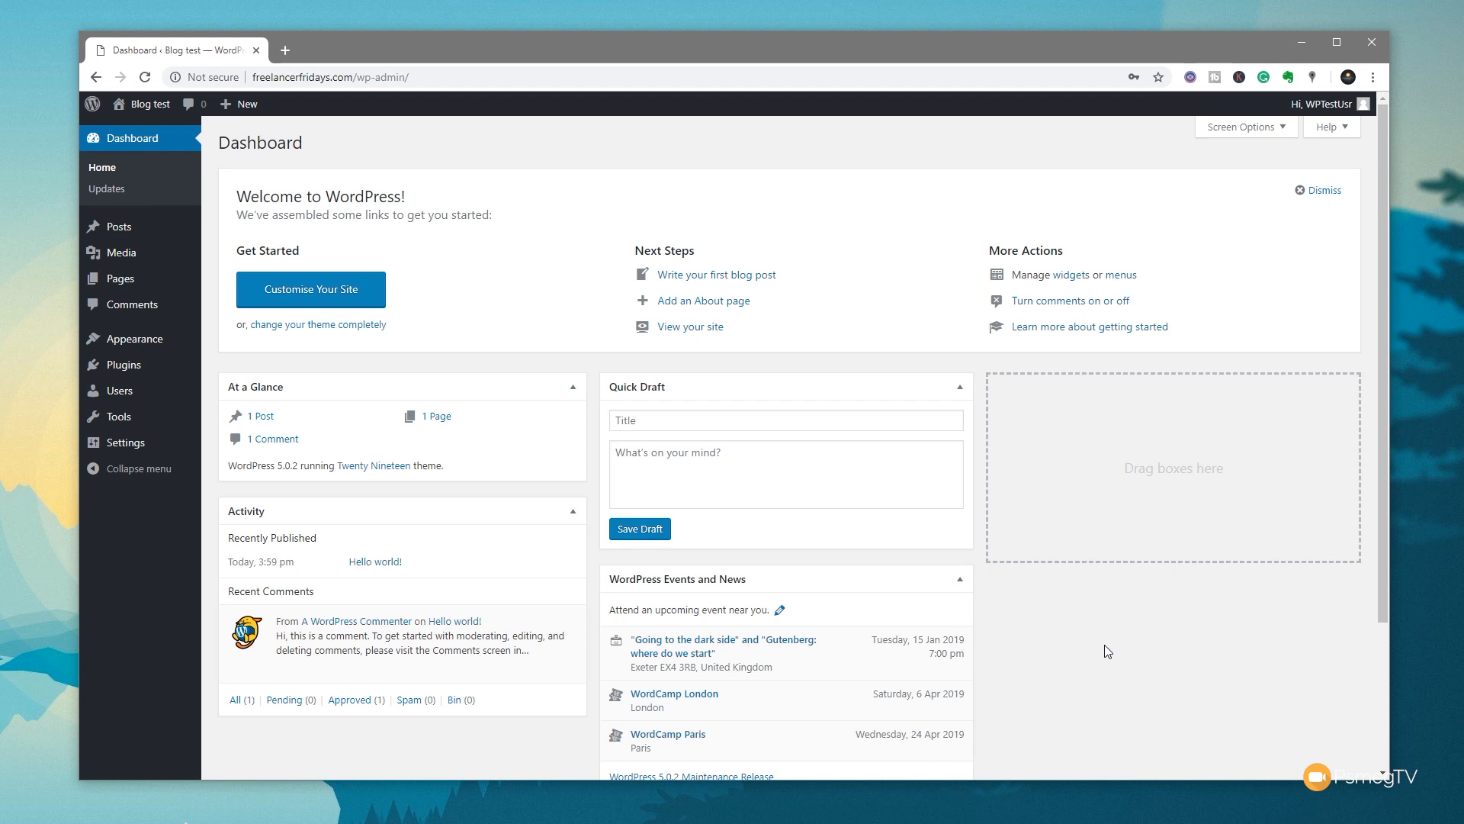
mouse_move(126, 442)
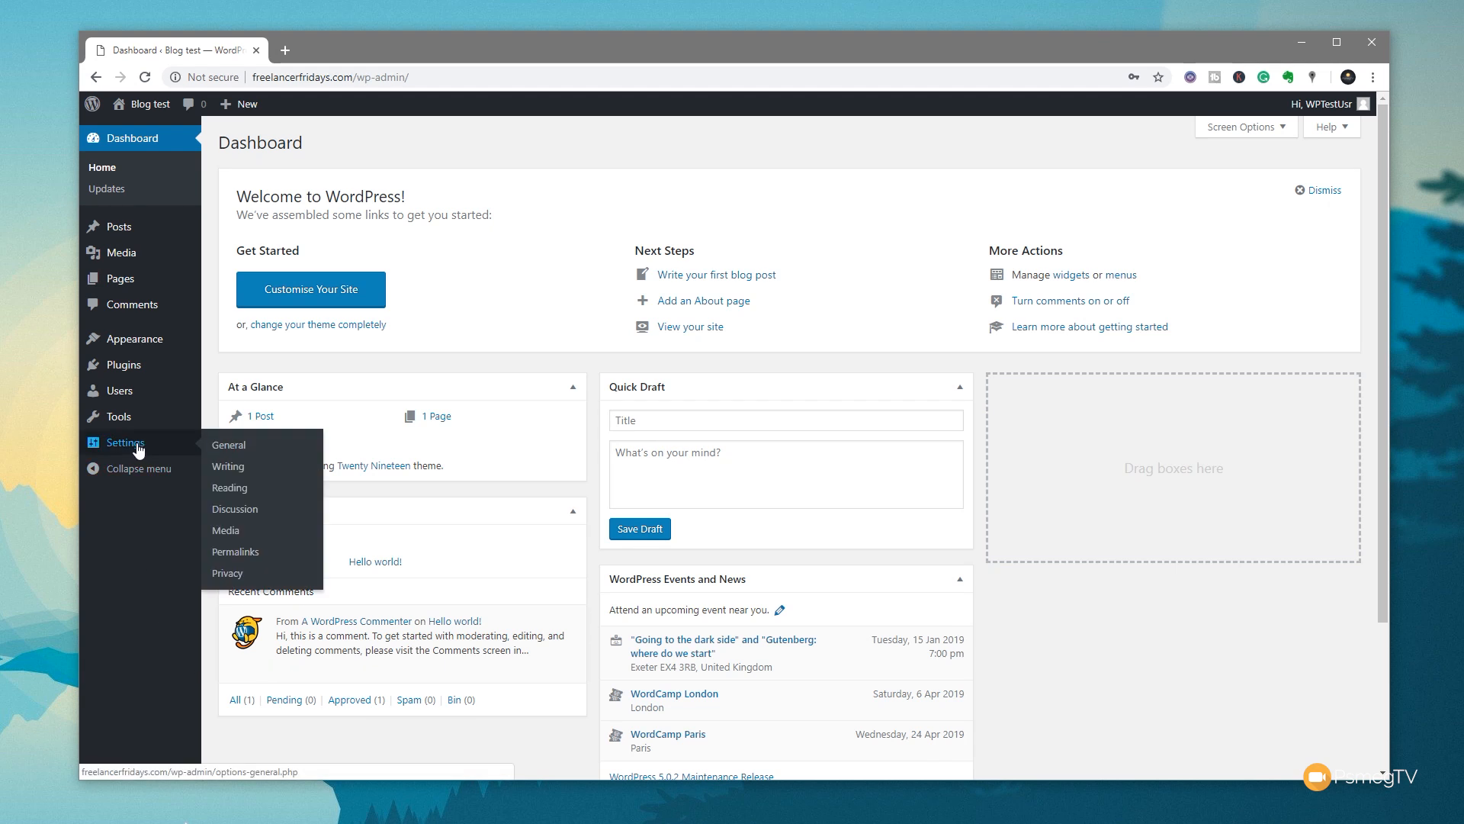
mouse_move(254, 553)
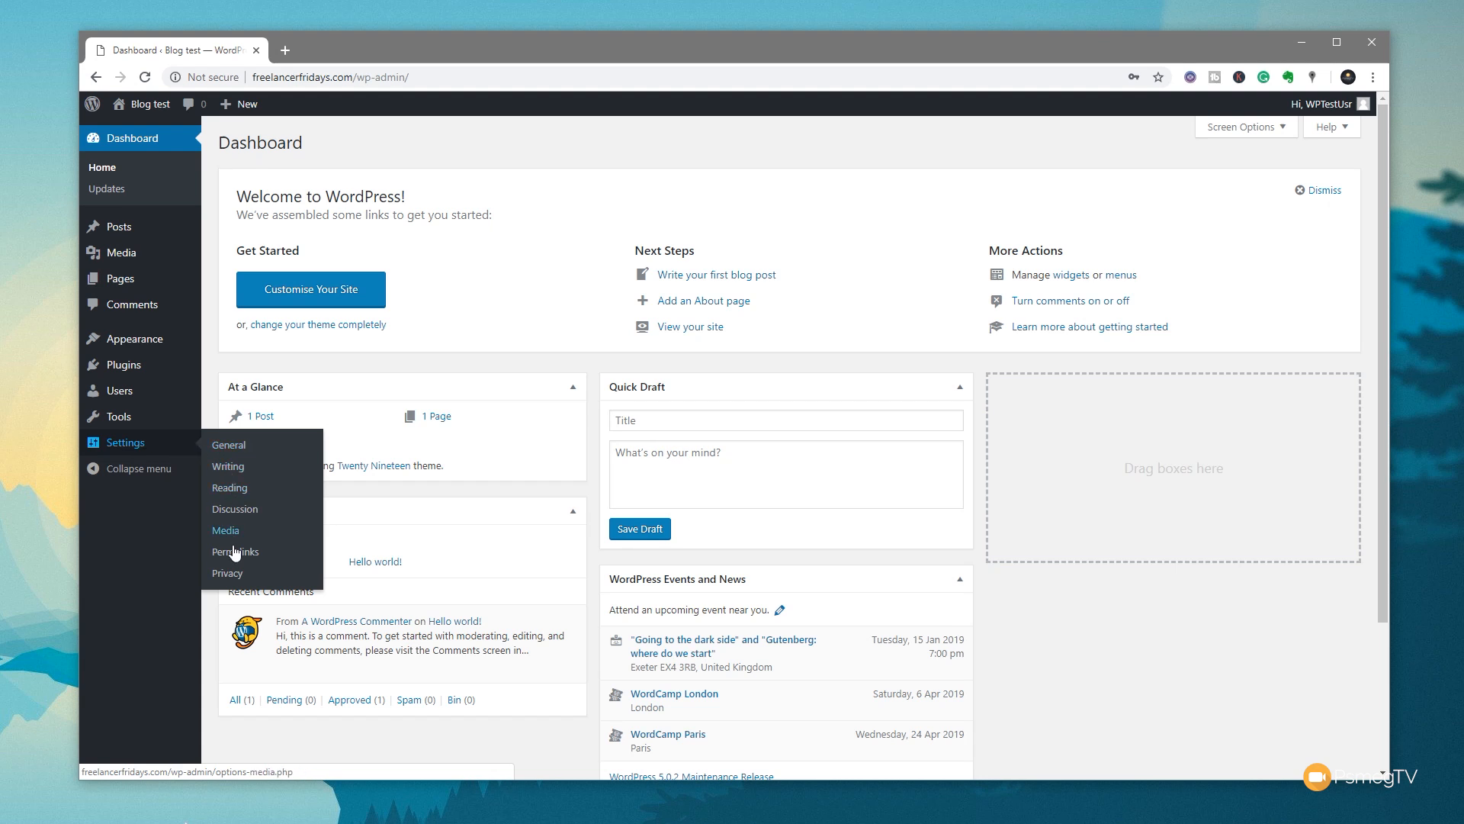
Step: Switch permalinks to the Post name structure and save the change
click(235, 551)
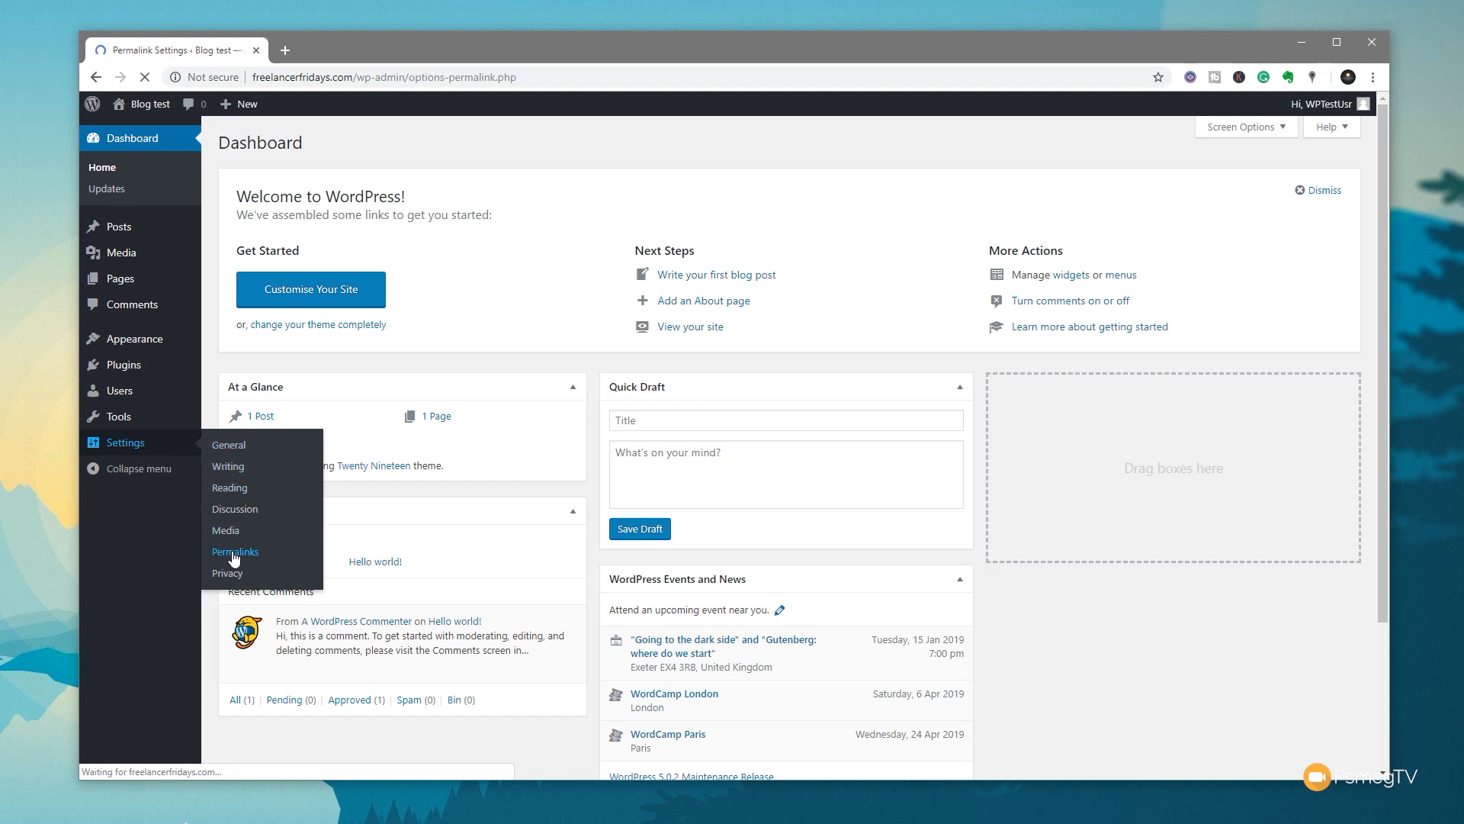
click(235, 552)
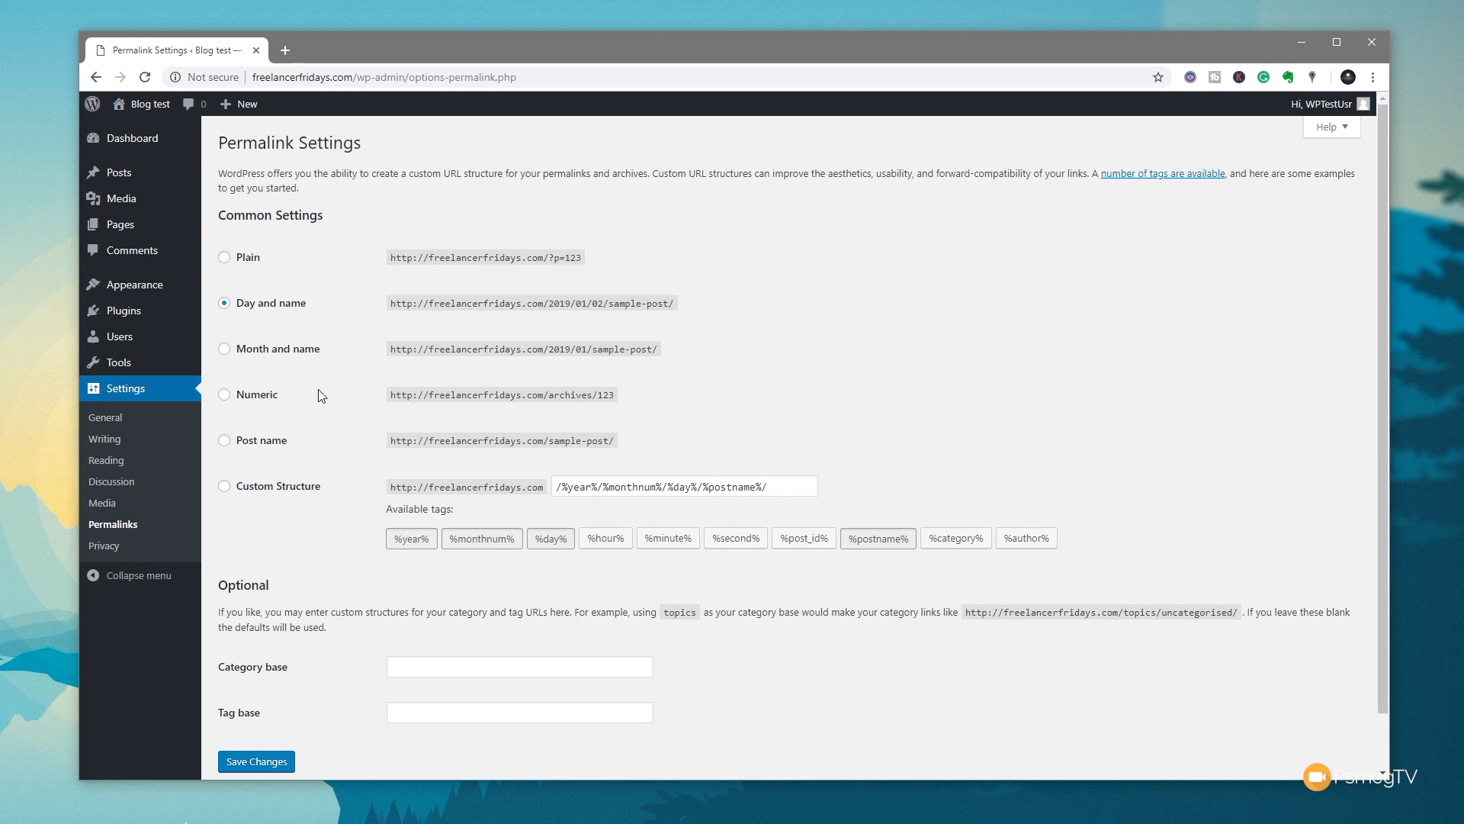
mouse_move(838, 374)
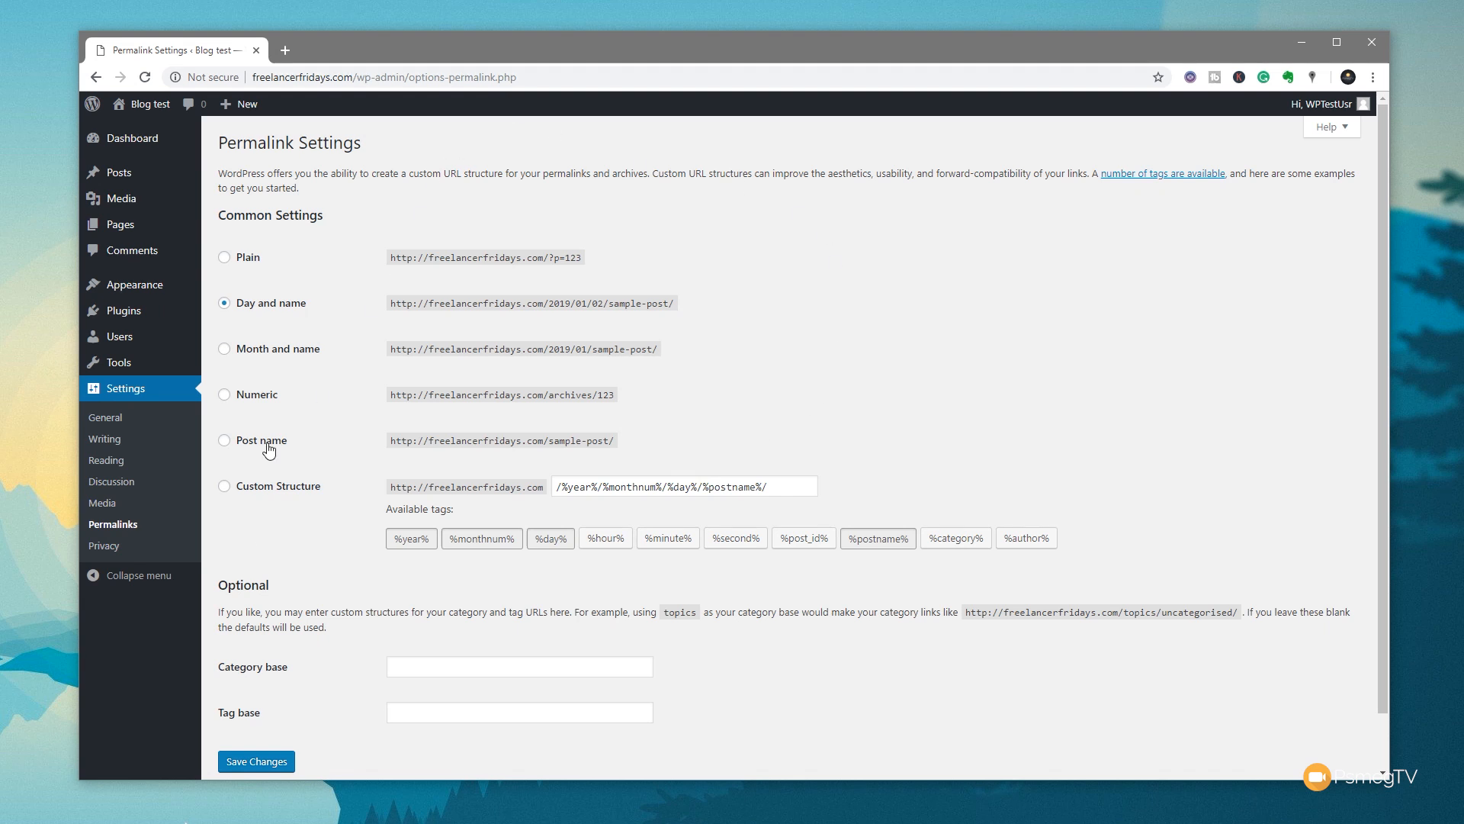
click(224, 440)
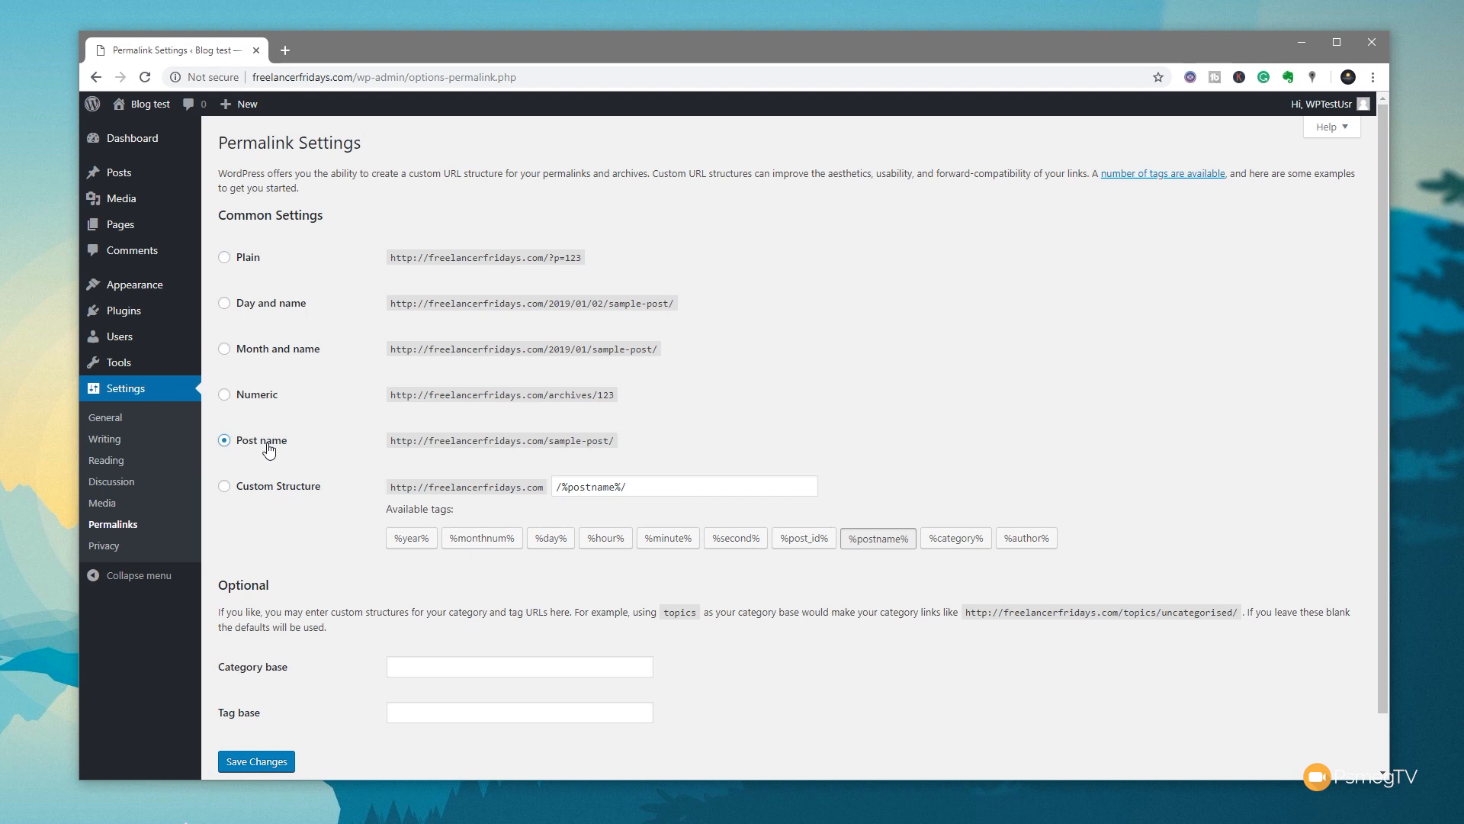
click(256, 761)
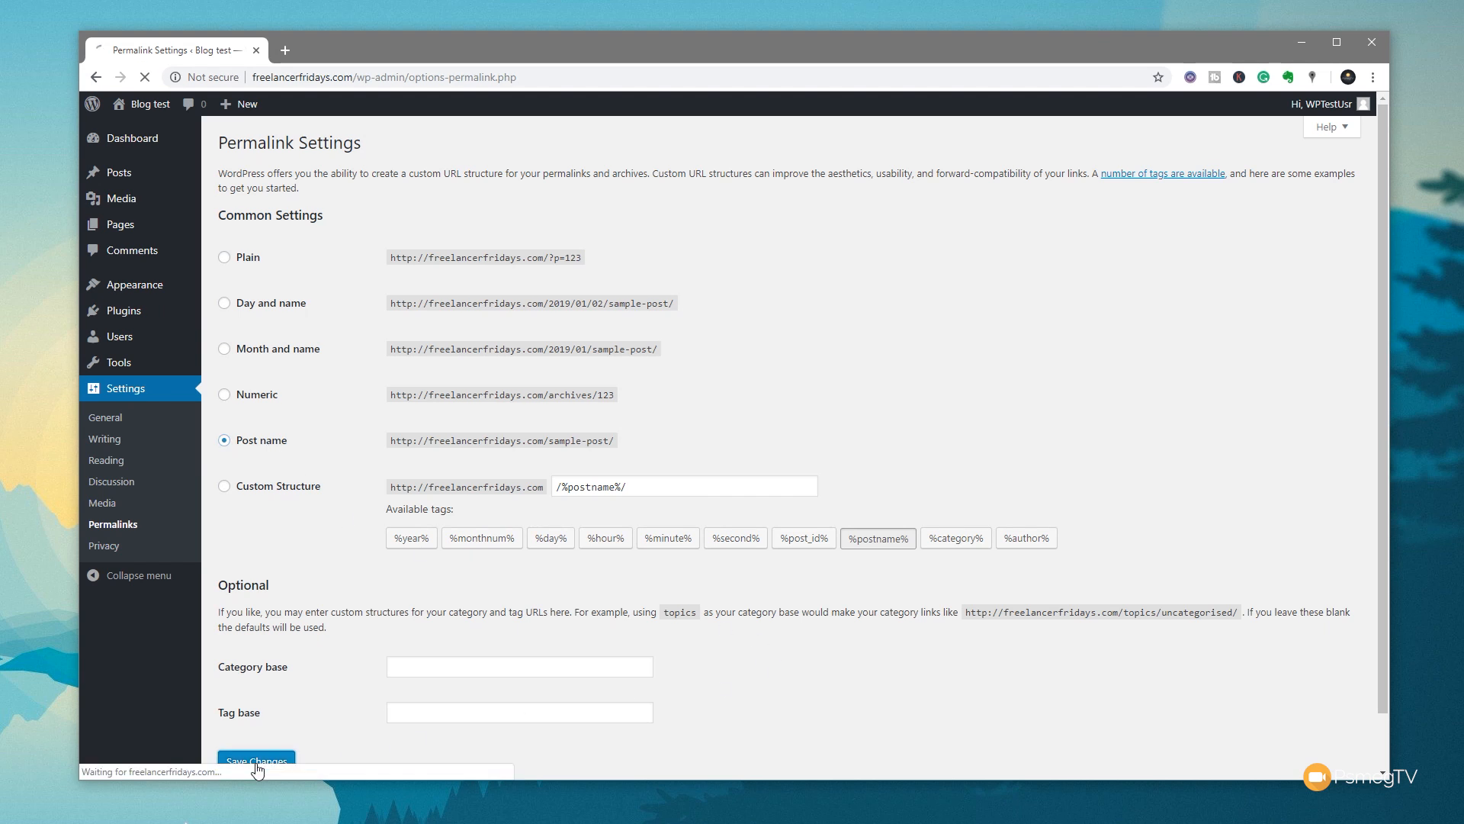
click(257, 760)
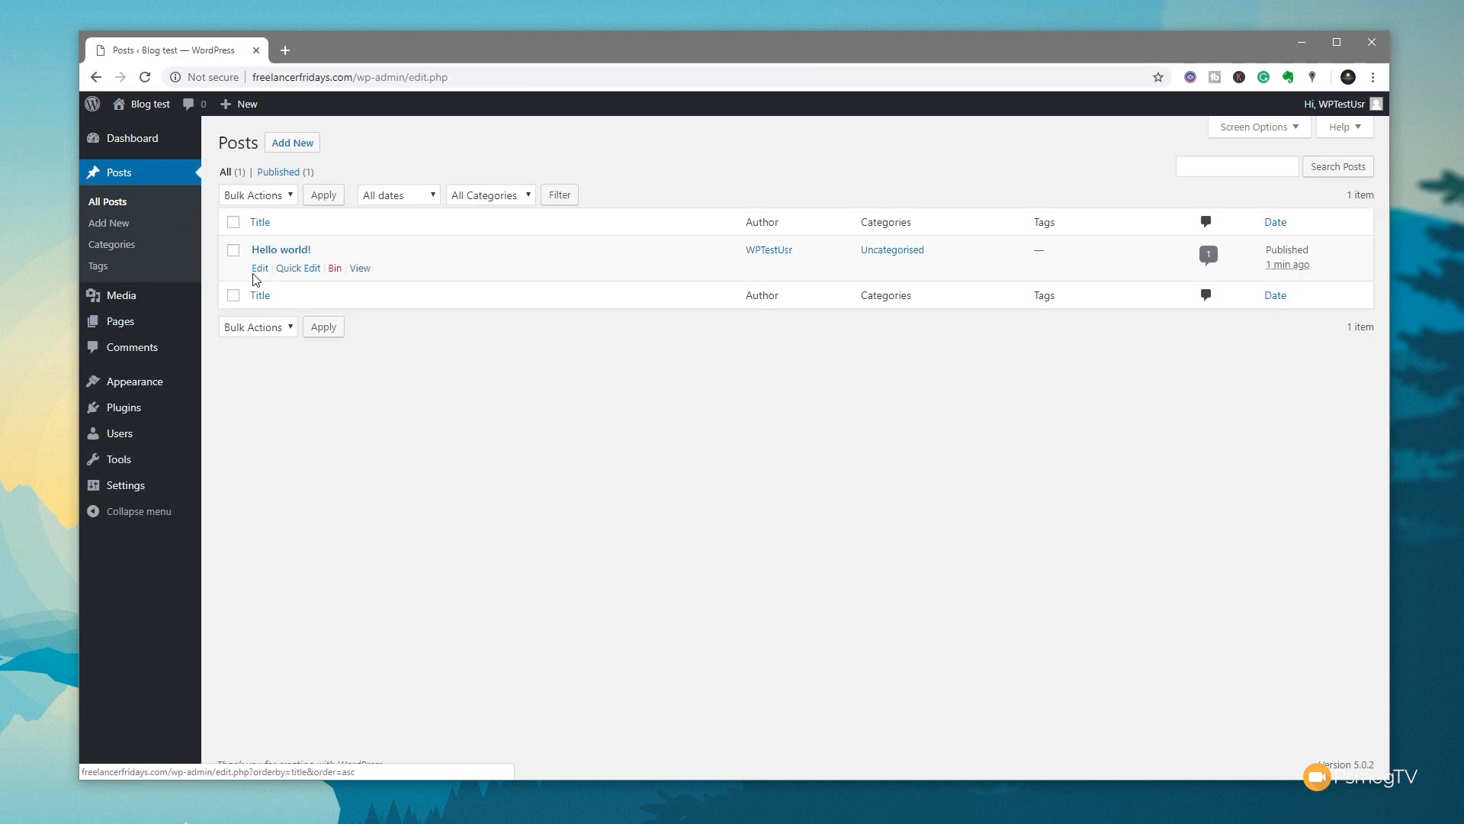
mouse_move(334, 269)
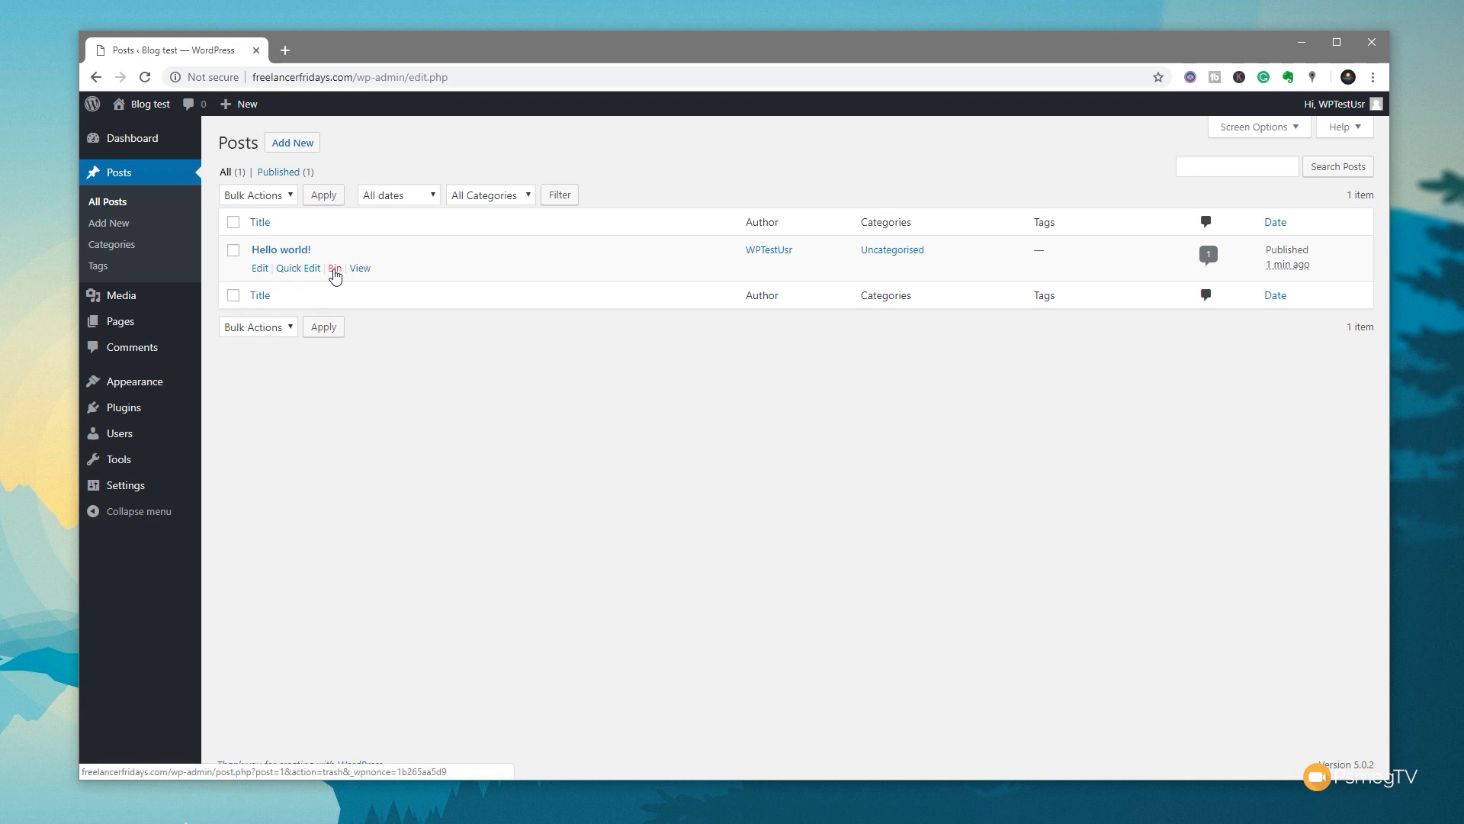
Step: Bin the Hello world! post from All Posts and the Sample Page from All Pages
click(333, 268)
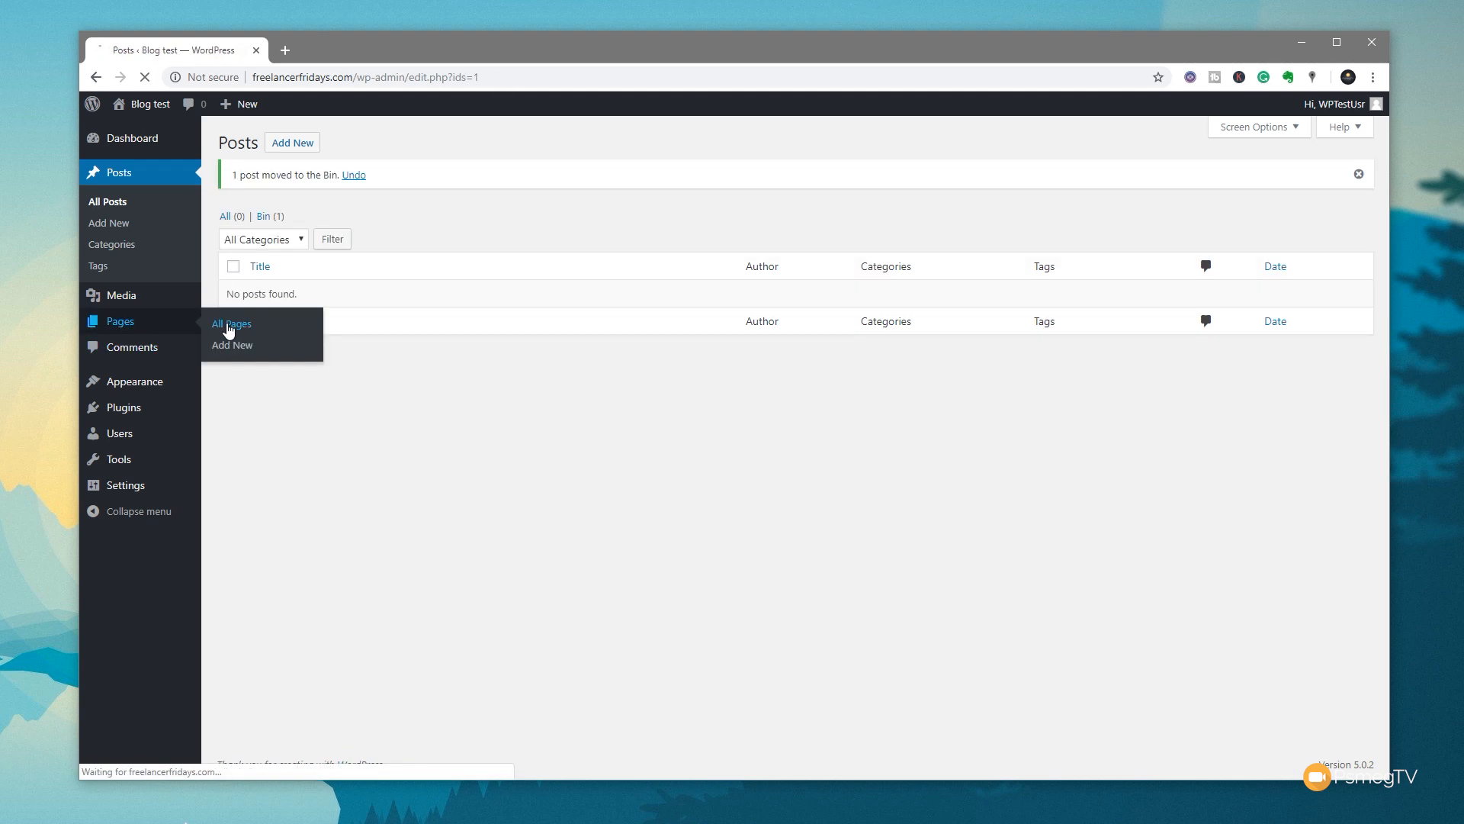
click(231, 323)
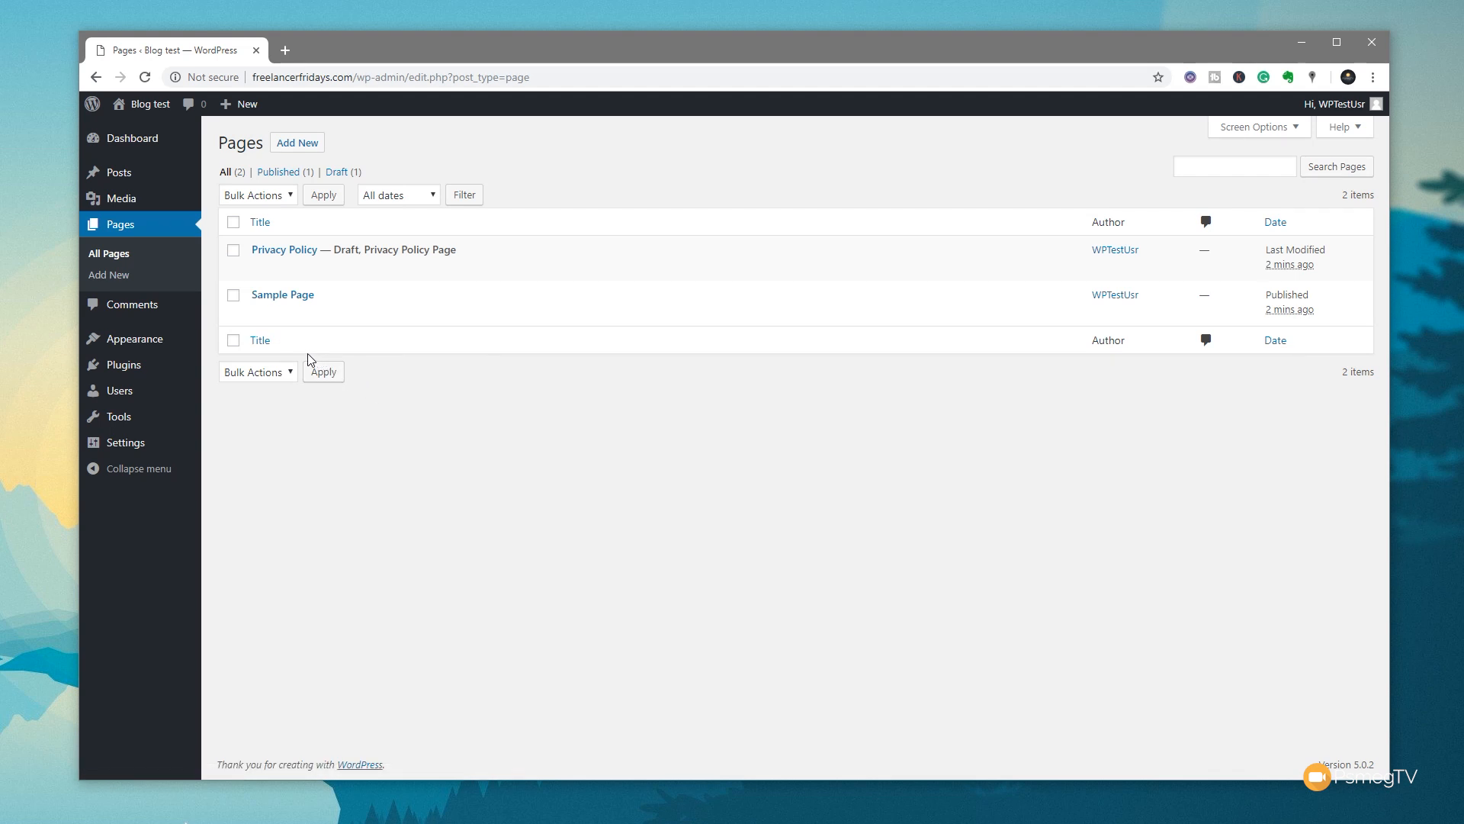
click(334, 313)
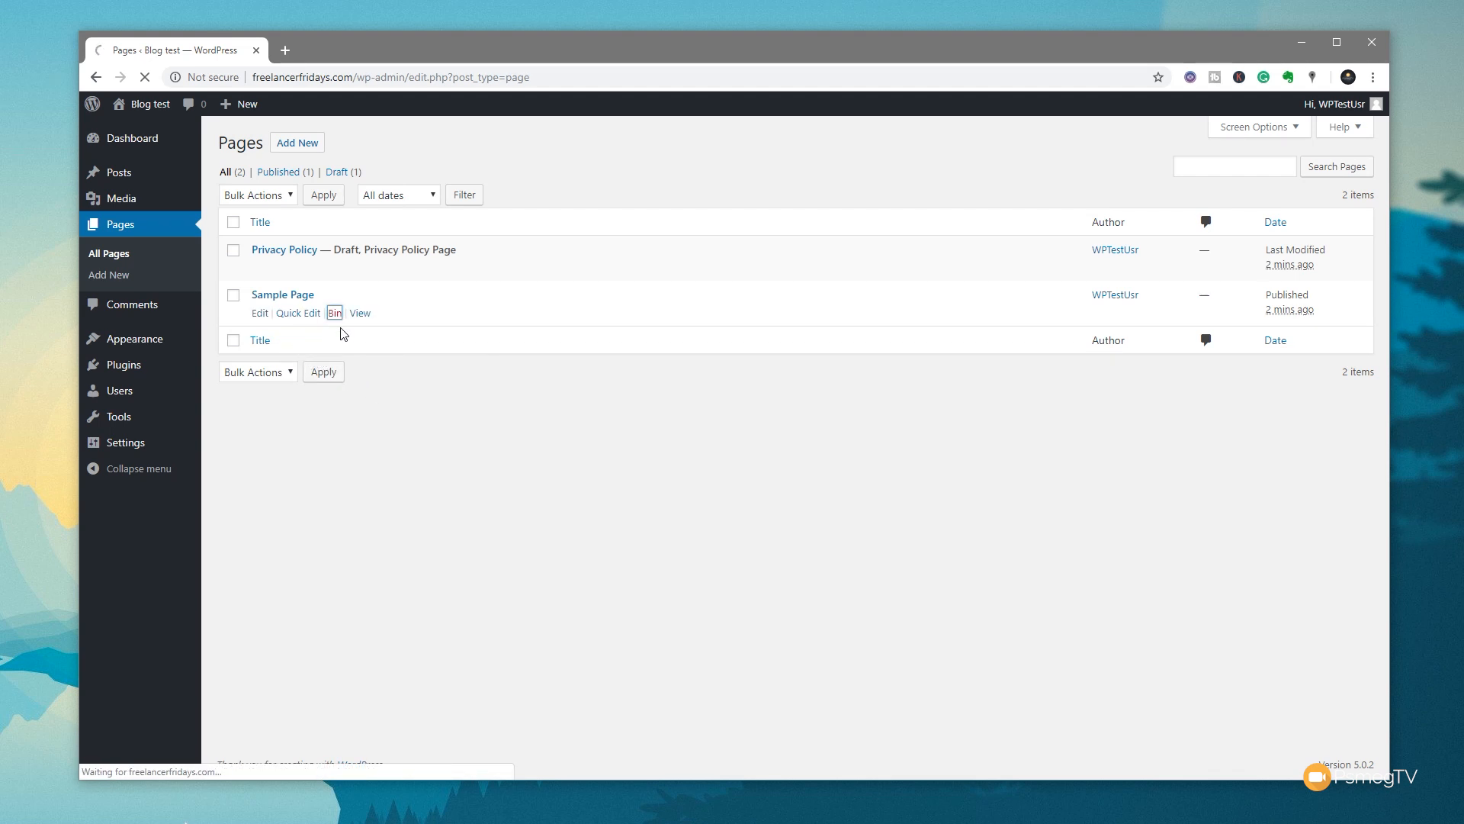
click(334, 313)
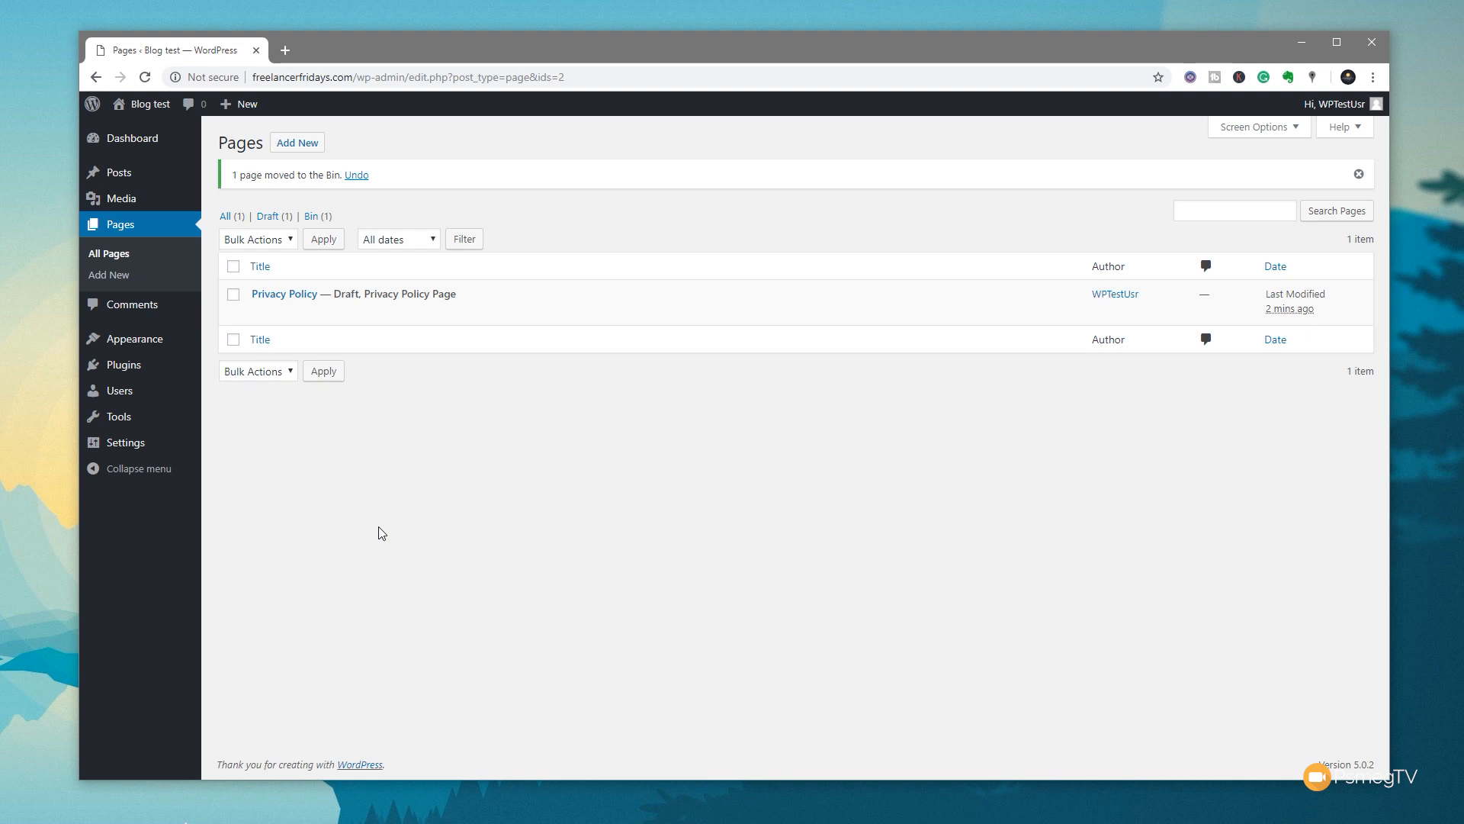
mouse_move(135, 339)
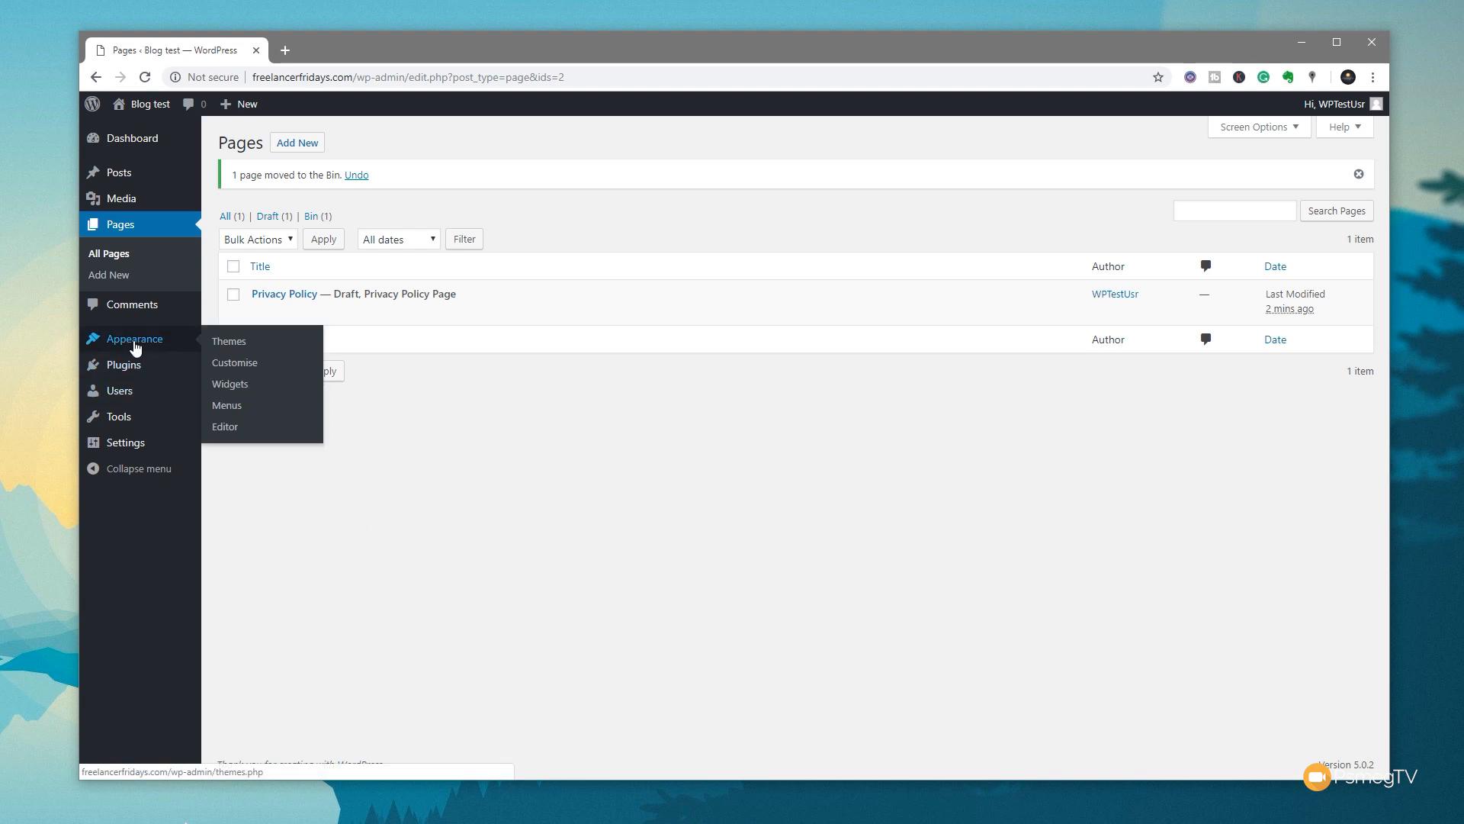
Step: Search Add Themes for 'oceanwp', then install and activate OceanWP
click(229, 341)
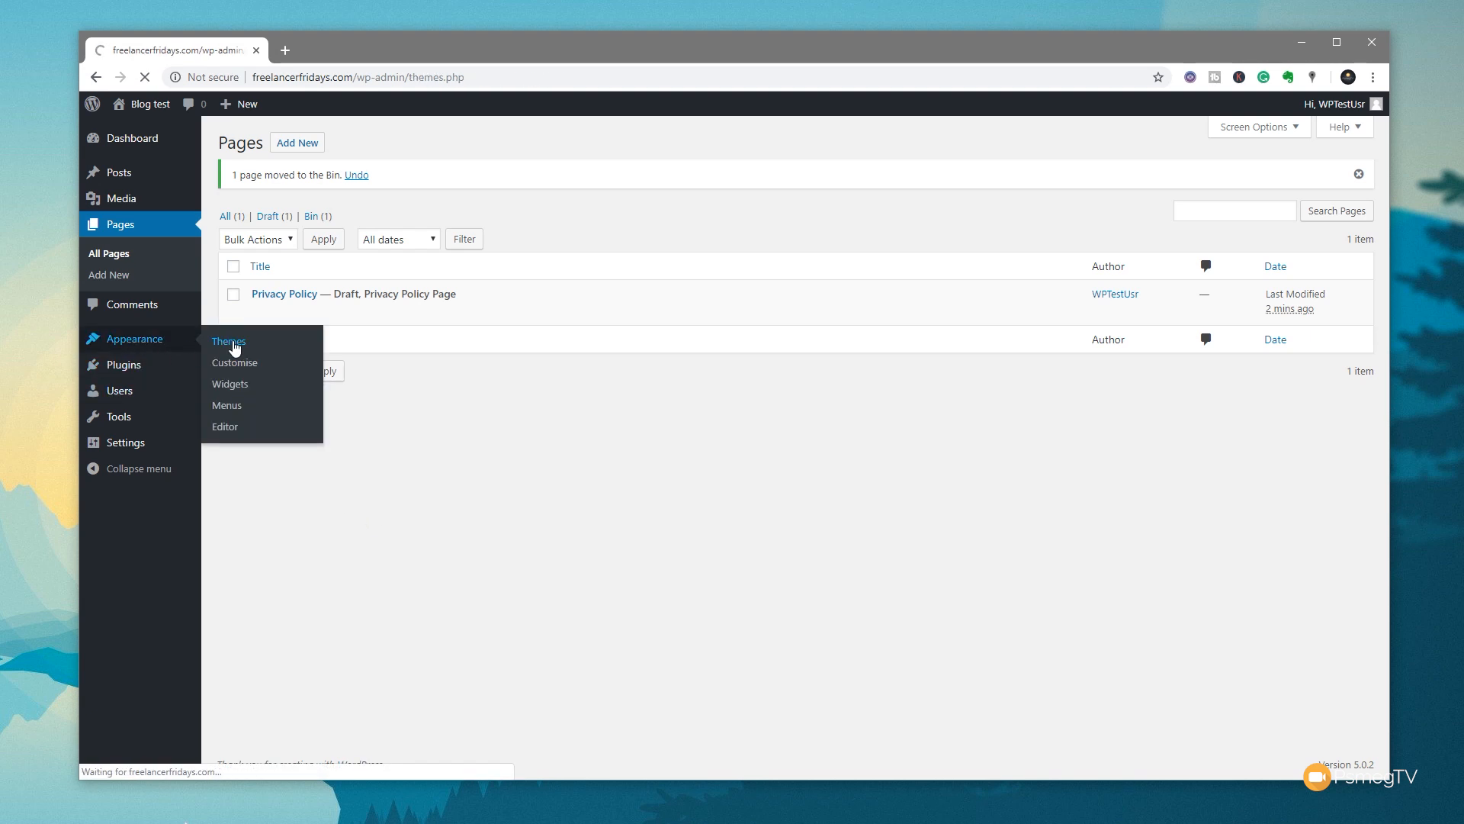
click(229, 340)
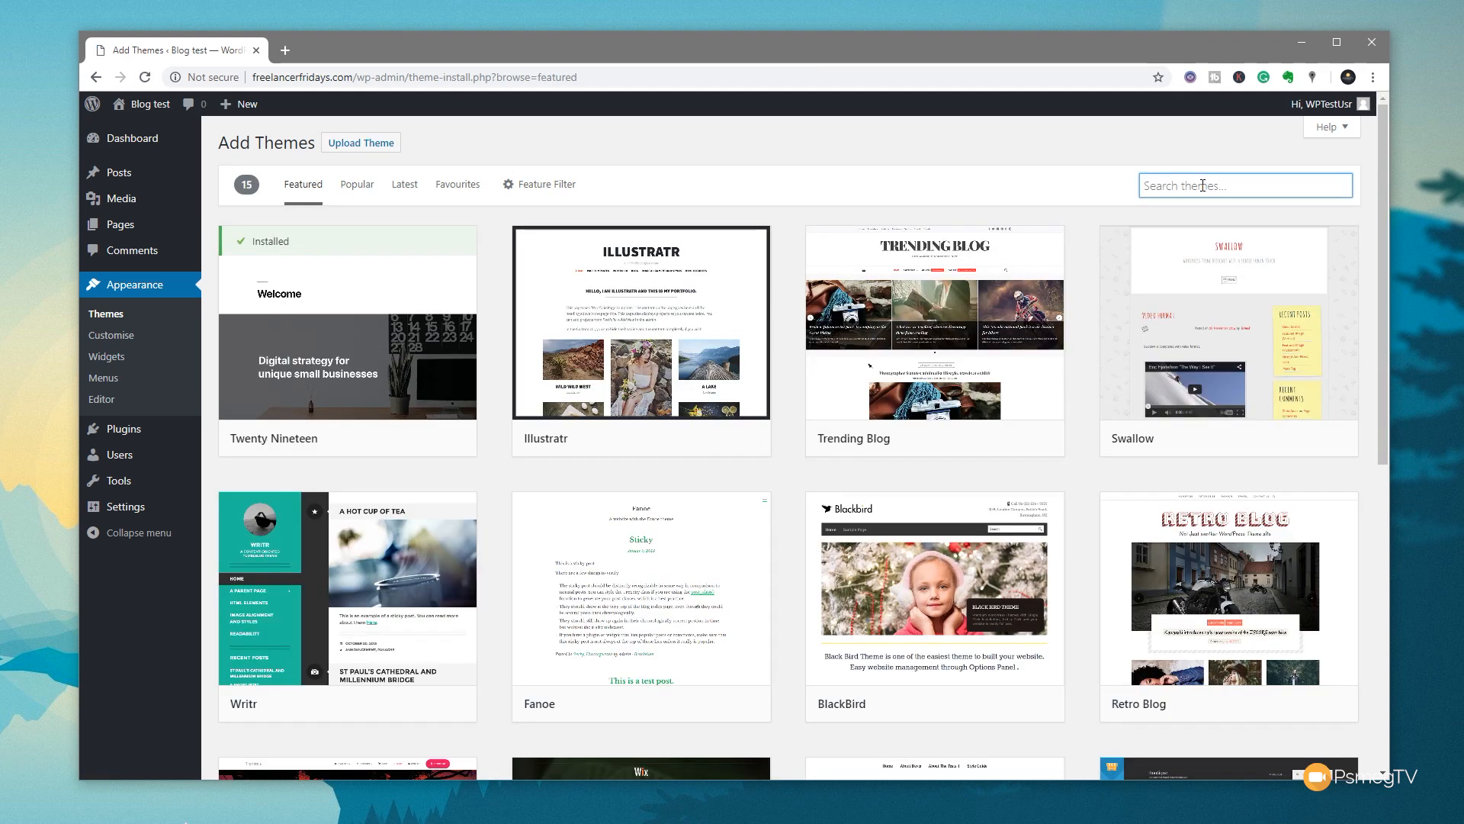
text(oceanwp)
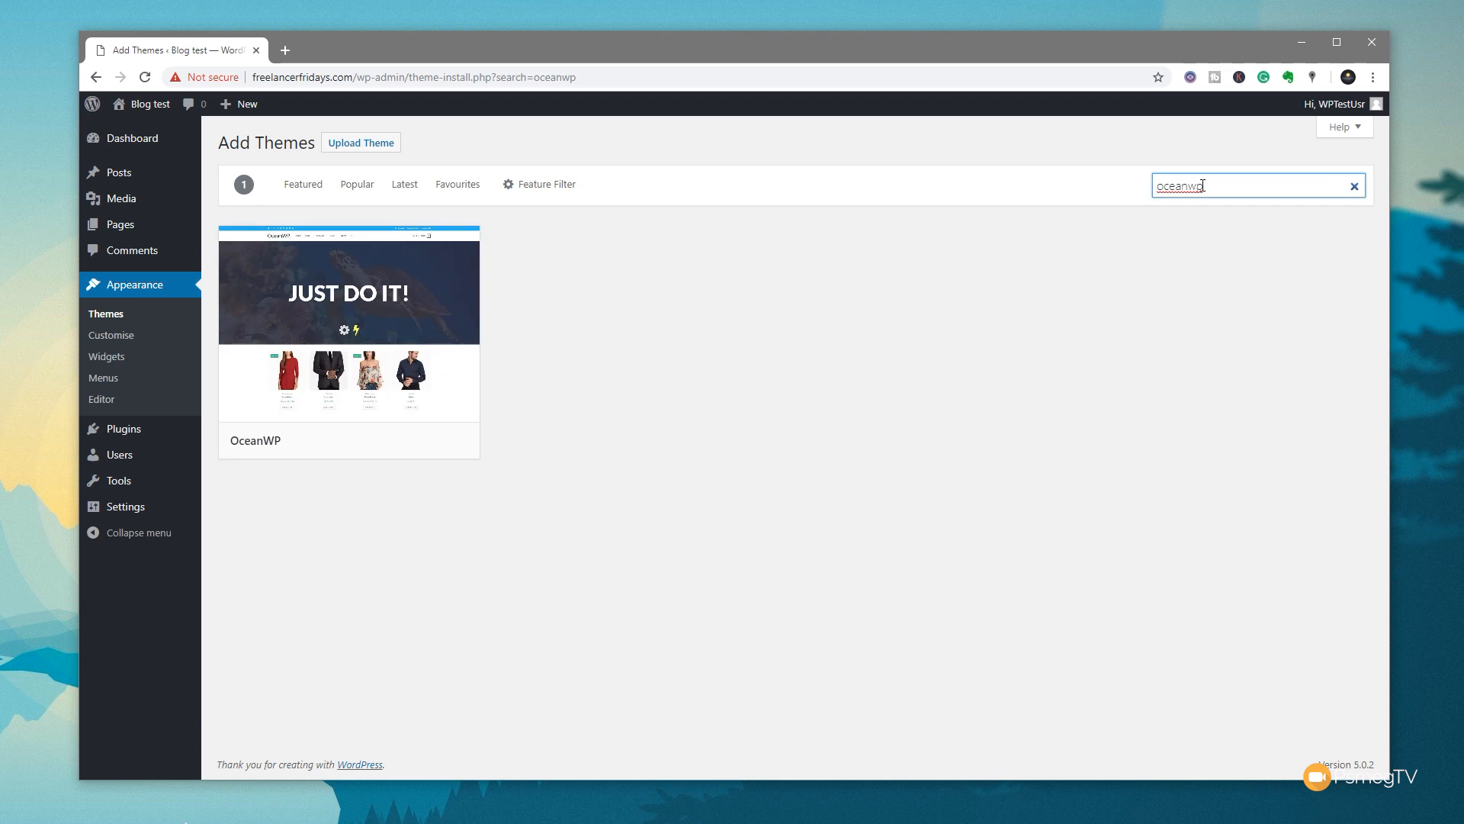
mouse_move(395, 359)
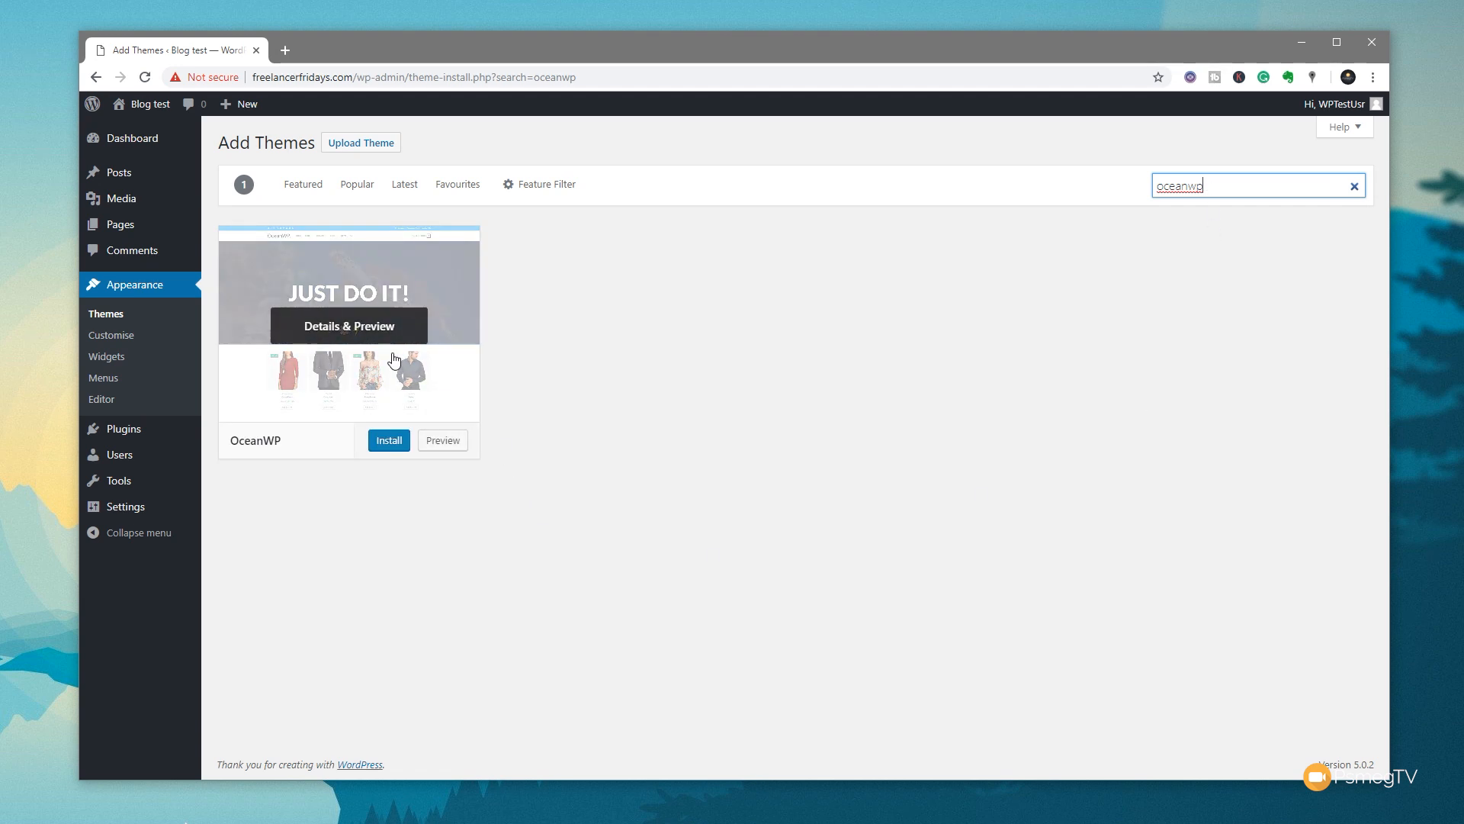
click(388, 440)
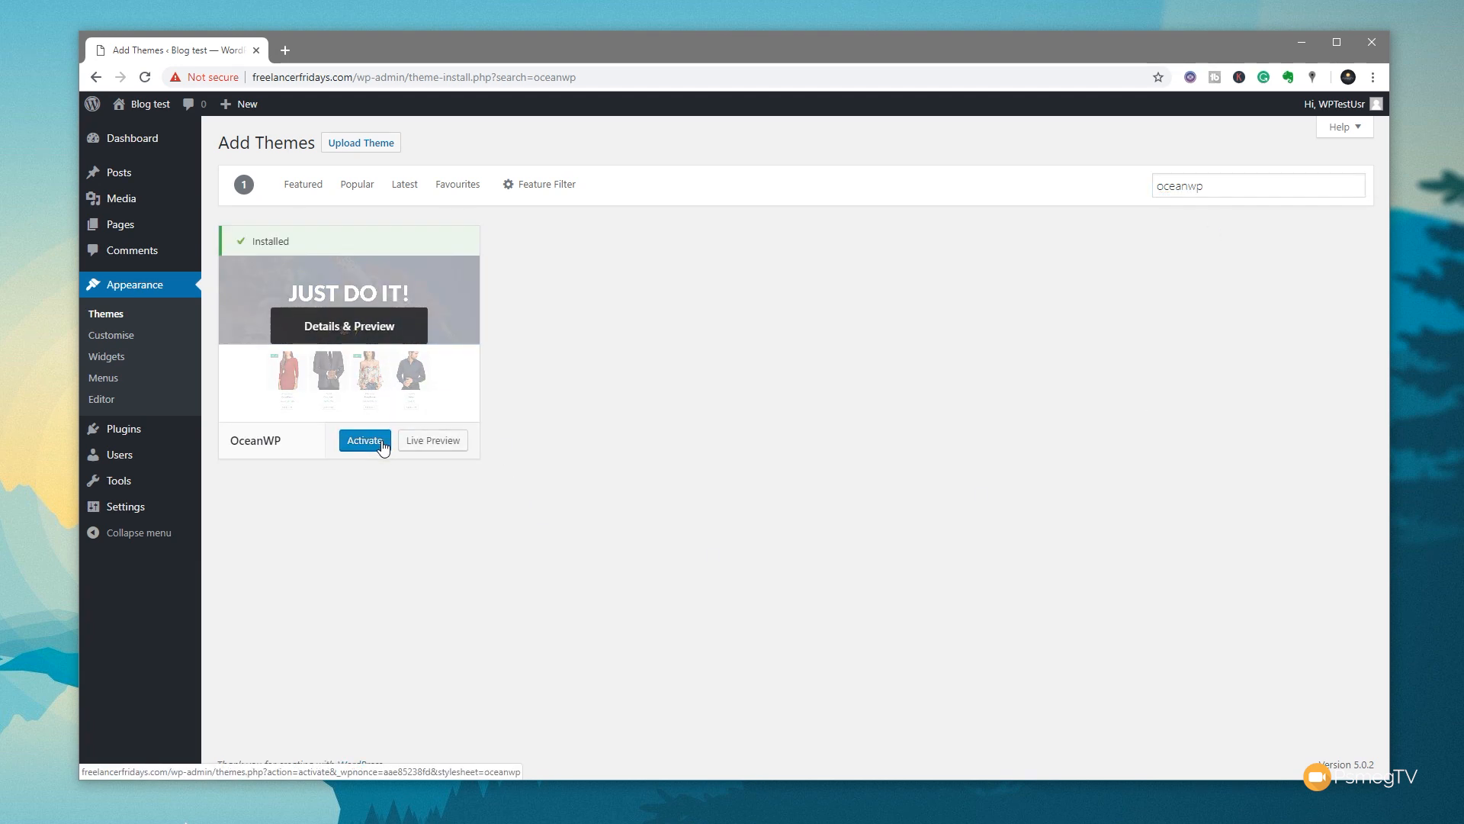
click(364, 440)
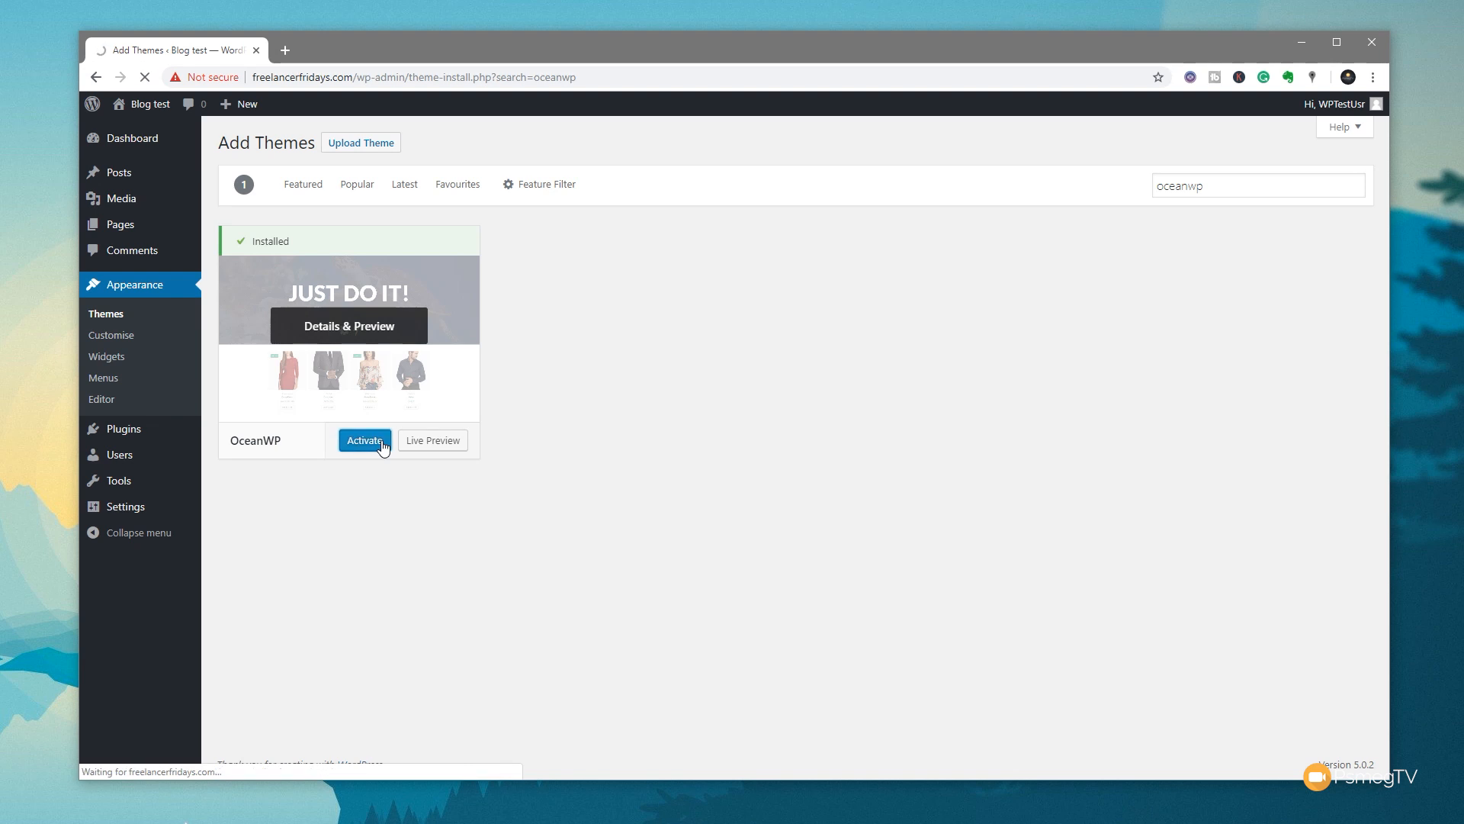
click(364, 440)
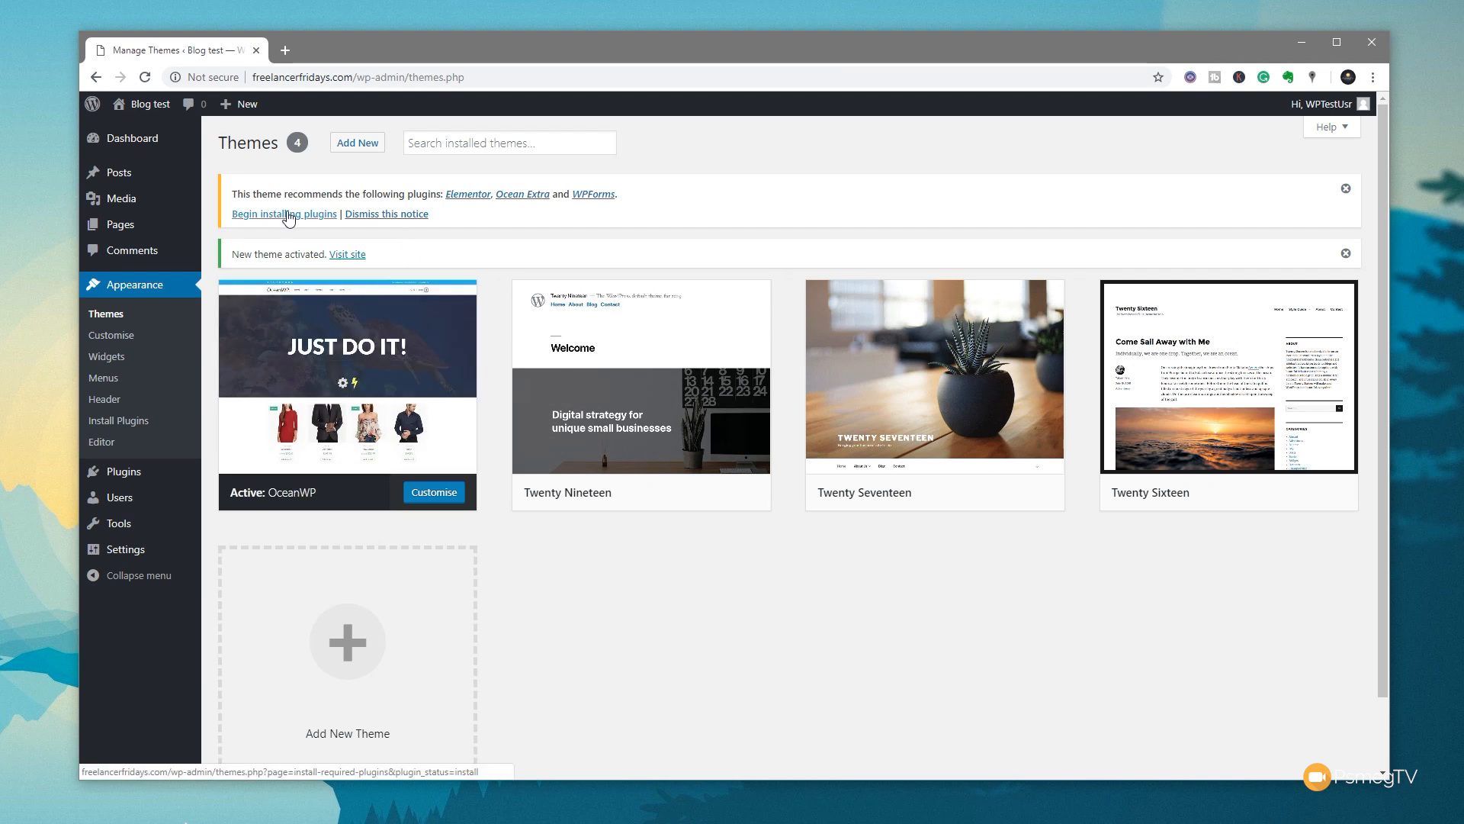
Step: Bulk-install the recommended Elementor and Ocean Extra plugins
click(284, 215)
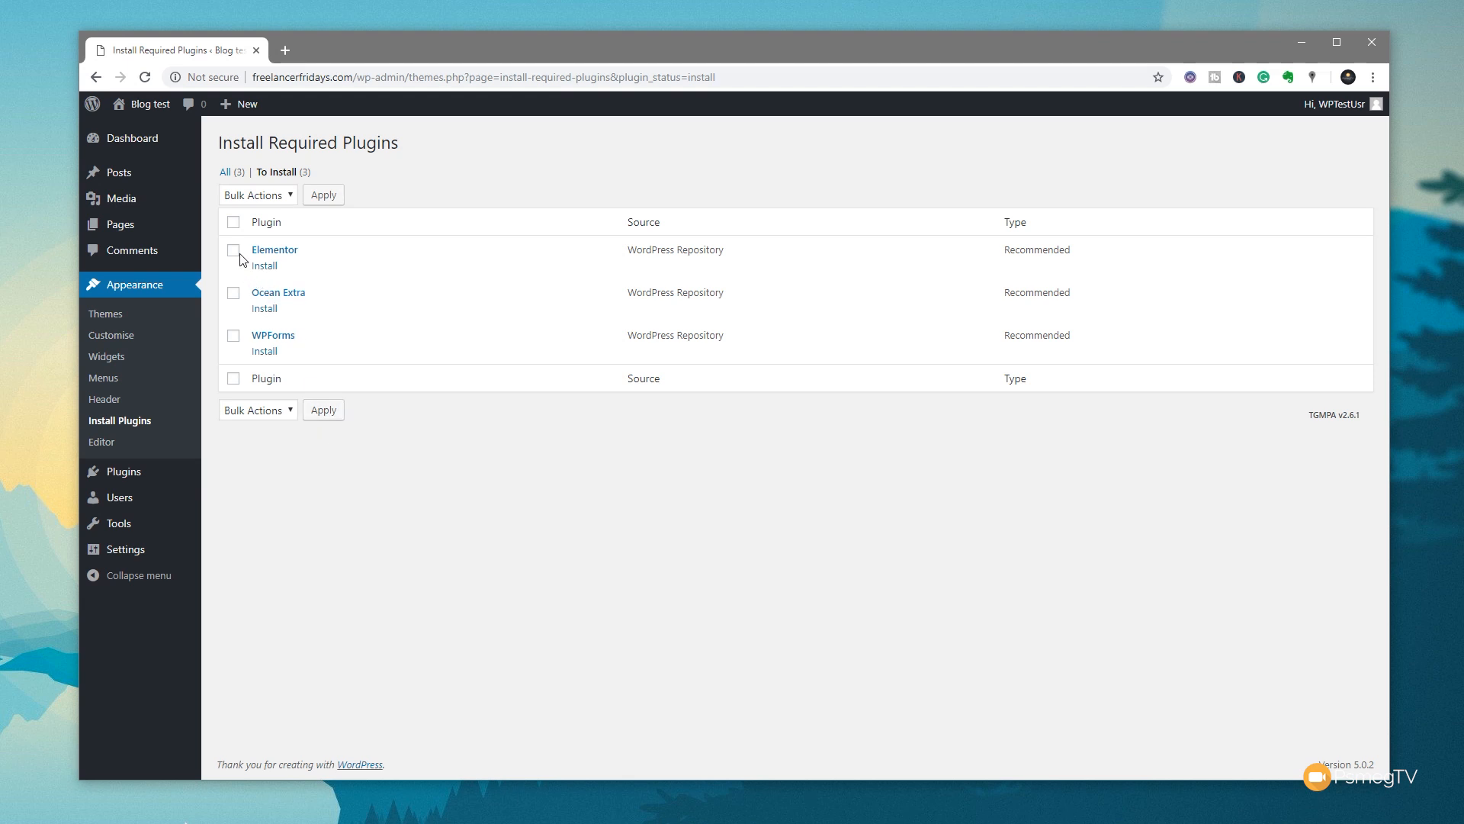
click(234, 294)
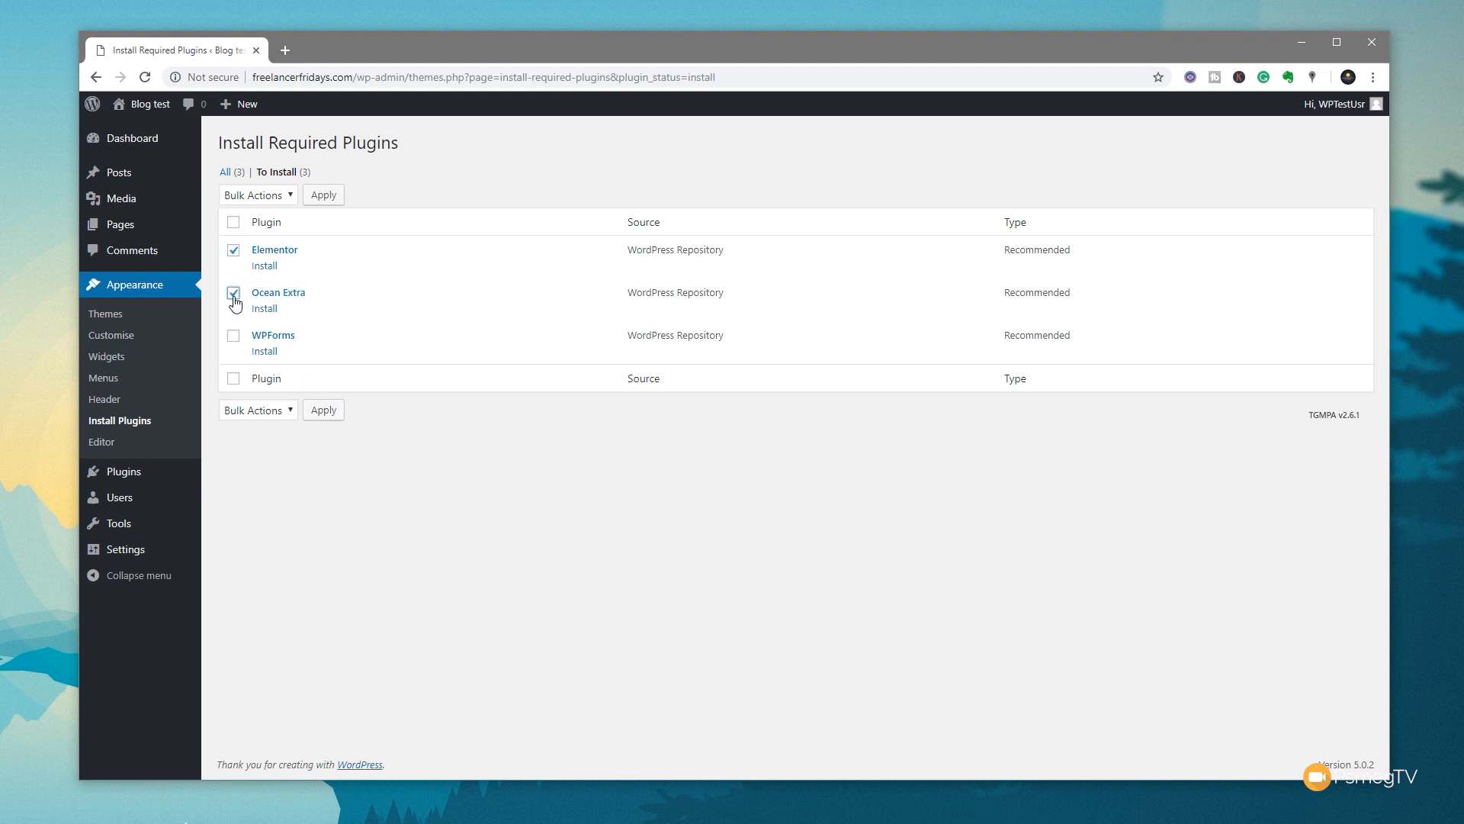
click(234, 297)
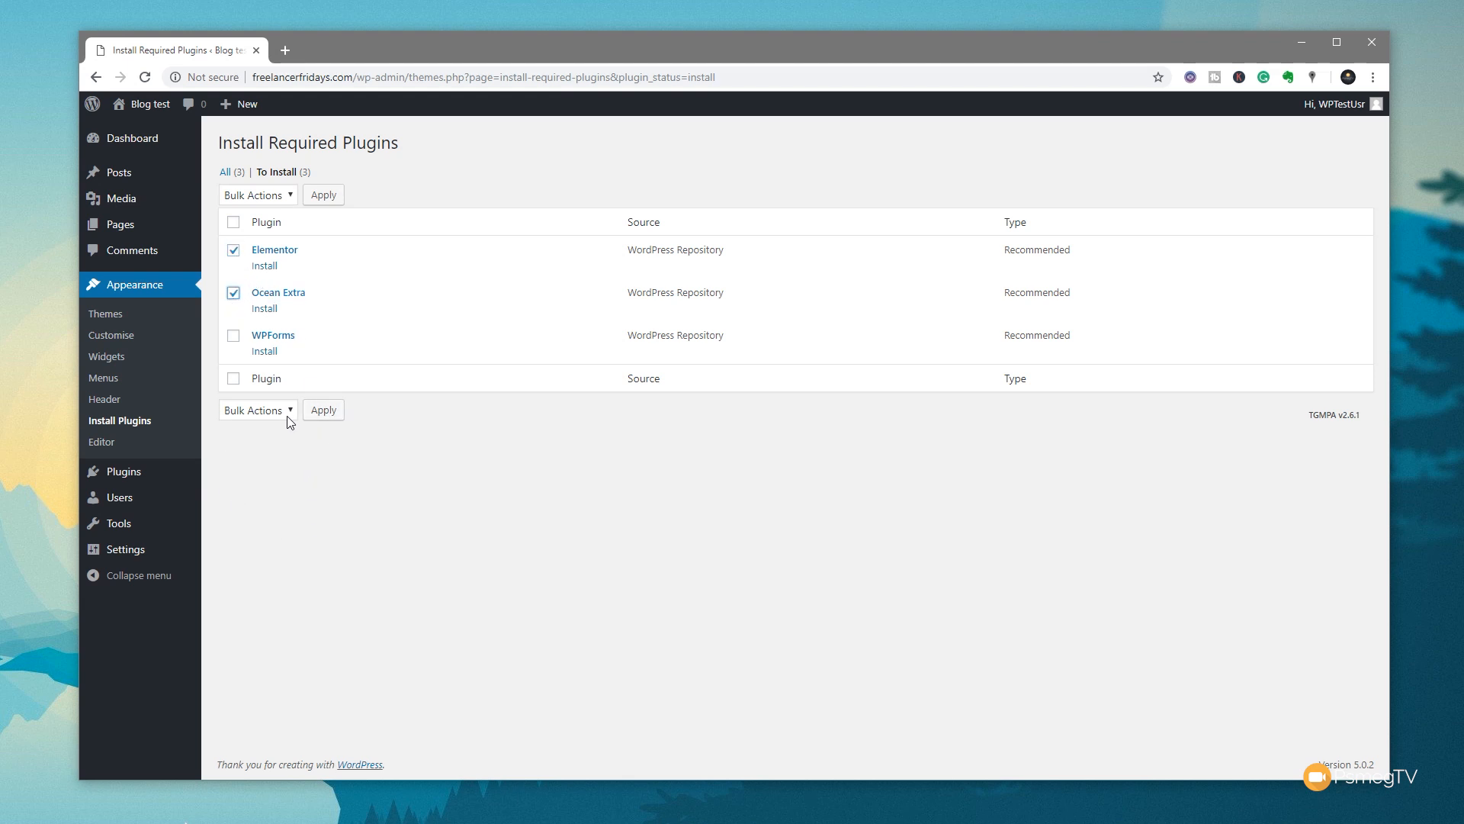
click(258, 409)
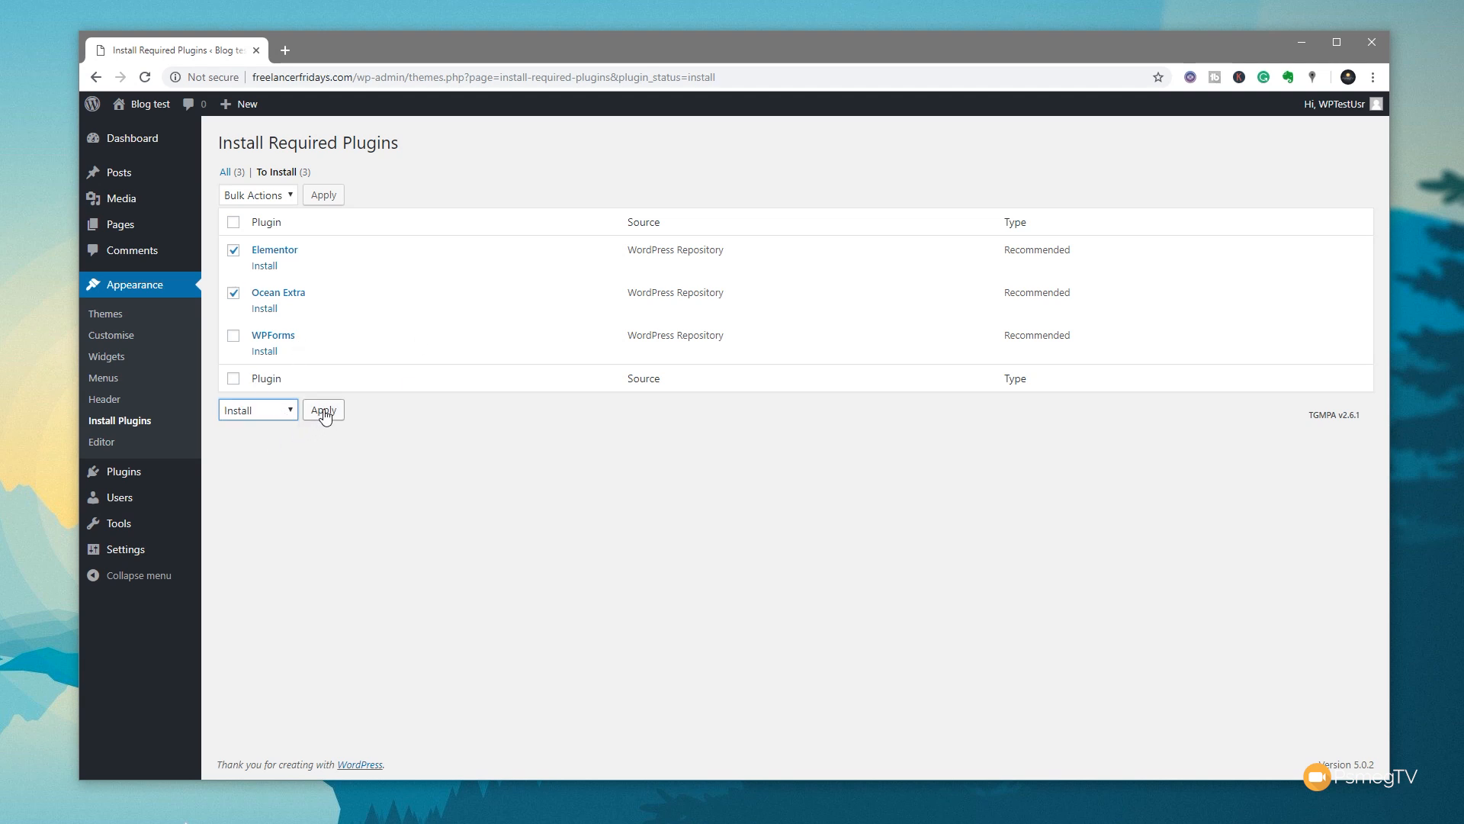
click(323, 409)
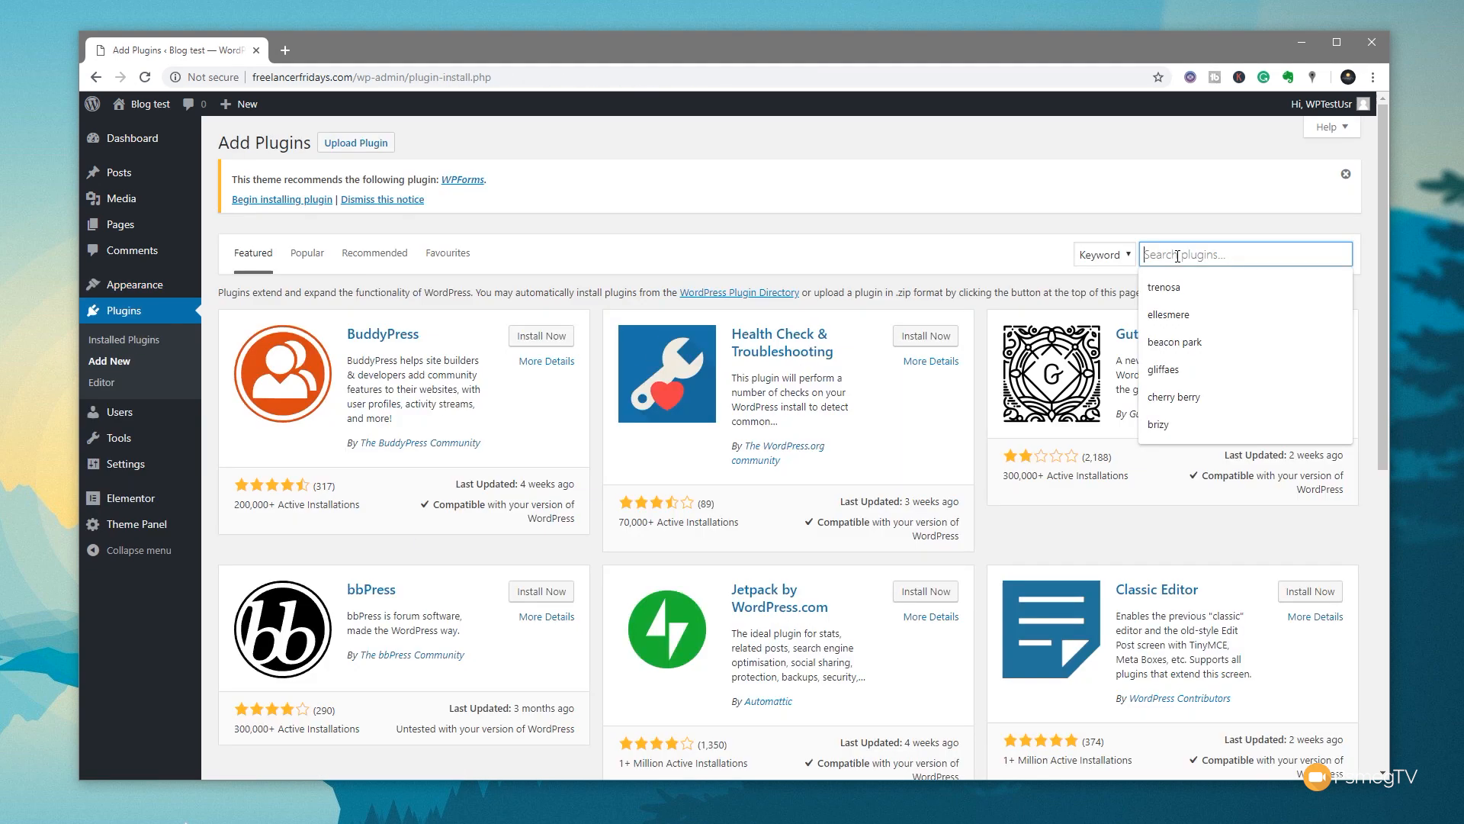
Step: Search plugins for 'ithemes' and install iThemes Security
text(ithemes)
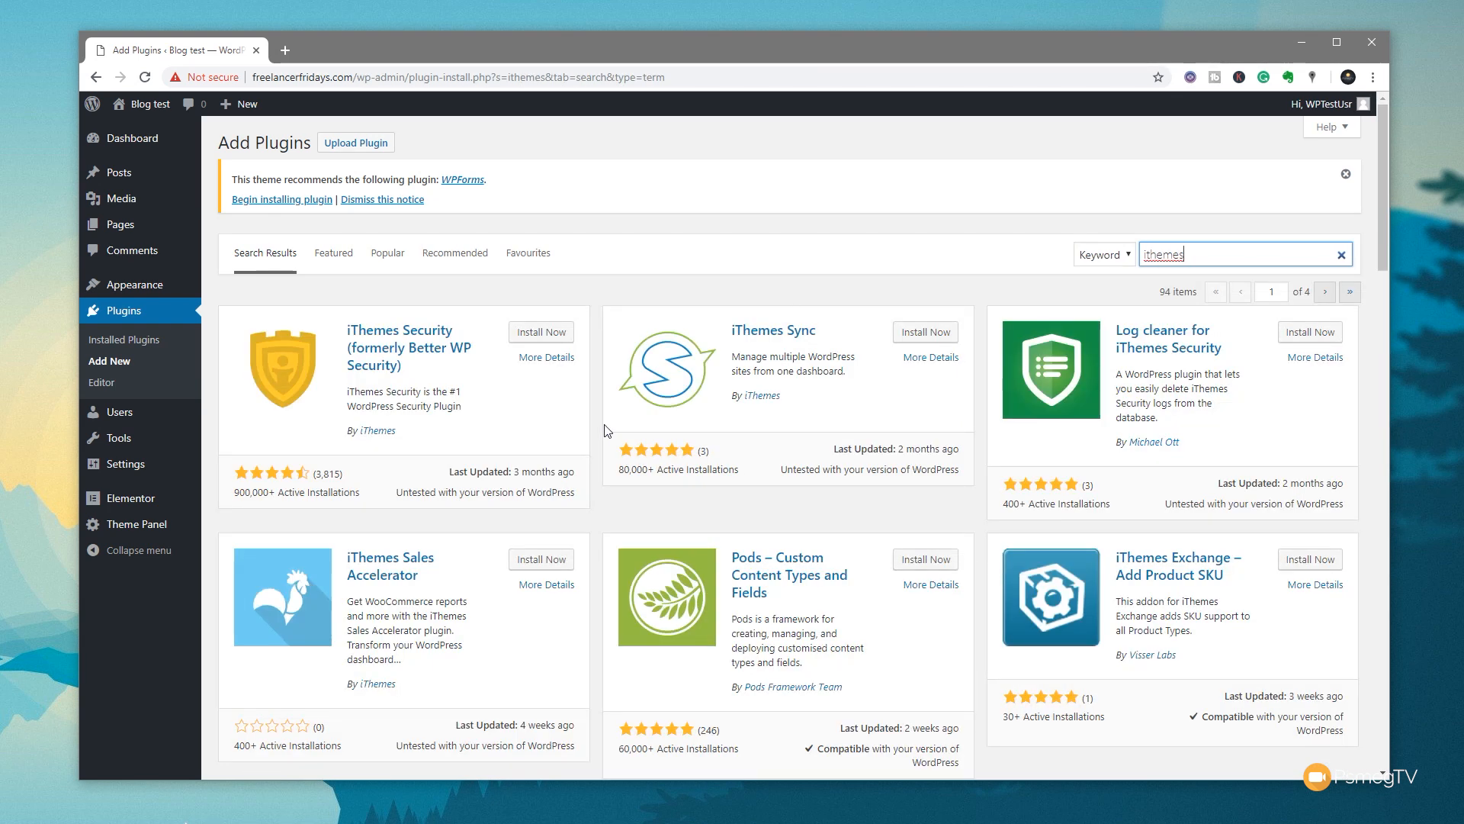
click(541, 332)
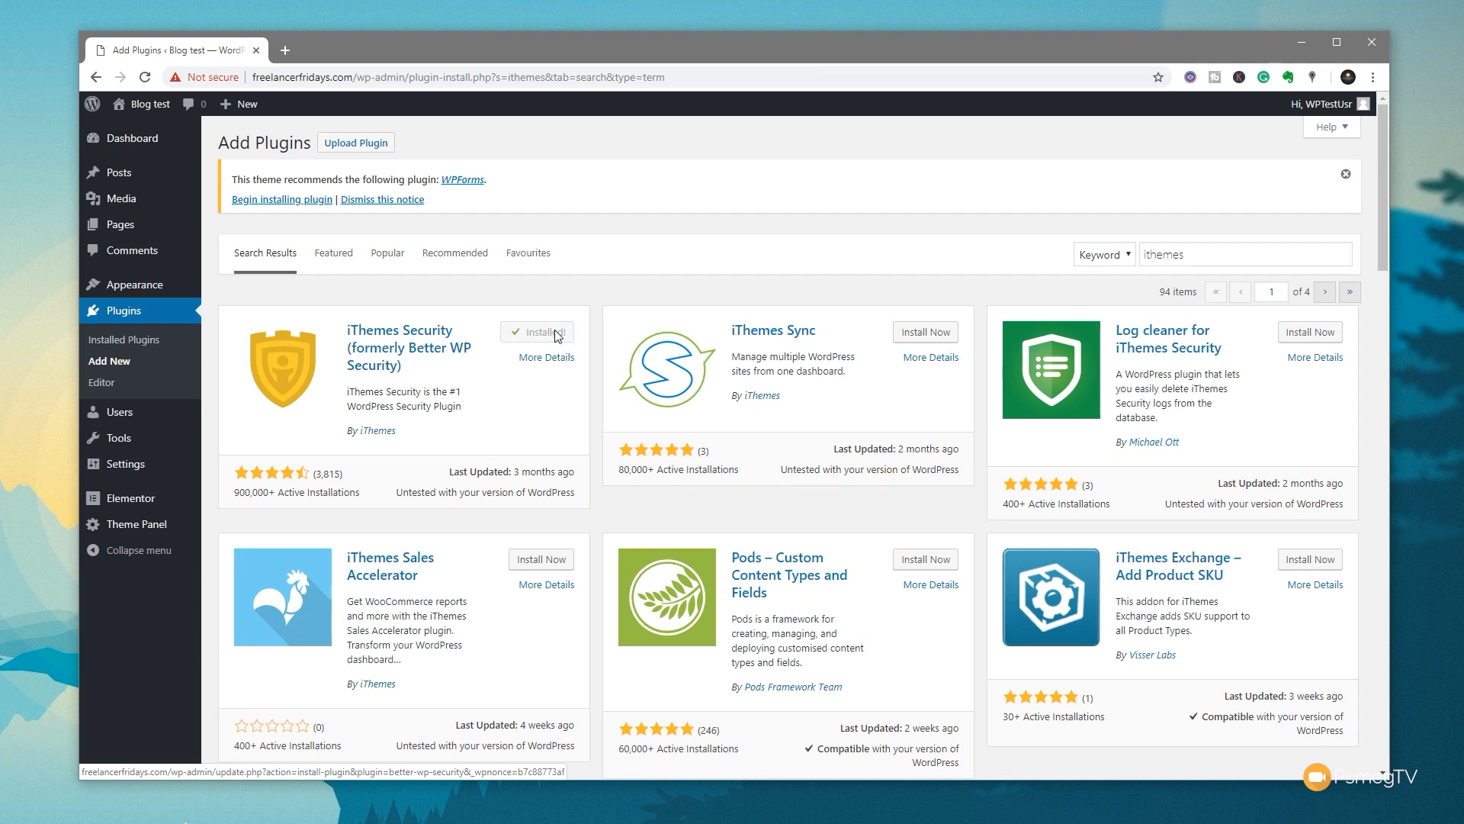
click(548, 332)
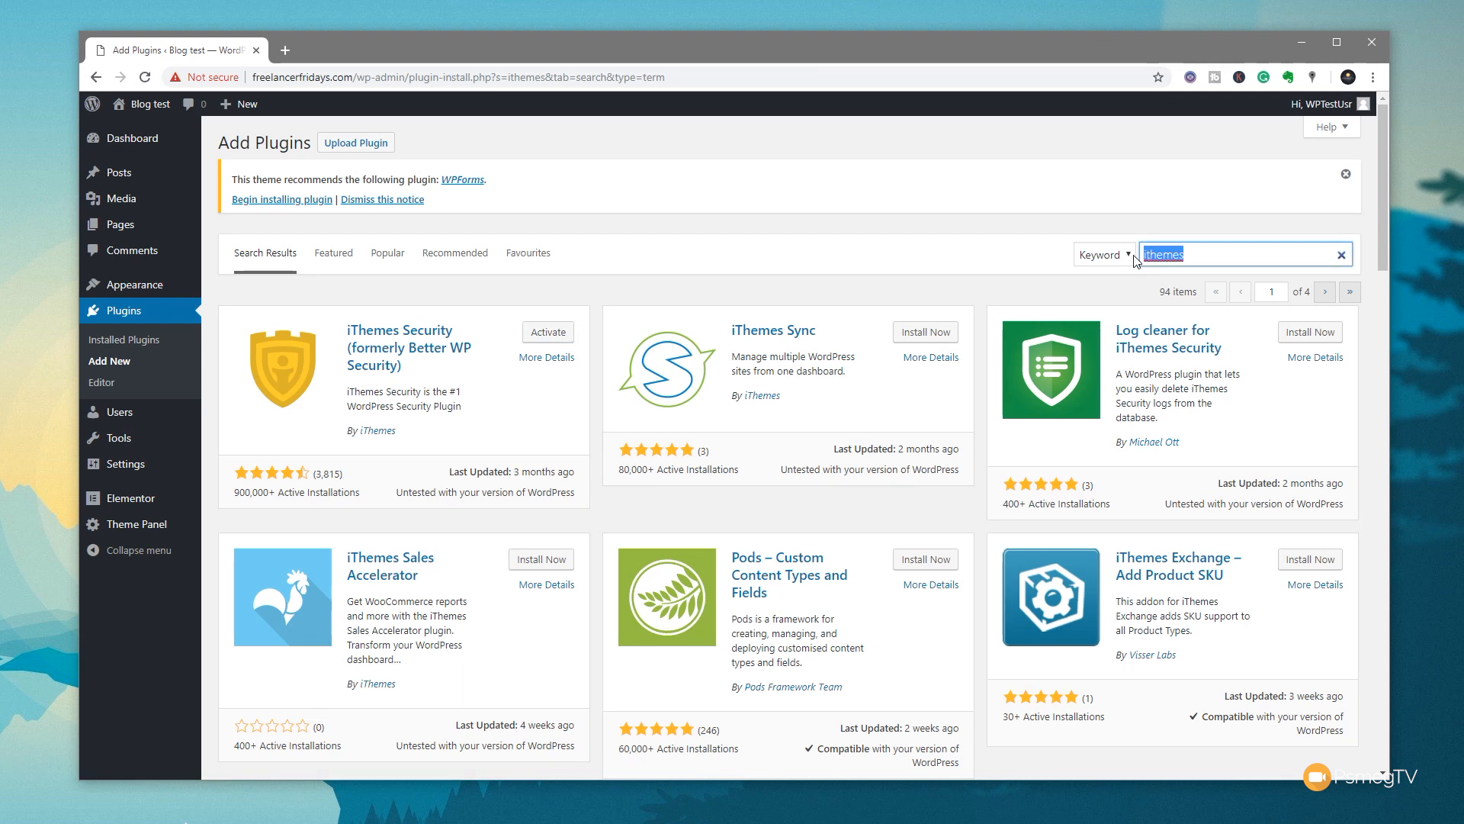
Step: Search plugins for 'seopres' and install SEOPress
text(seopress)
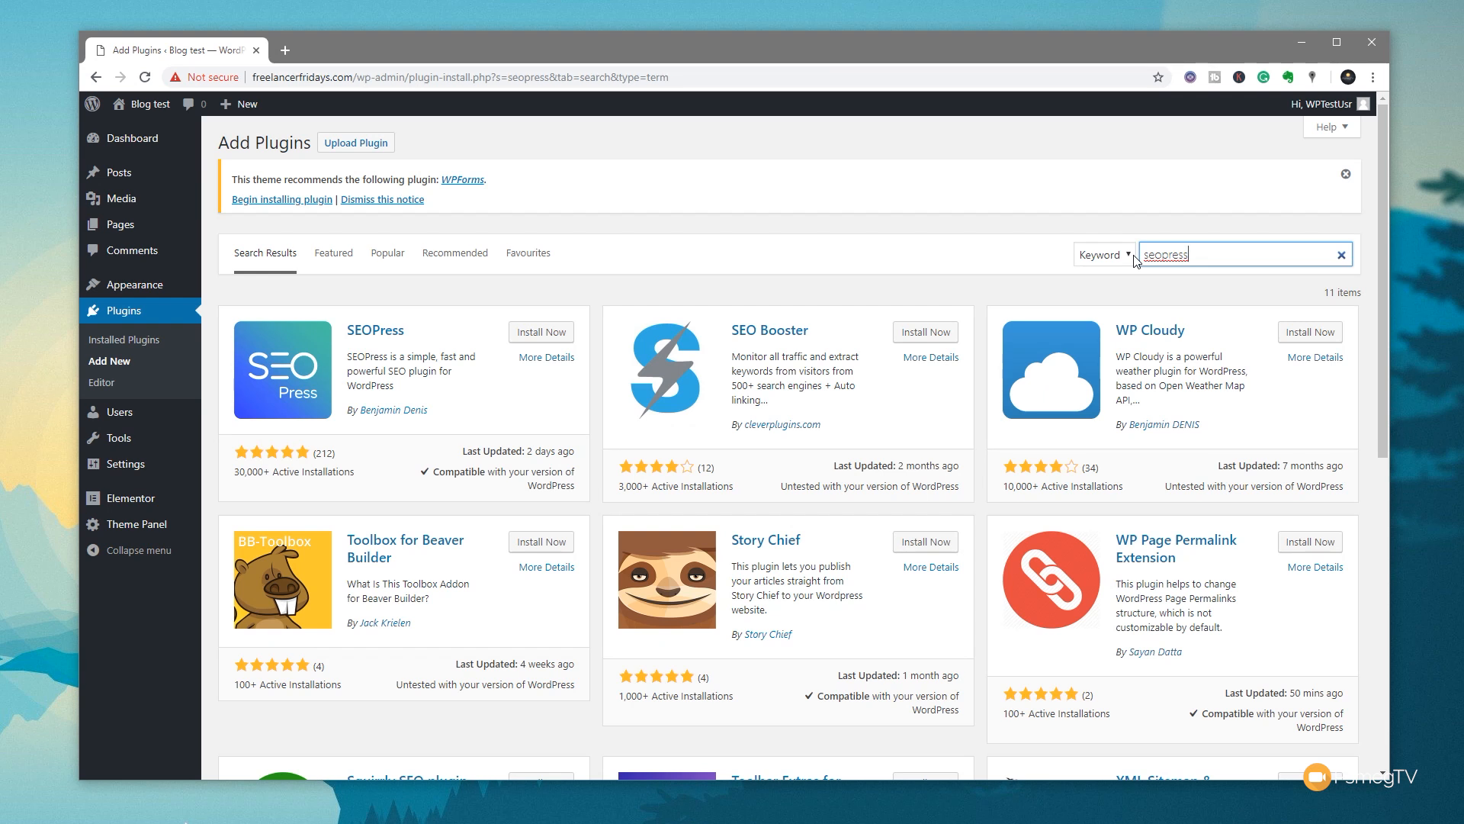
click(540, 332)
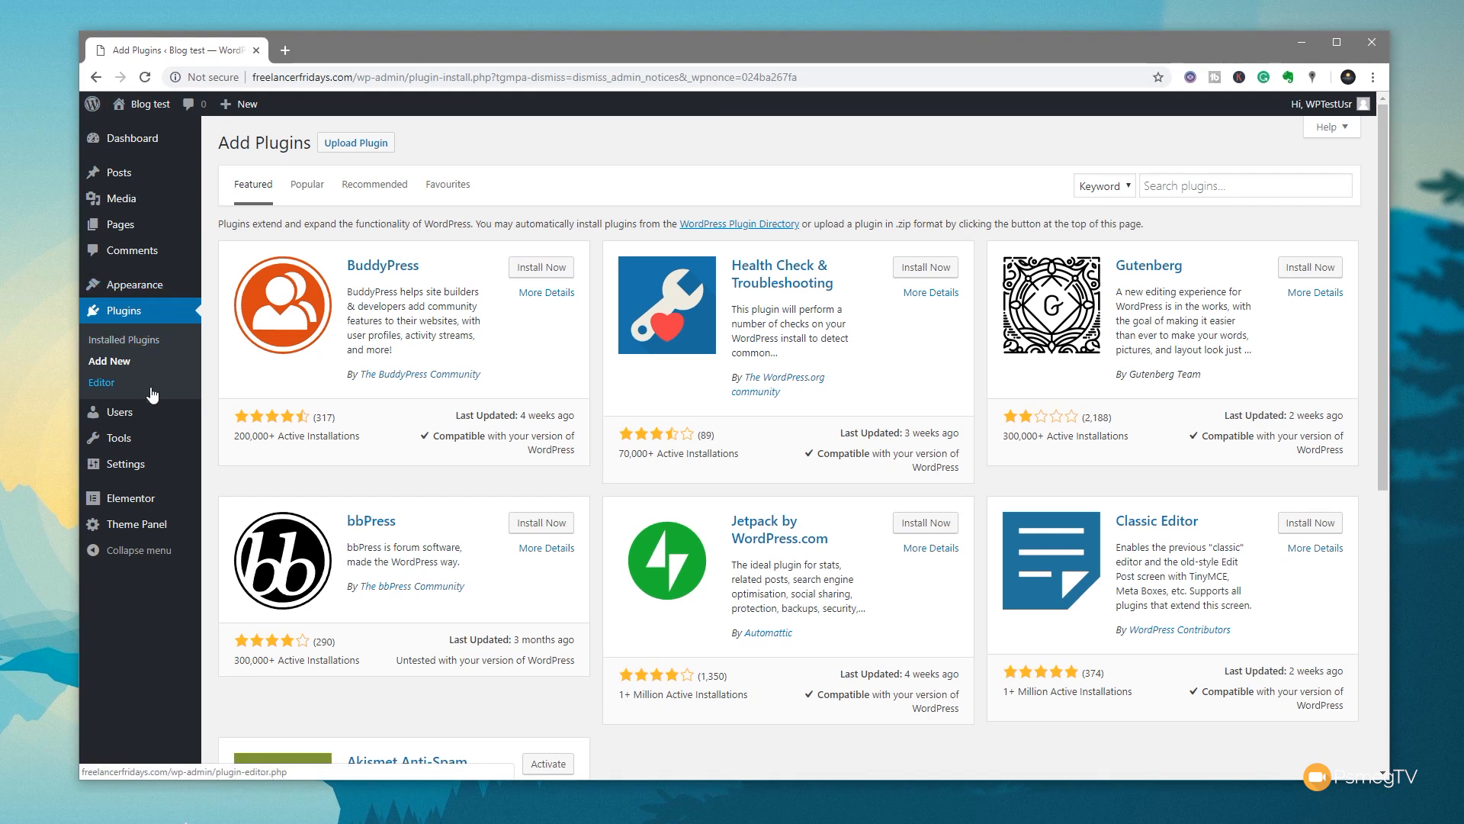
mouse_move(133, 362)
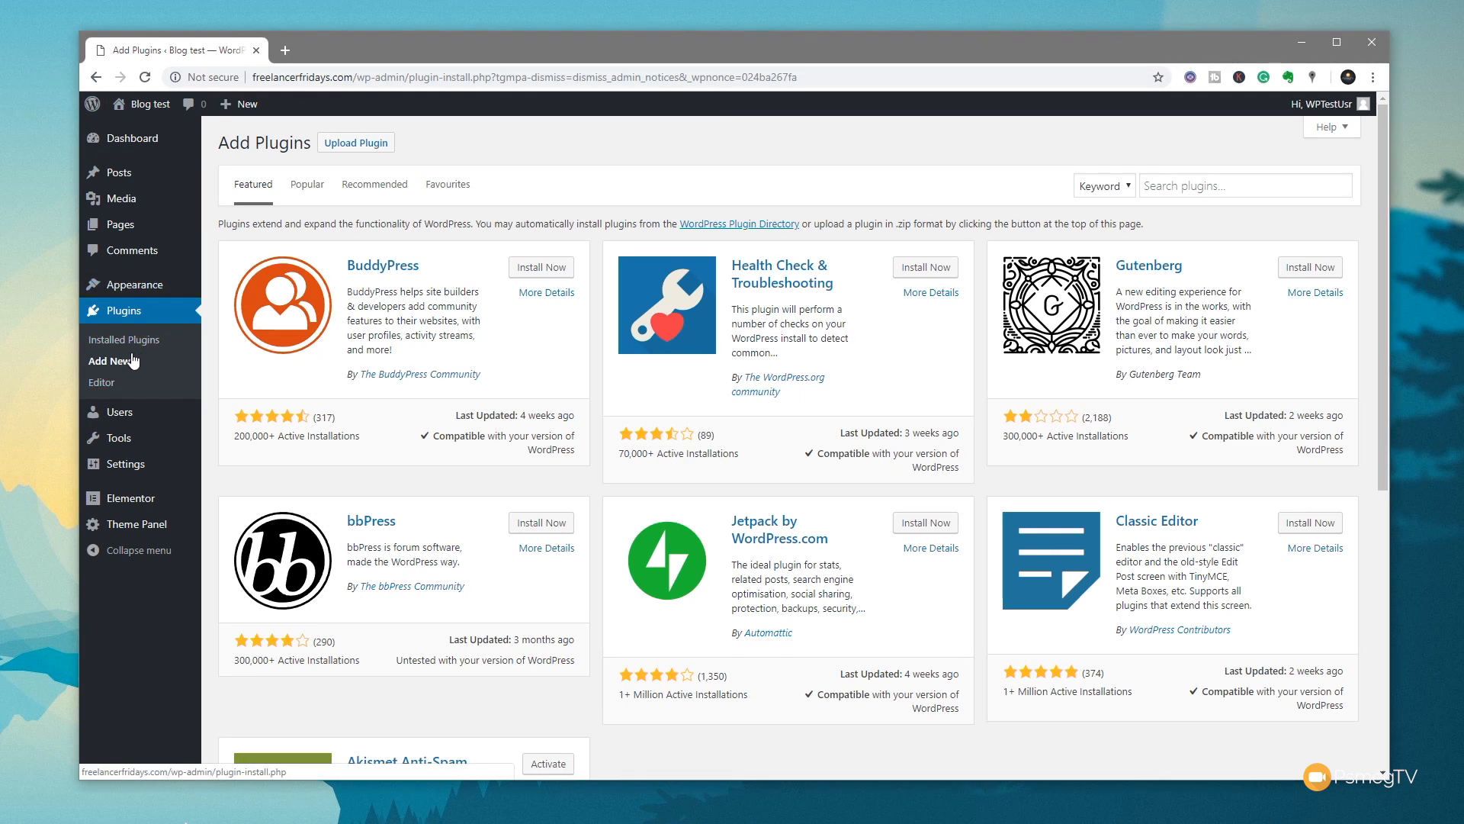
Step: Review the six installed plugins, with Elementor and Ocean Extra active
click(123, 340)
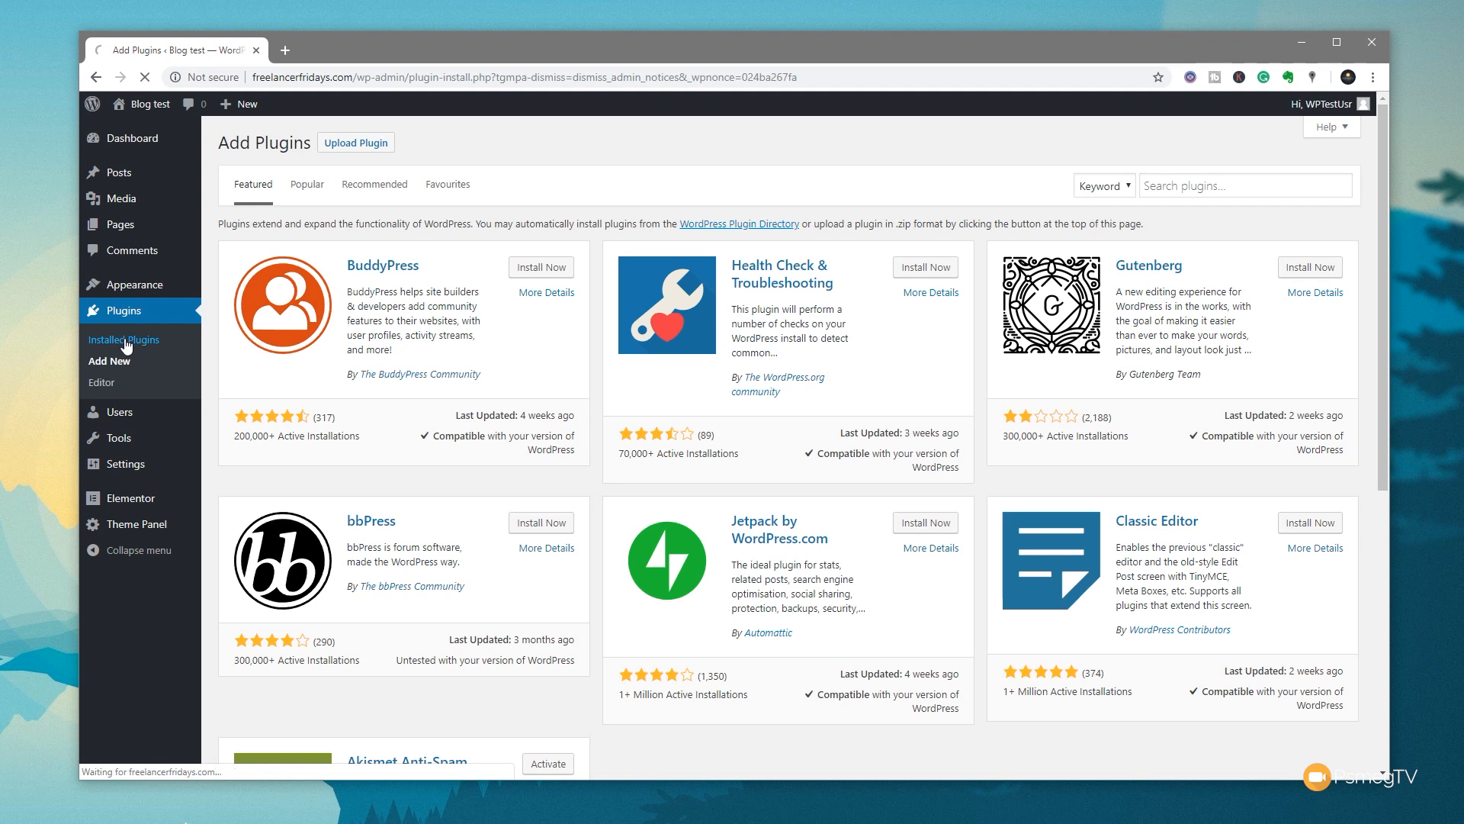
click(123, 340)
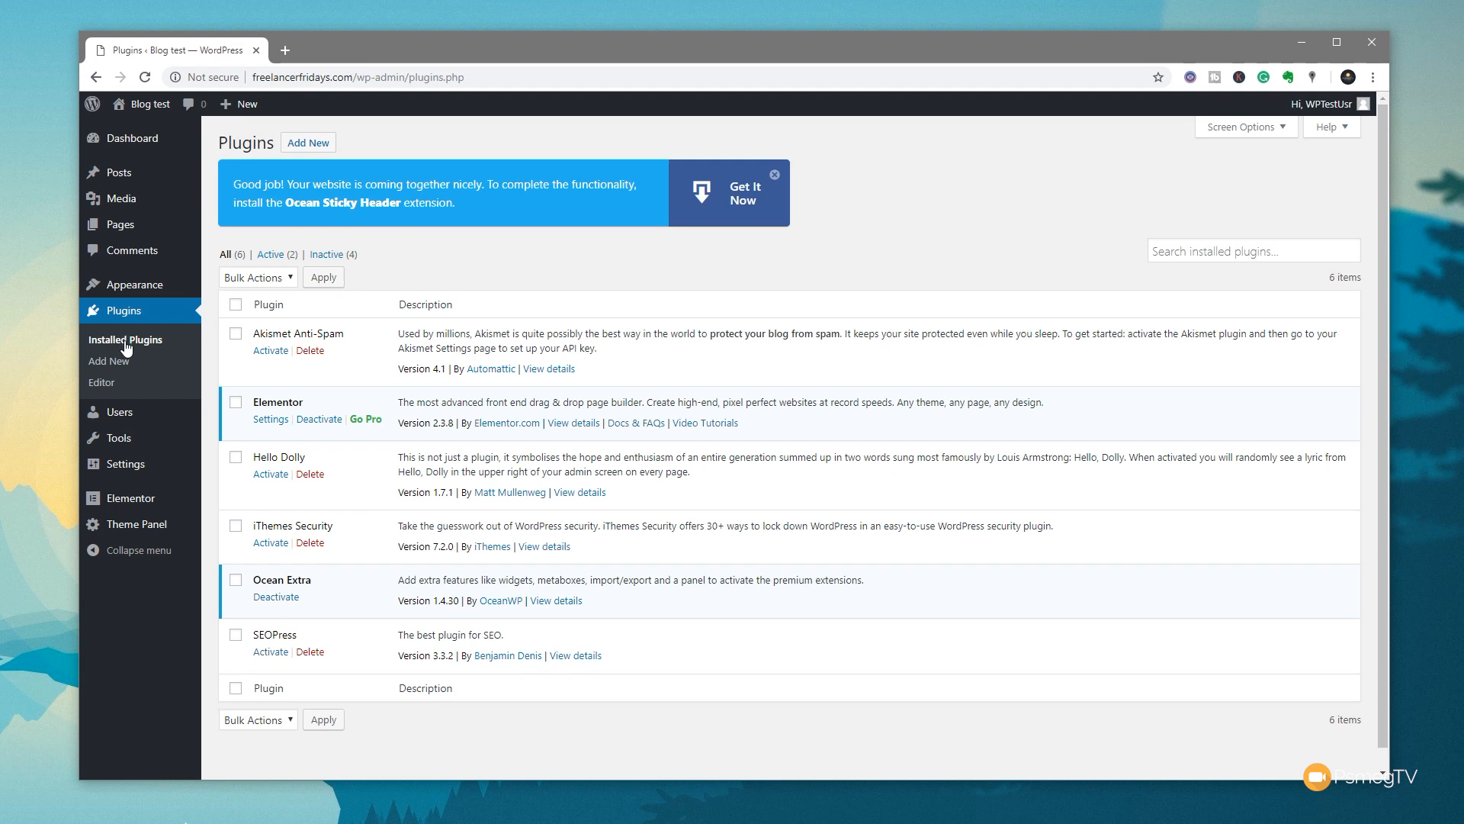
mouse_move(478, 302)
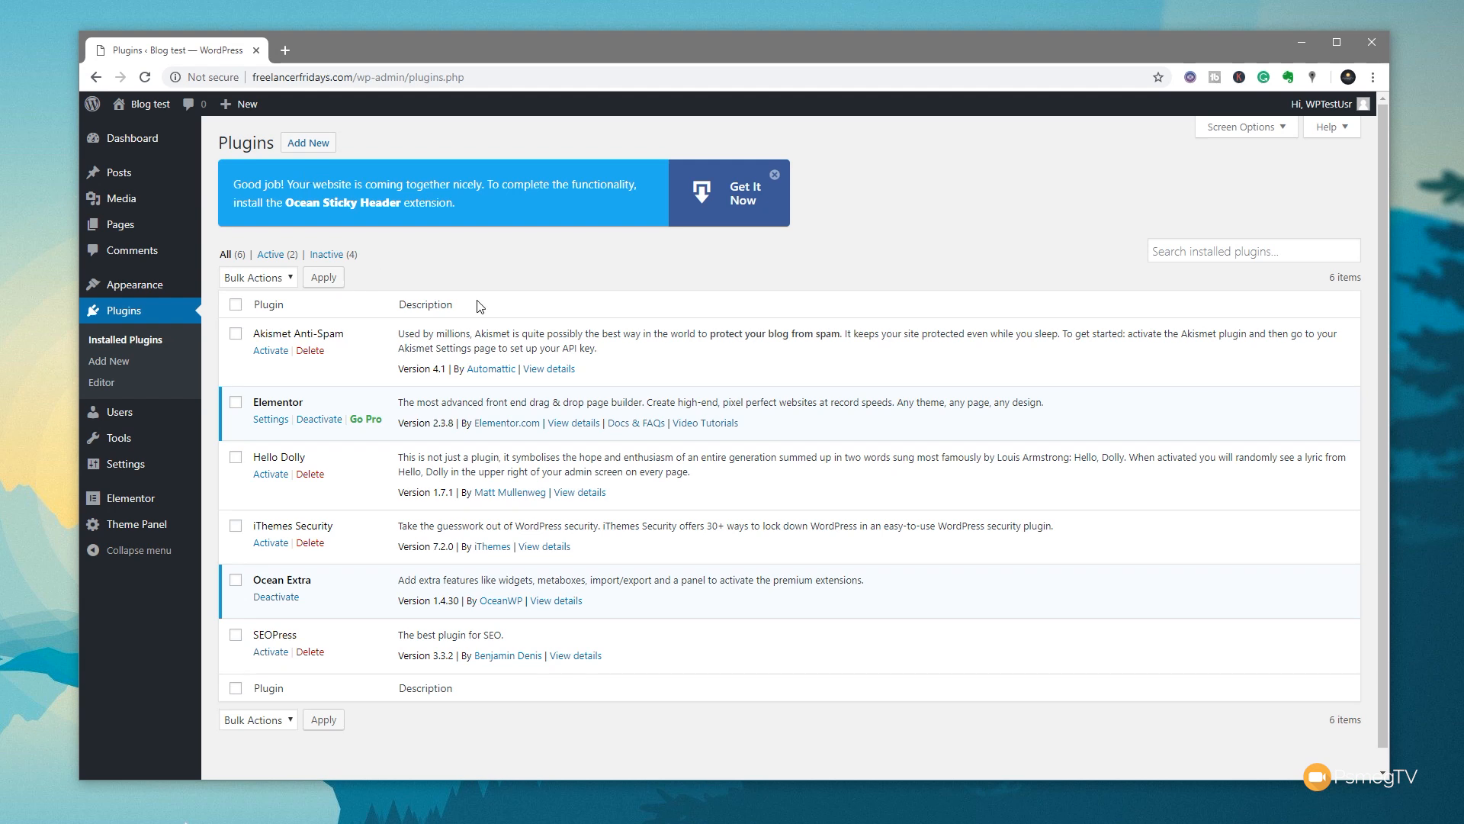
click(309, 142)
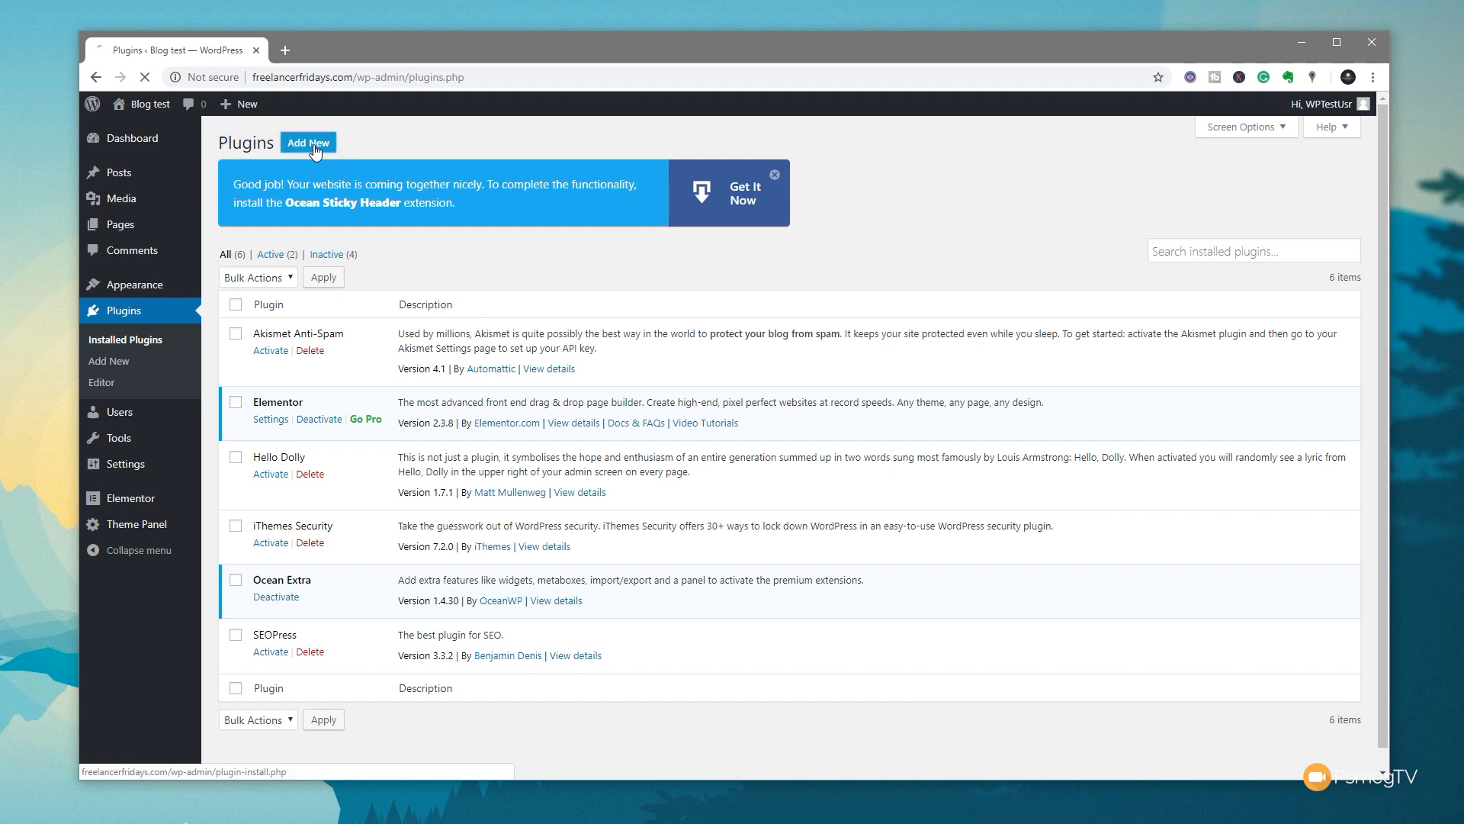
Step: Search for 'clas', then install and activate the Classic Editor plugin
click(308, 143)
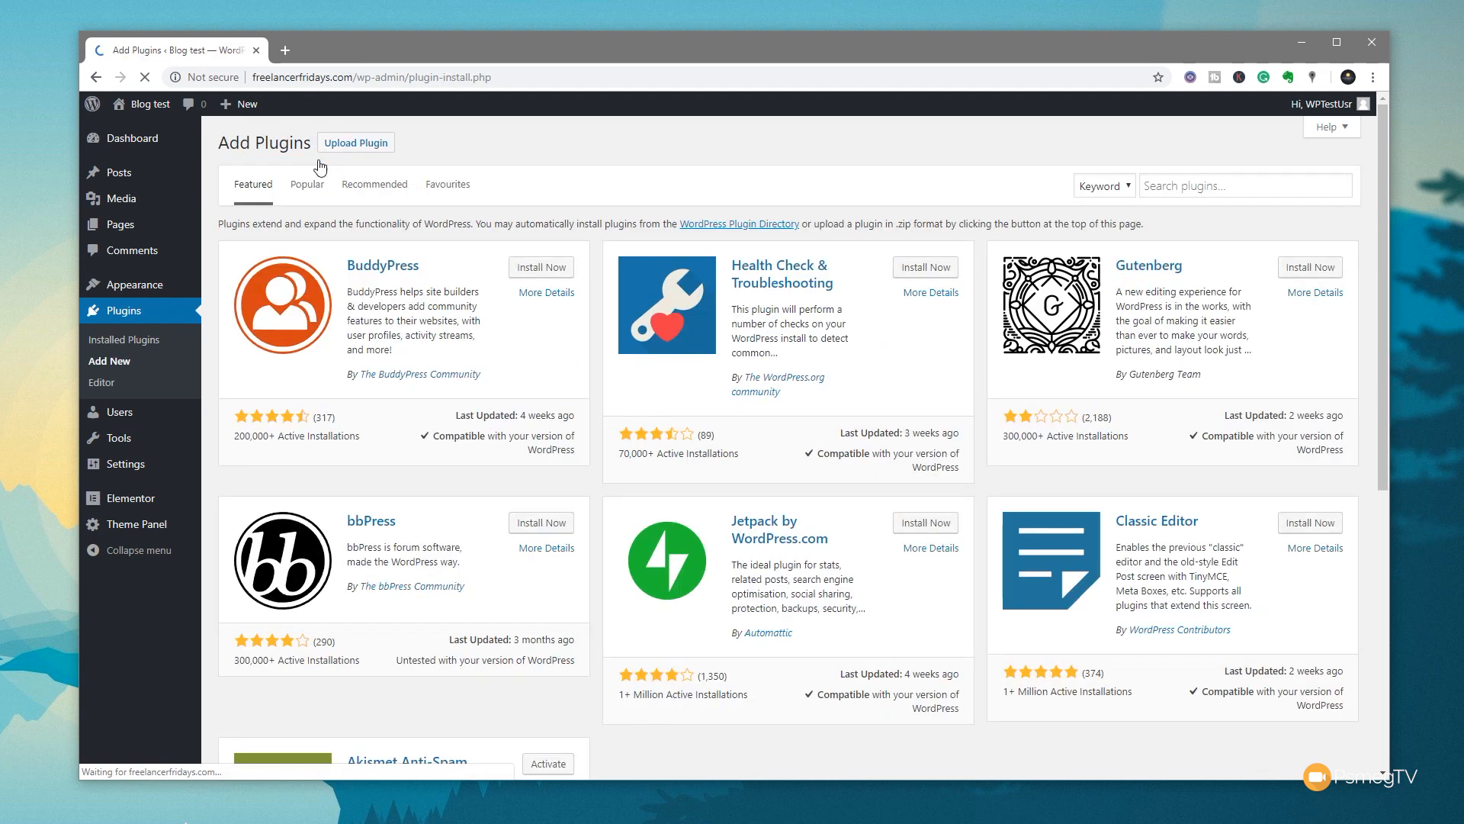
text(classic editor)
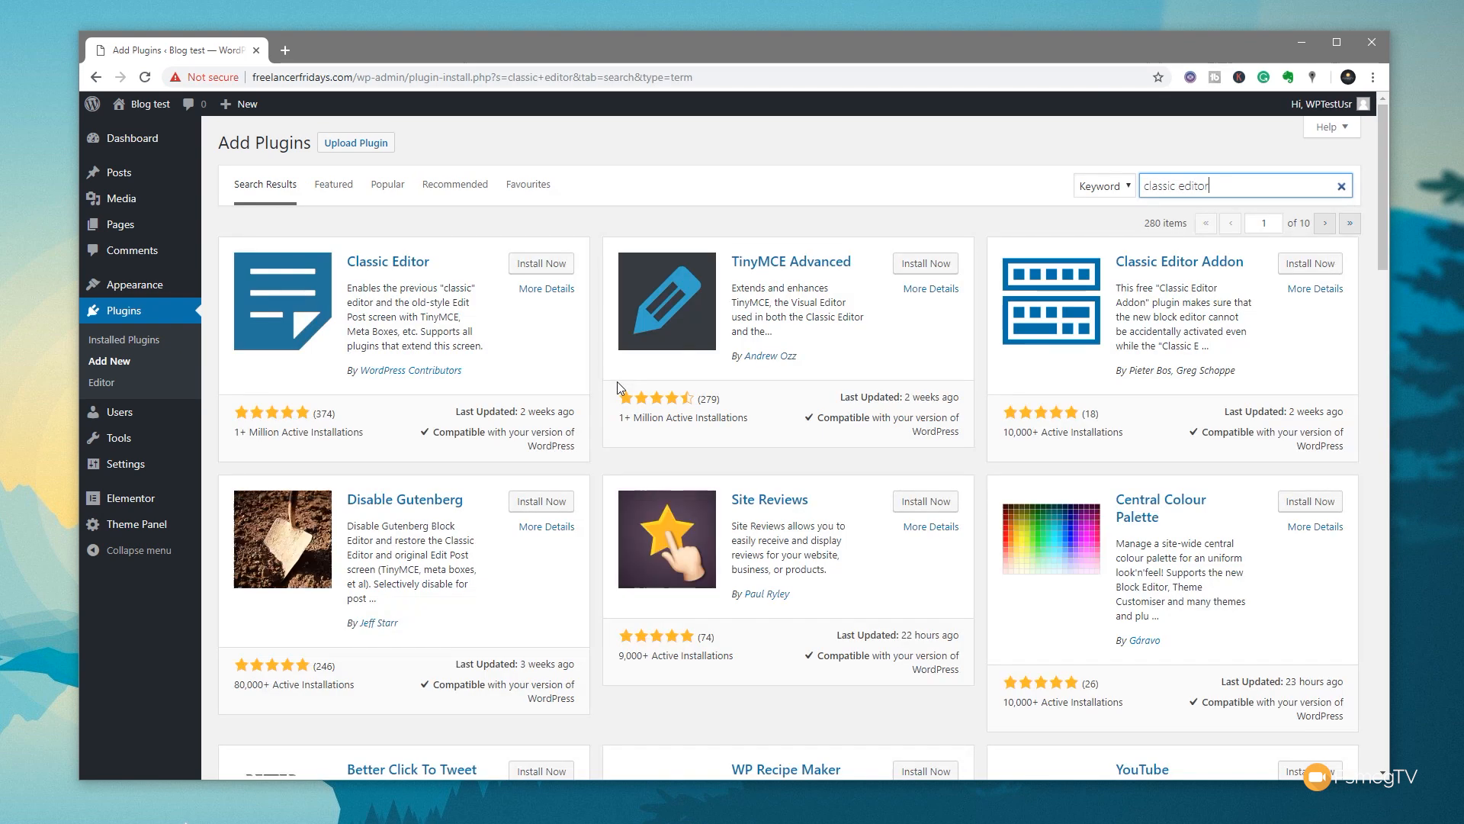
click(541, 263)
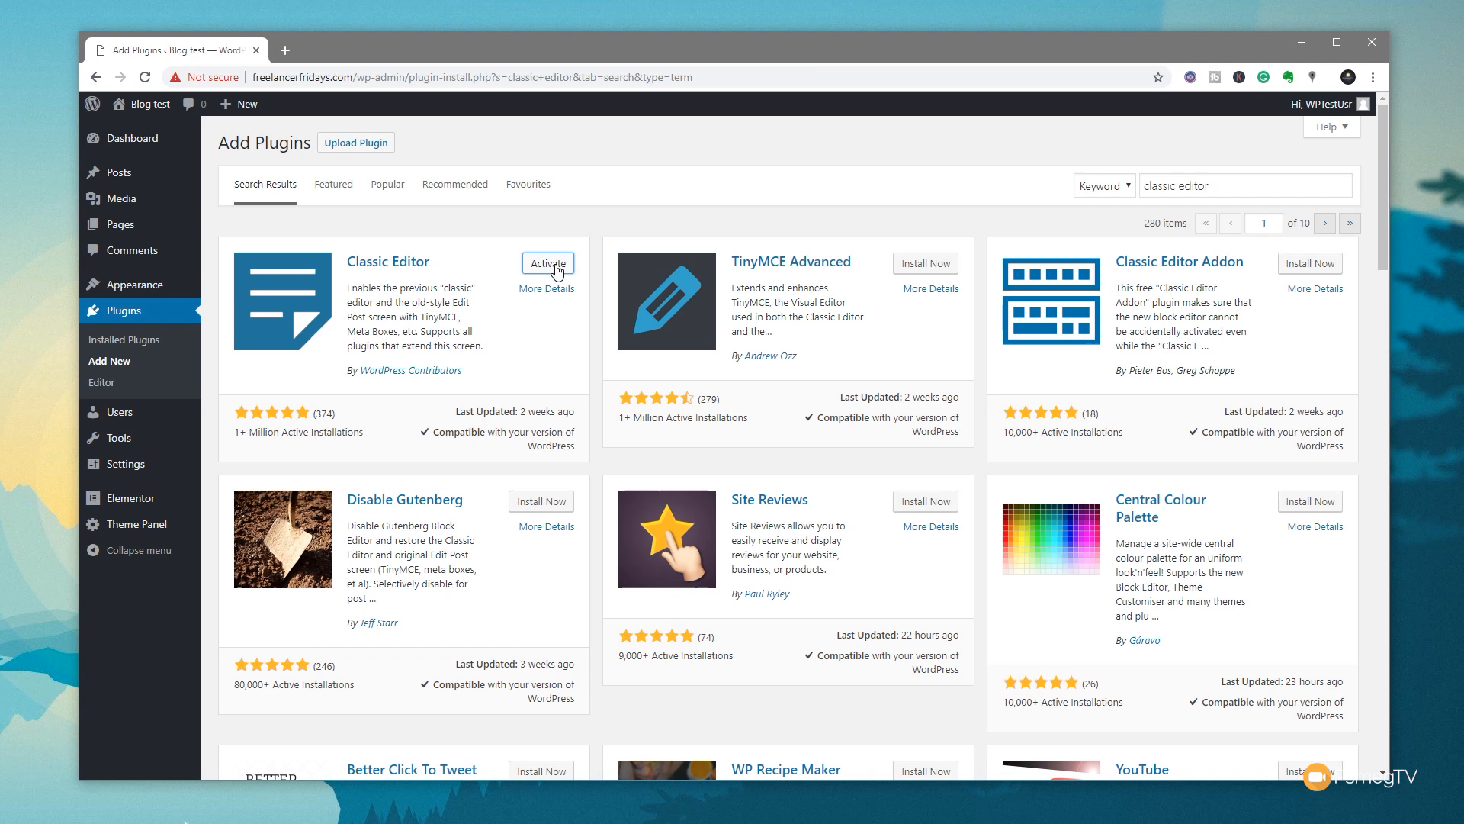
click(549, 263)
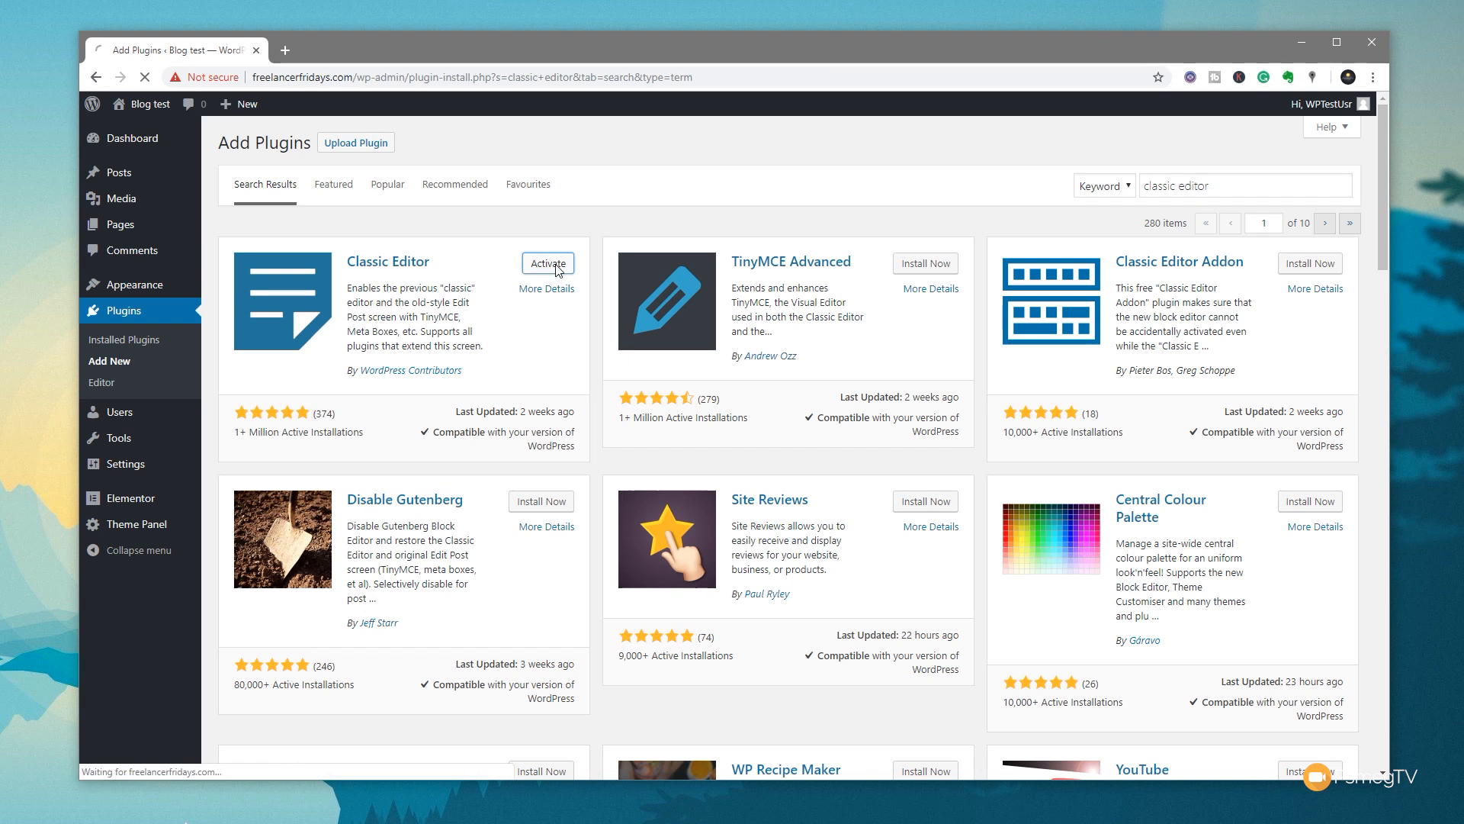
click(548, 263)
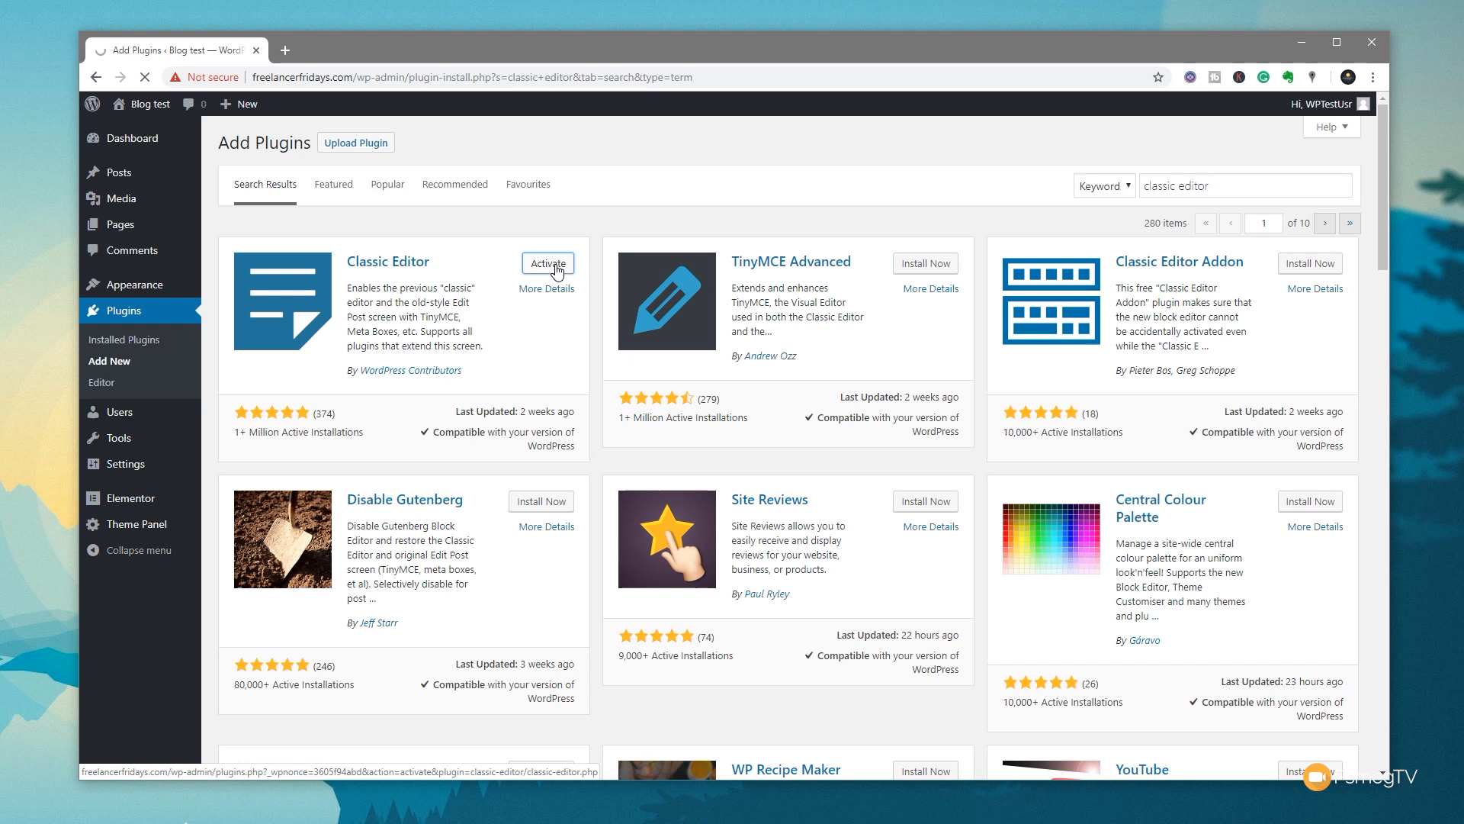
click(548, 263)
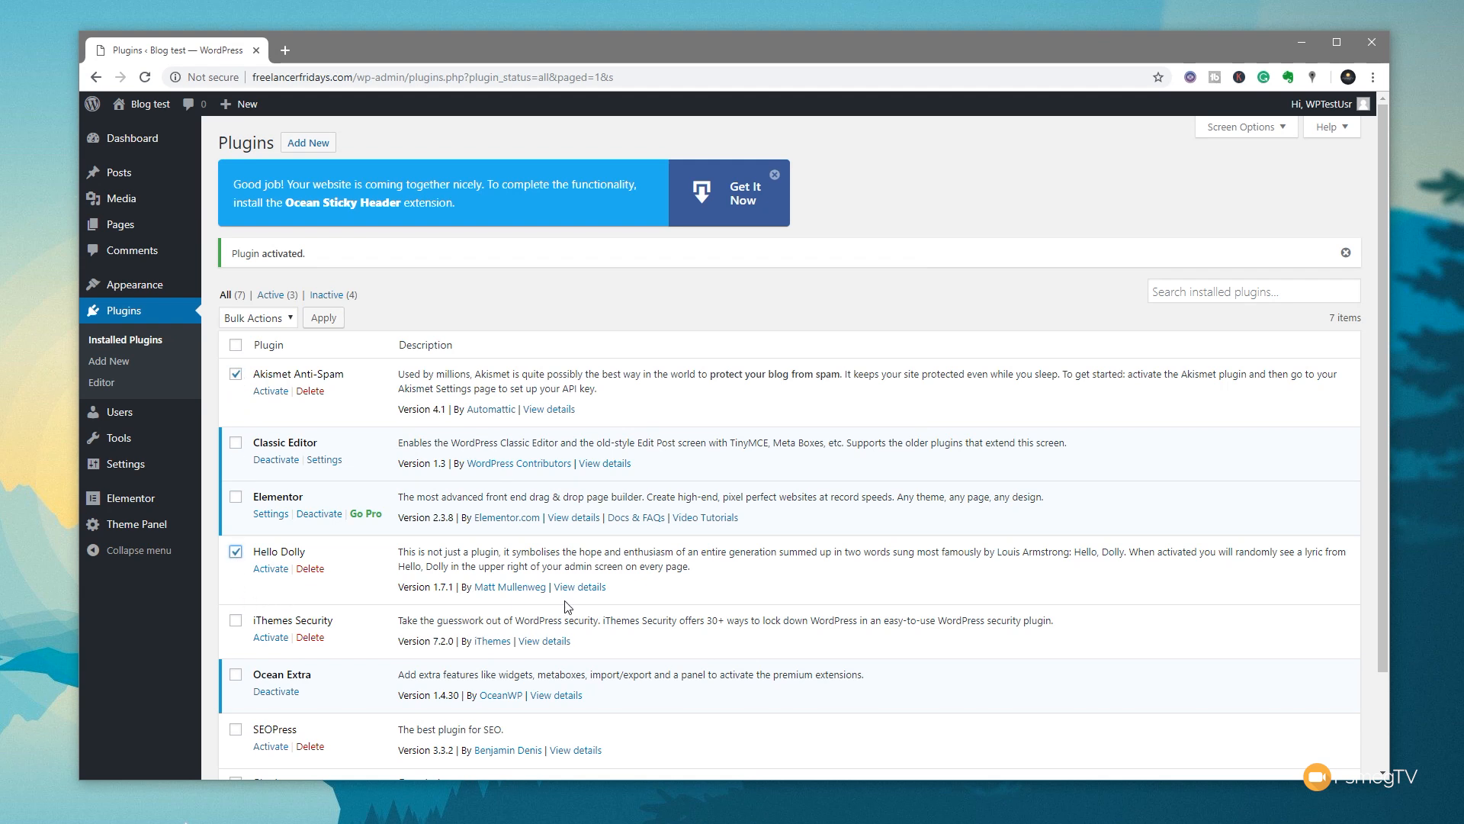
Step: Bulk-delete Akismet Anti-Spam and Hello Dolly and confirm the deletion
click(257, 698)
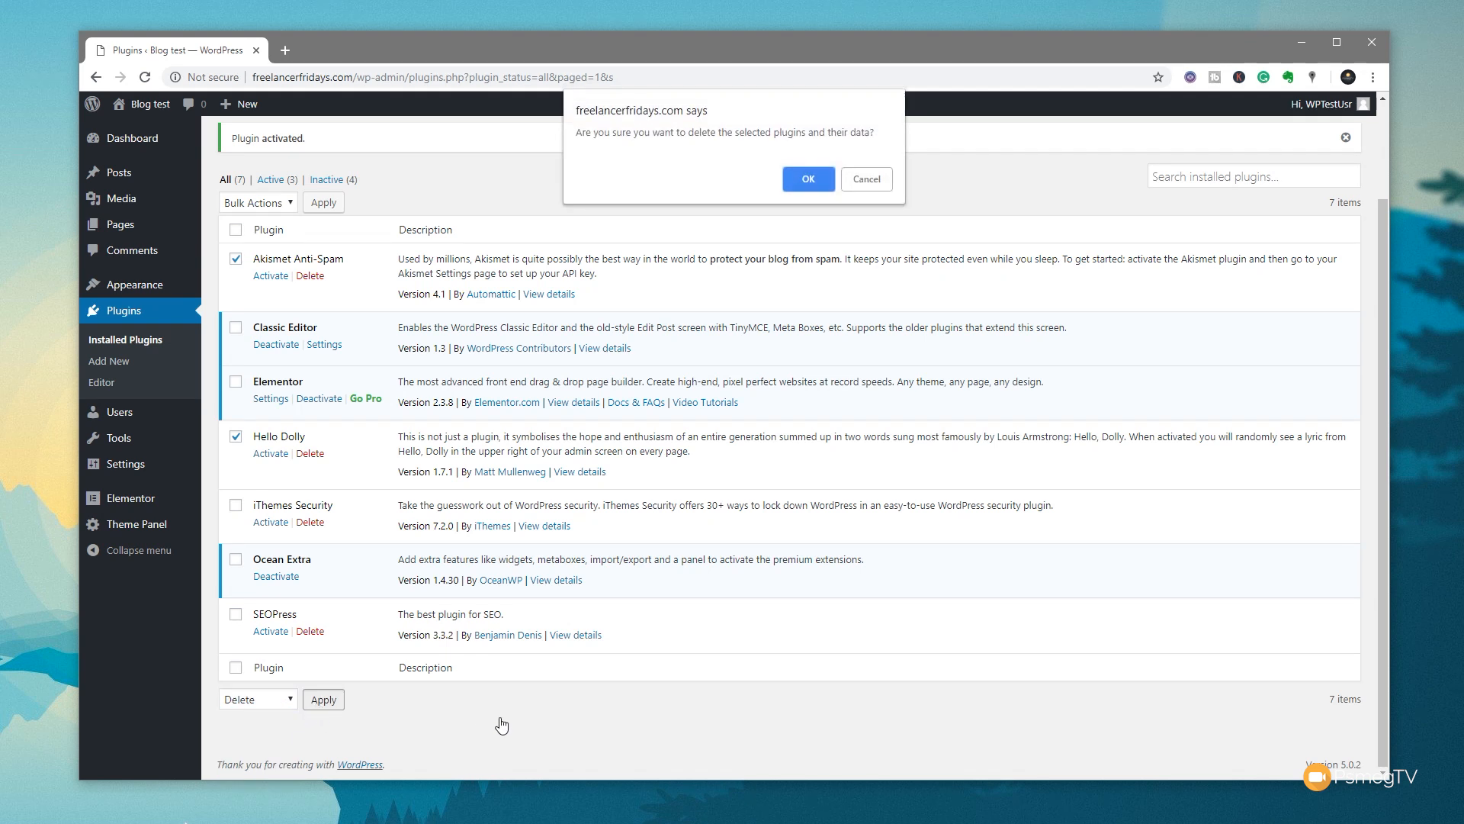
click(808, 179)
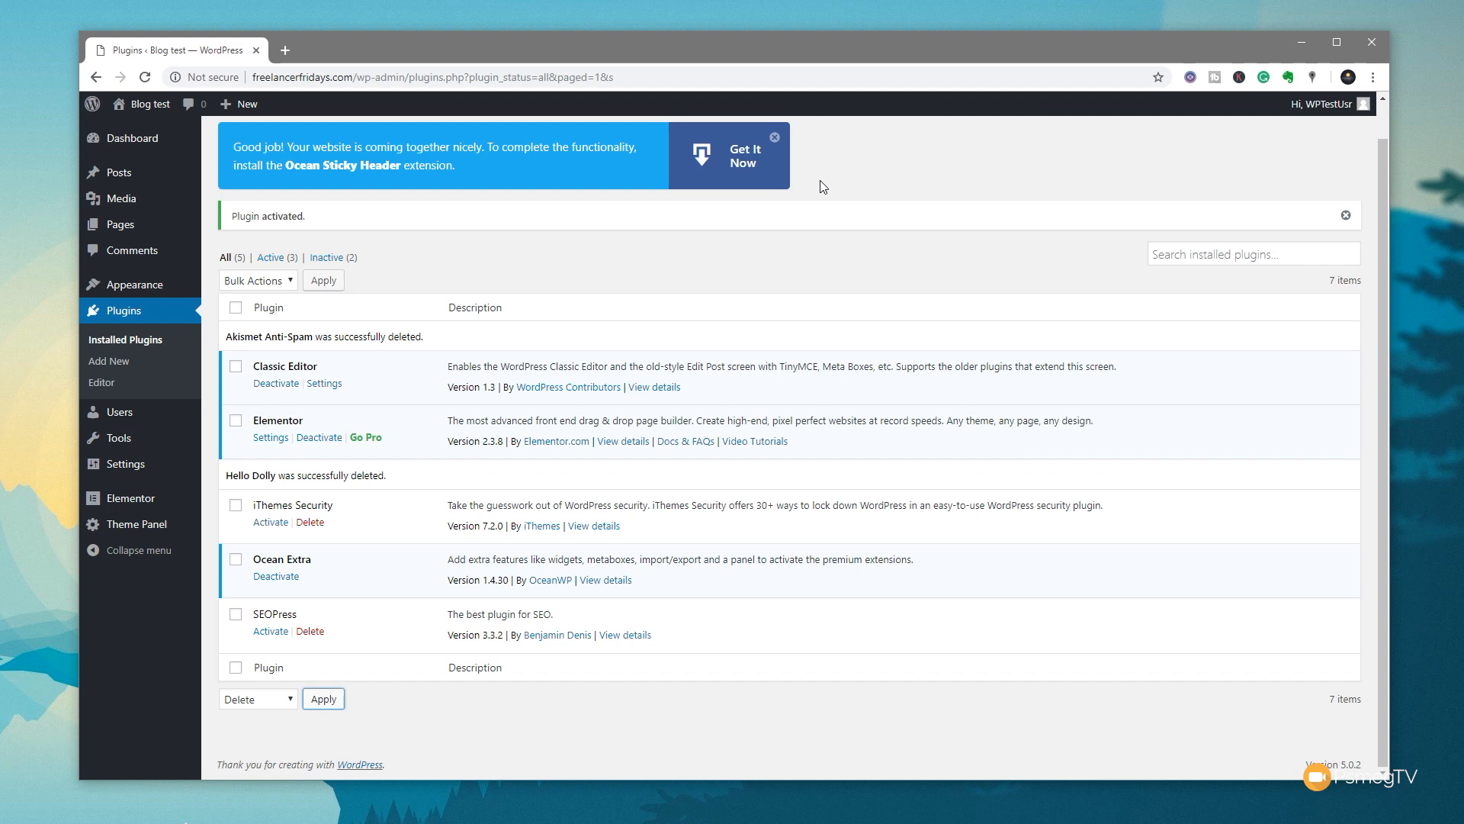
mouse_move(339, 55)
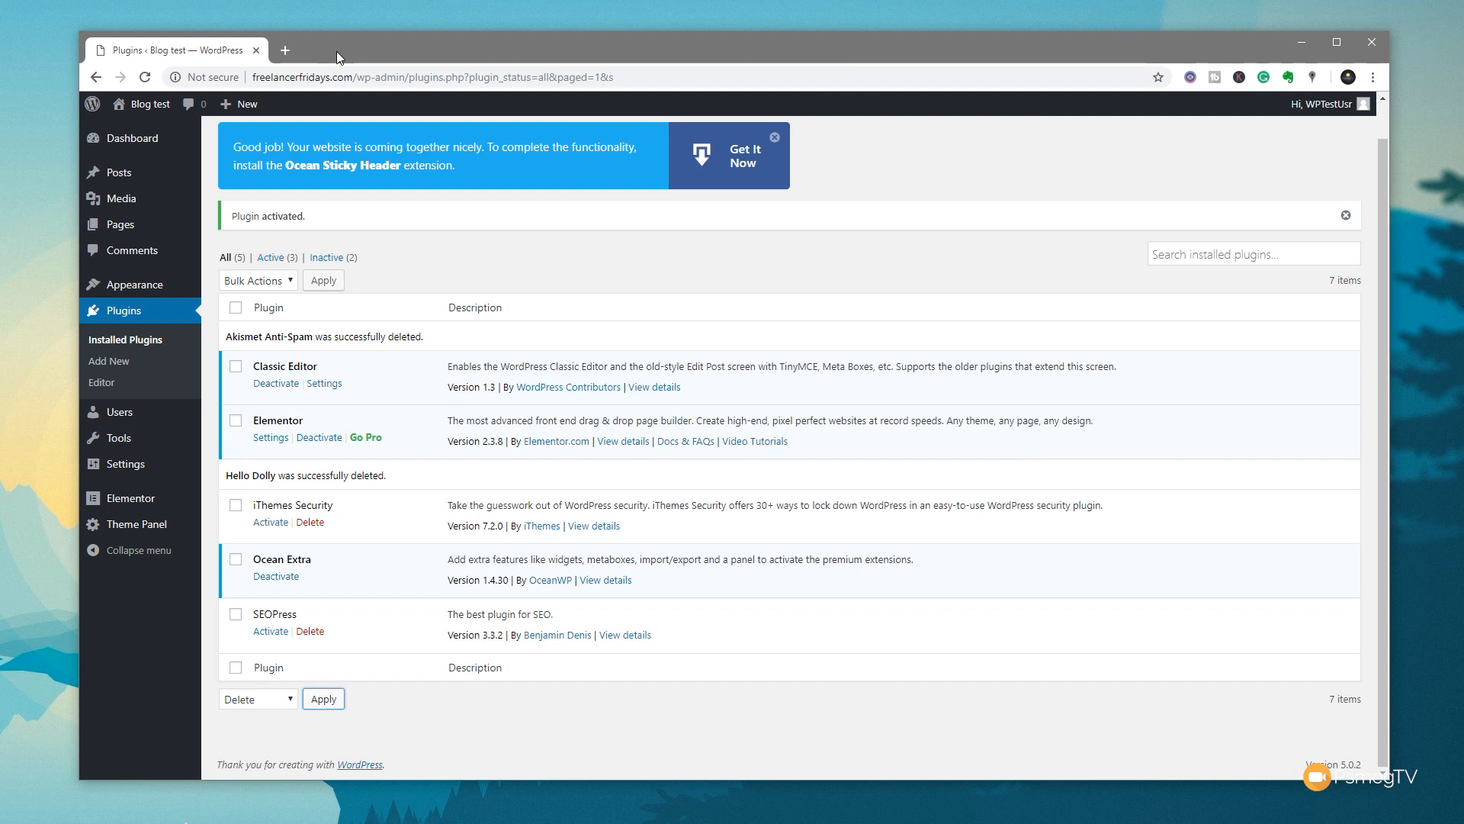